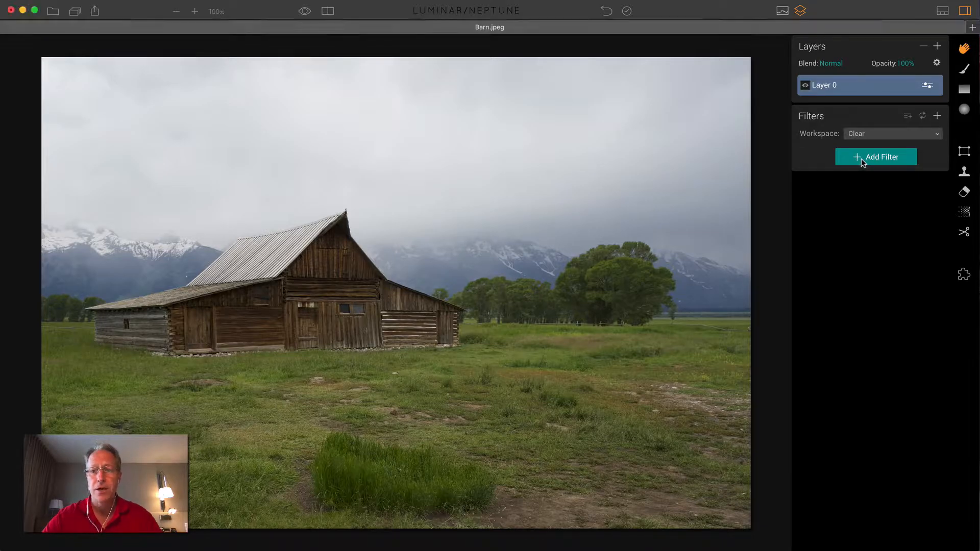
- Open, close and reopen the Add Filters catalog to browse available filters
click(875, 157)
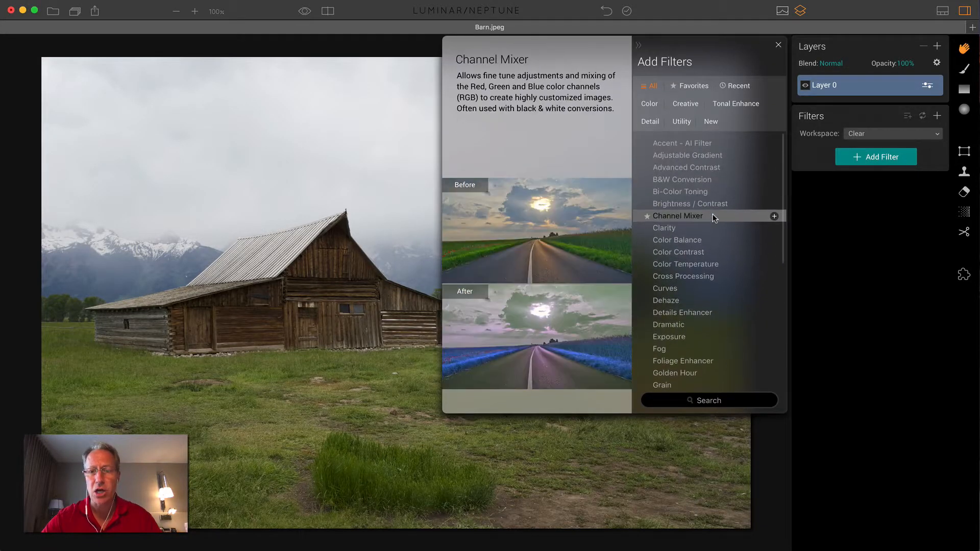
click(665, 288)
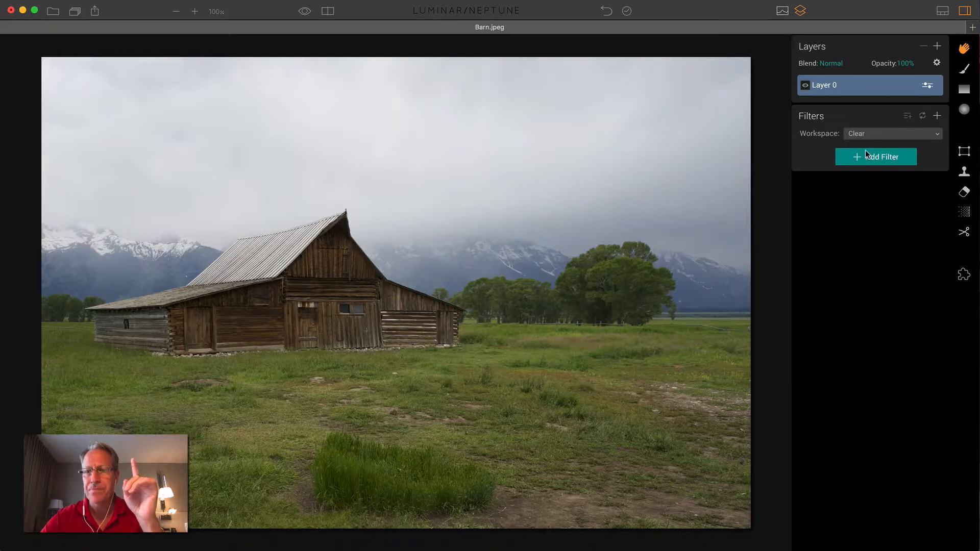
click(876, 157)
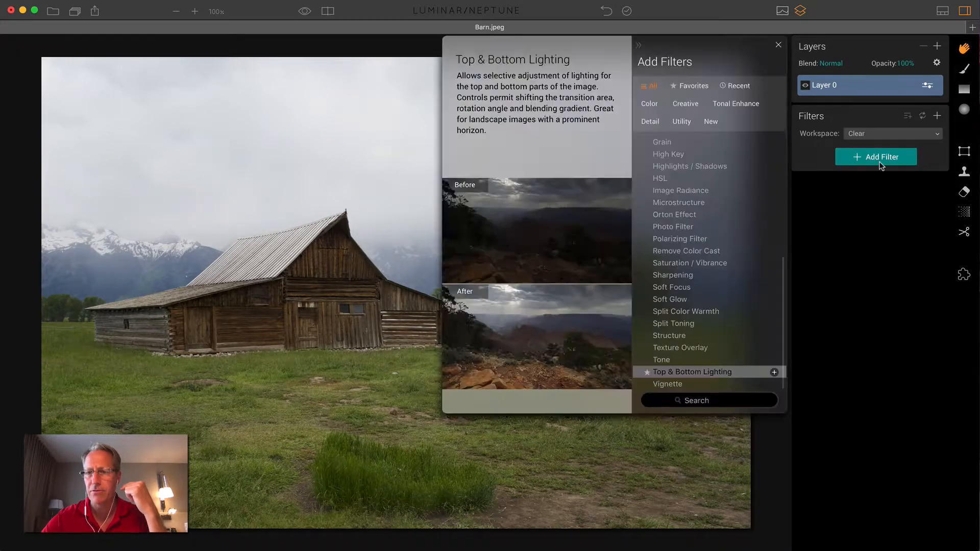
- Add a Tone filter with Contrast 26, Highlights -61, Whites -44, Smart Tone -20, then compare
click(876, 157)
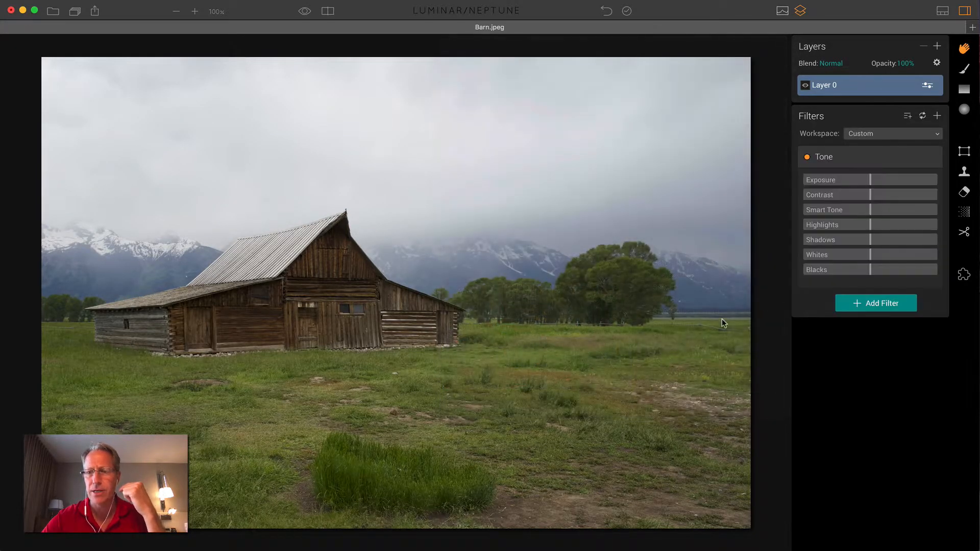
drag(871, 195, 877, 194)
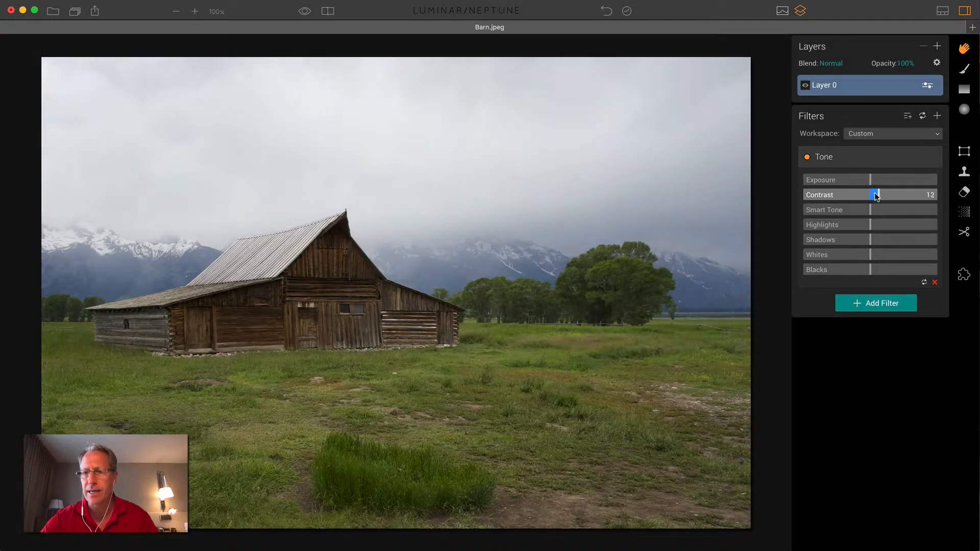
drag(874, 195, 885, 195)
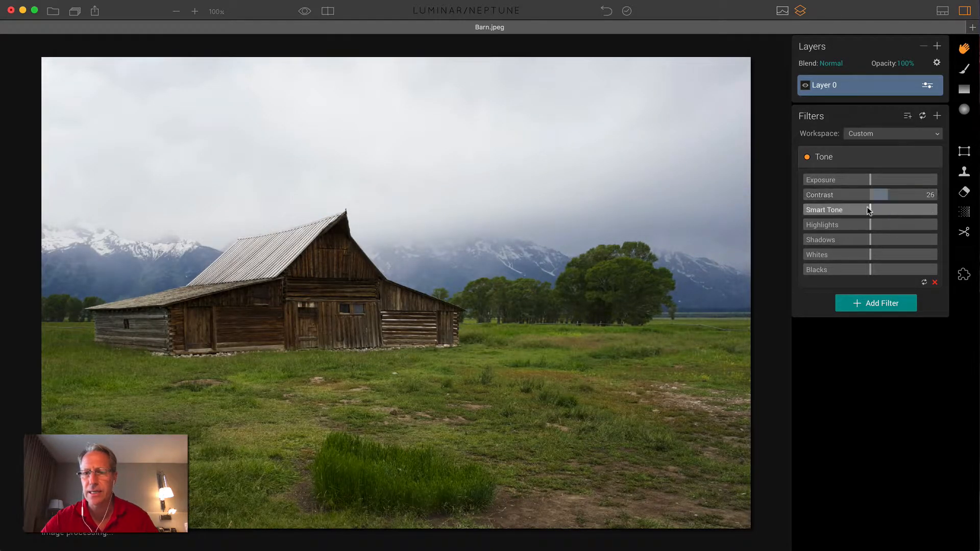
drag(871, 224, 860, 224)
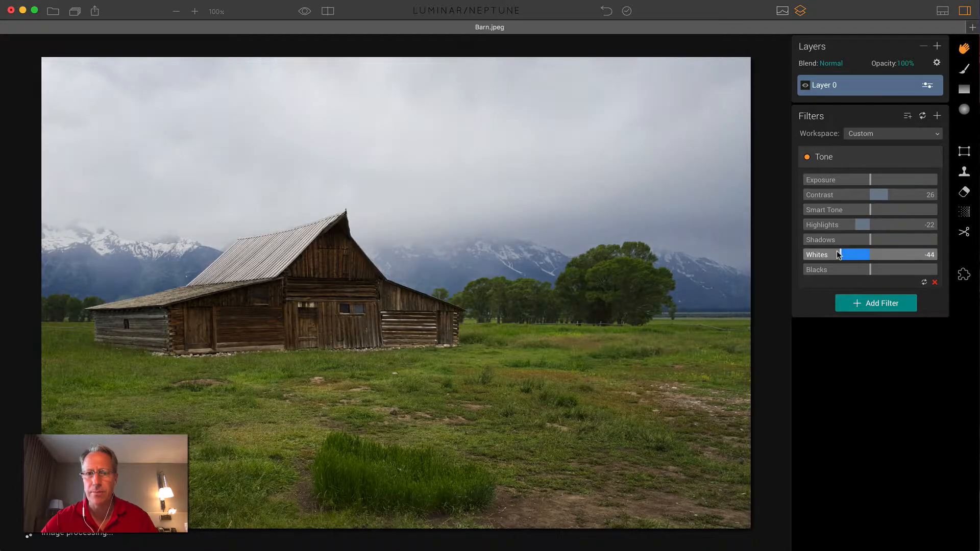
drag(860, 224, 844, 225)
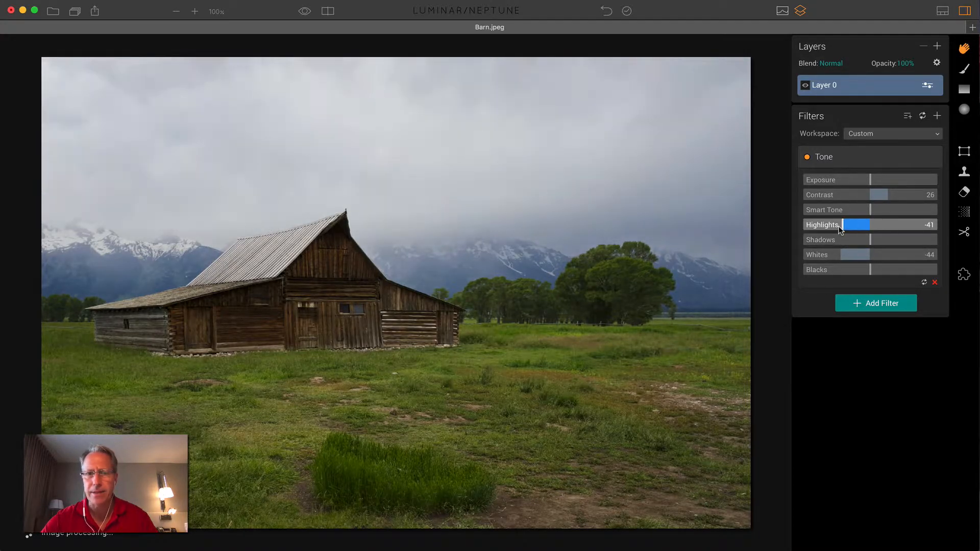
drag(851, 225, 841, 225)
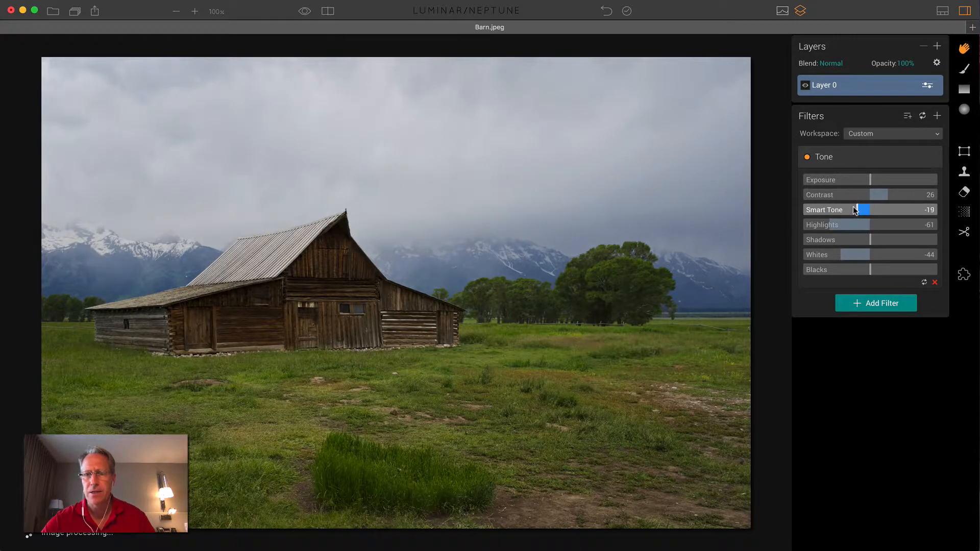
drag(859, 209, 858, 209)
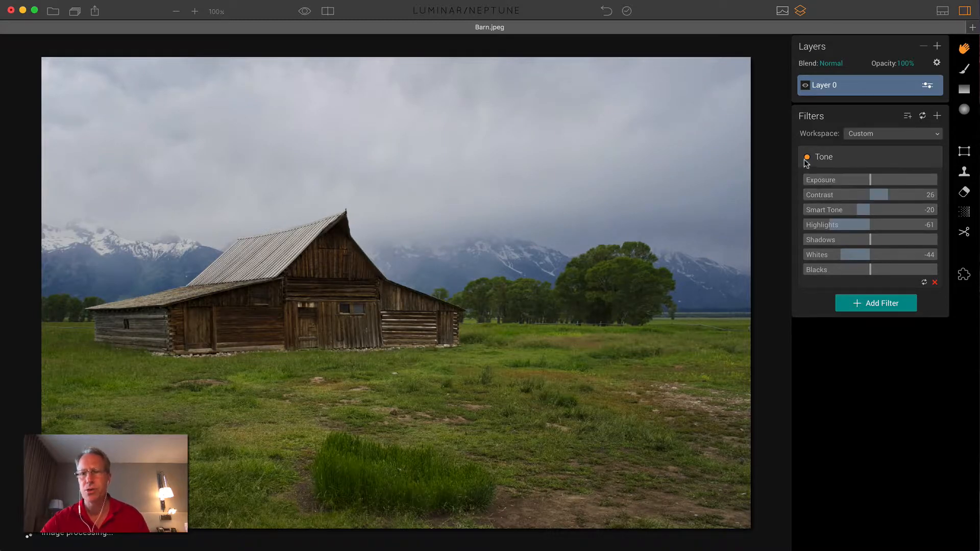
click(807, 157)
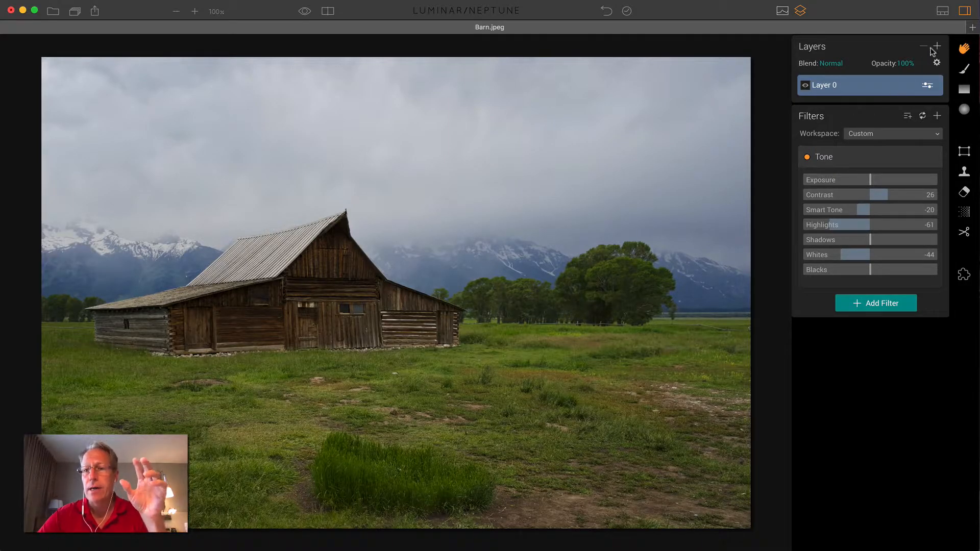
mouse_move(938, 47)
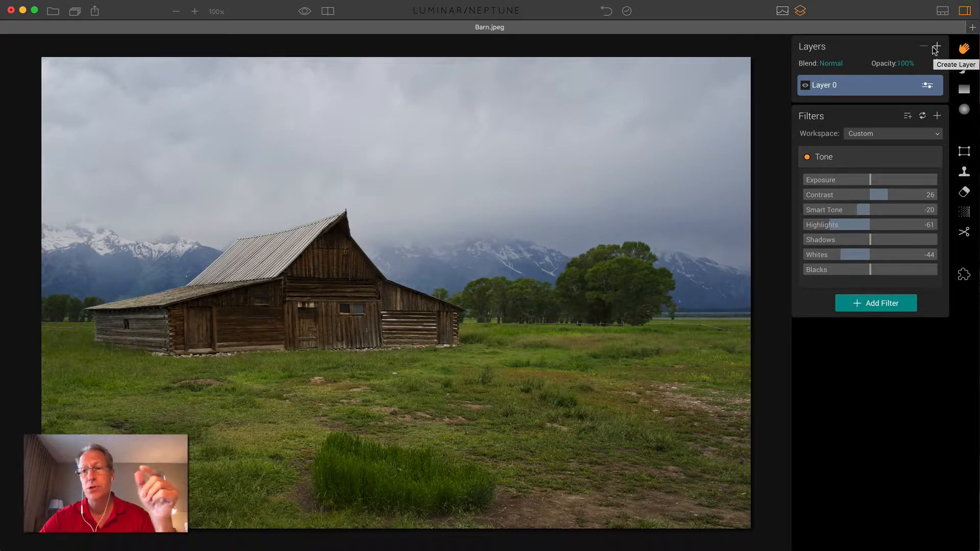
- Add a Curves adjustment layer, lifting the black point and lowering the white point
click(938, 47)
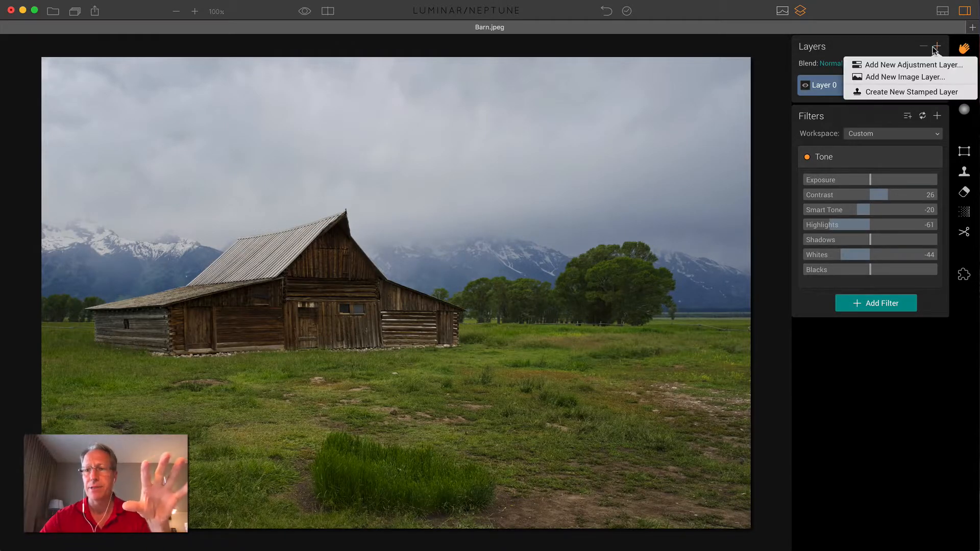
click(914, 65)
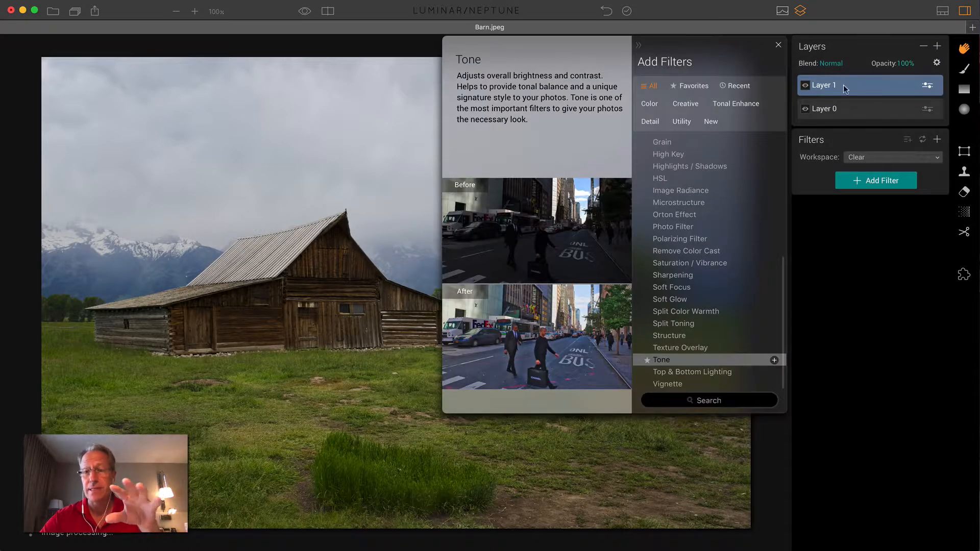
mouse_move(661, 178)
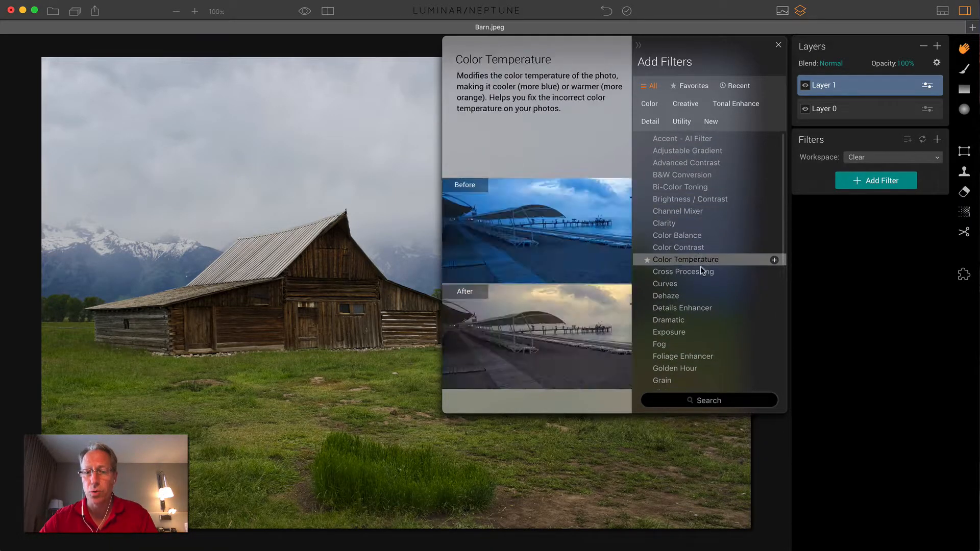
click(666, 284)
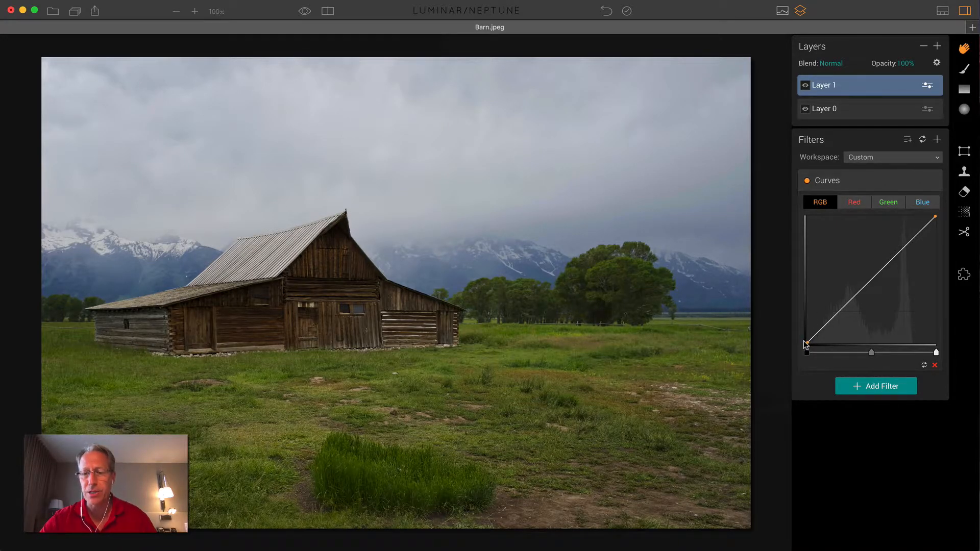
drag(807, 343, 805, 334)
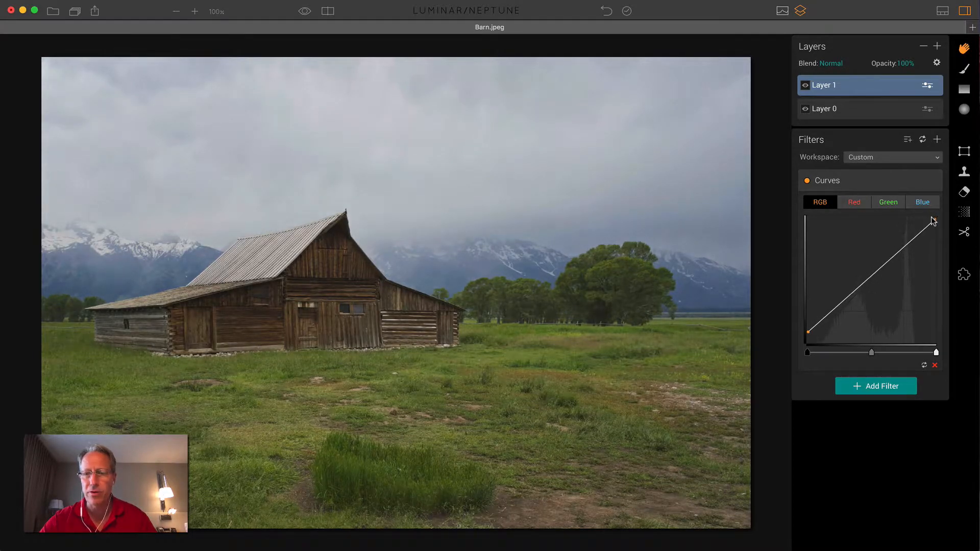
drag(933, 219, 933, 233)
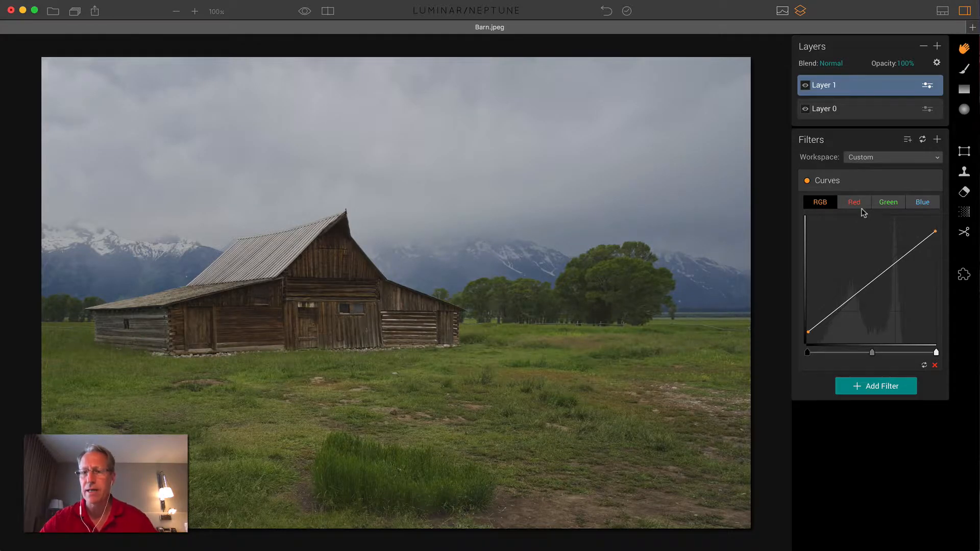
- Reshape the red channel curve, reducing red in shadows and adding red to highlights
click(855, 202)
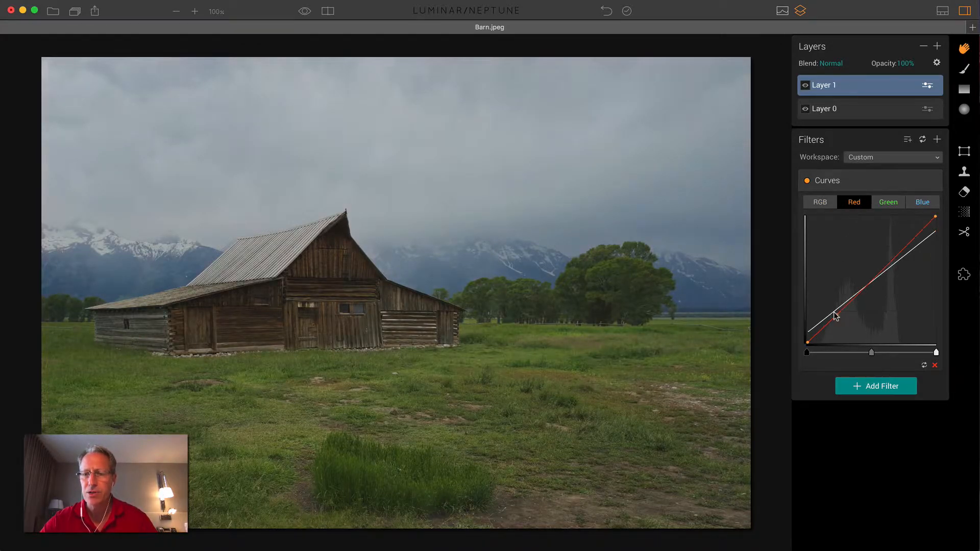
drag(837, 315, 902, 254)
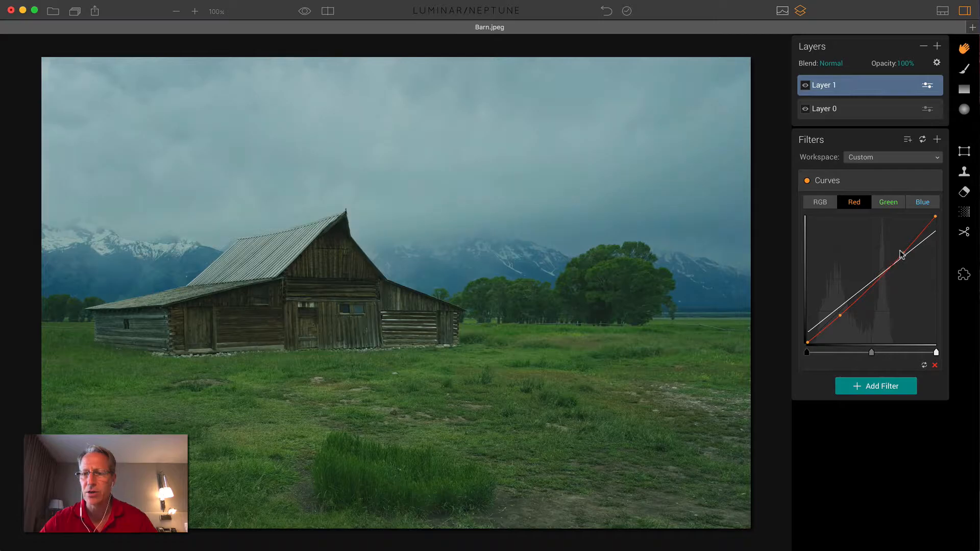
drag(900, 254, 897, 244)
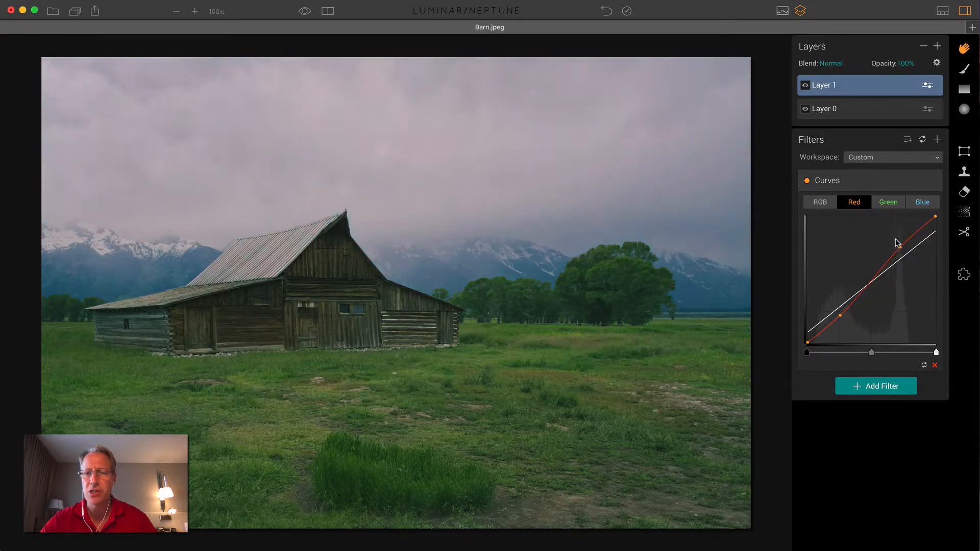
click(889, 202)
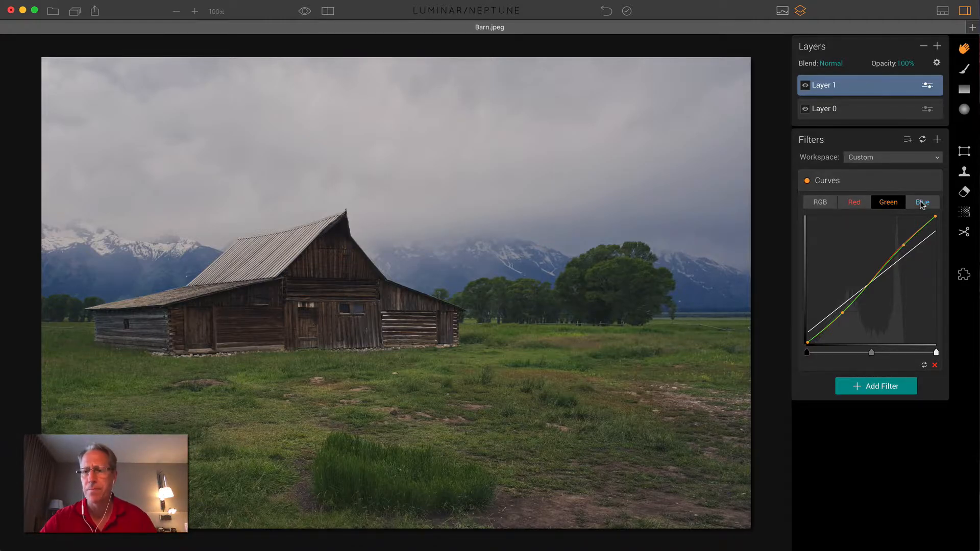
- Bend the blue channel curve, adjusting blue in the highlights and shadows
click(923, 202)
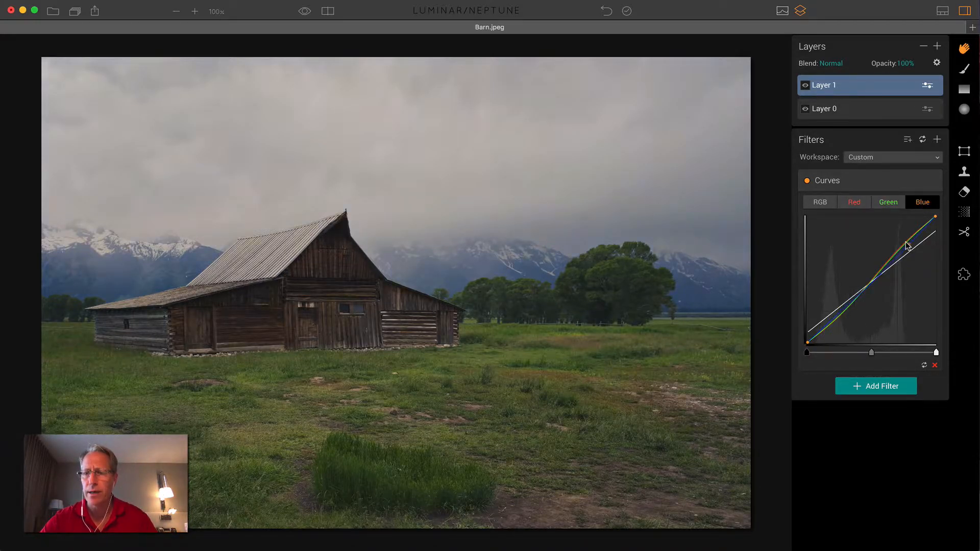
drag(907, 244, 847, 307)
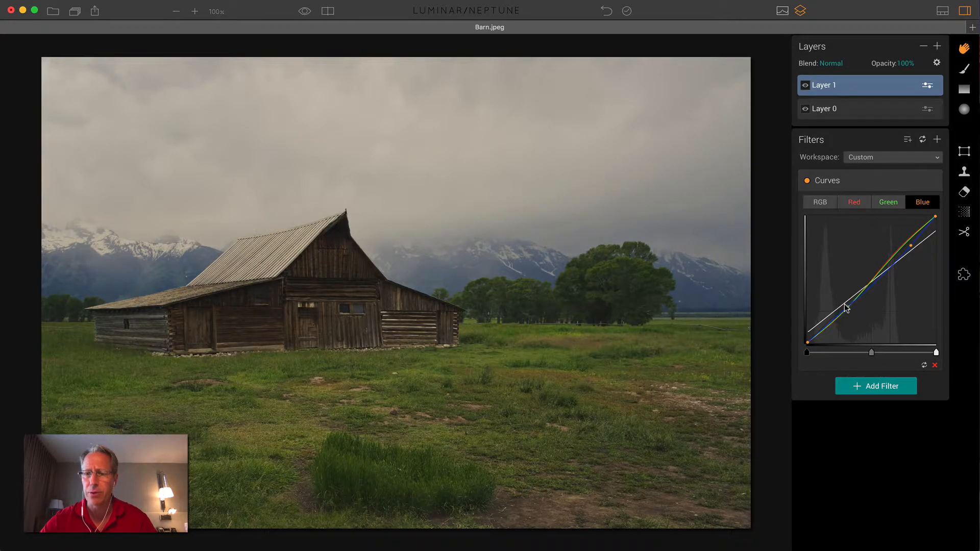
drag(844, 307, 838, 301)
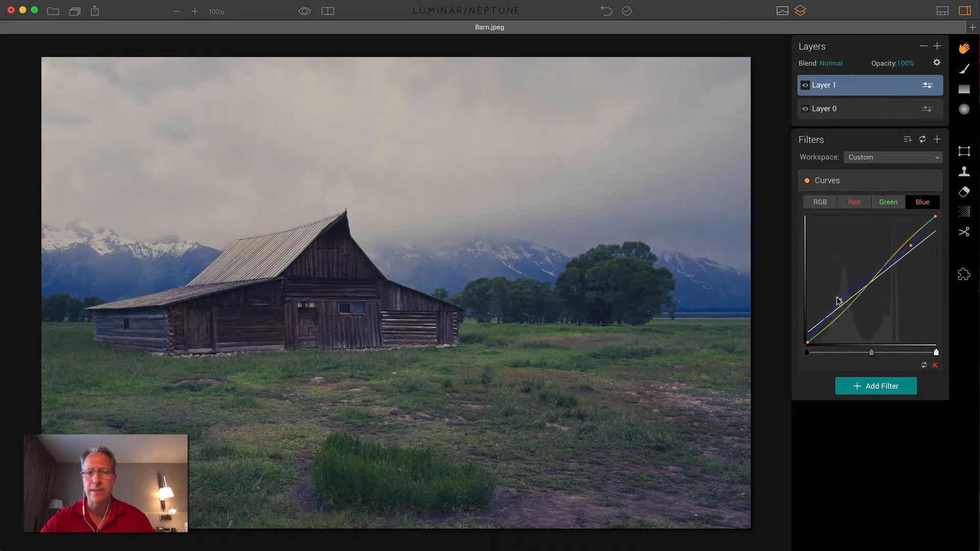
- Clear all filters from the barn photo's layer
click(807, 181)
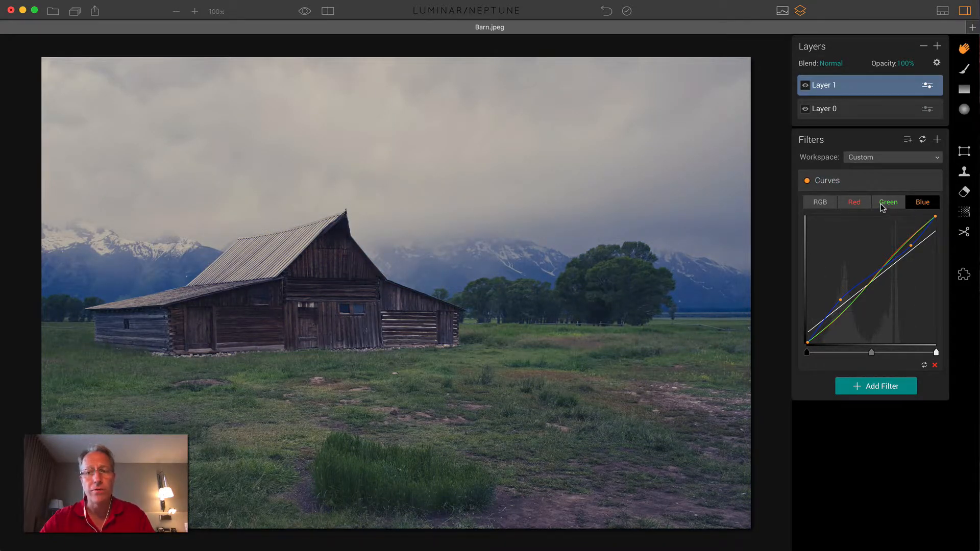
click(854, 203)
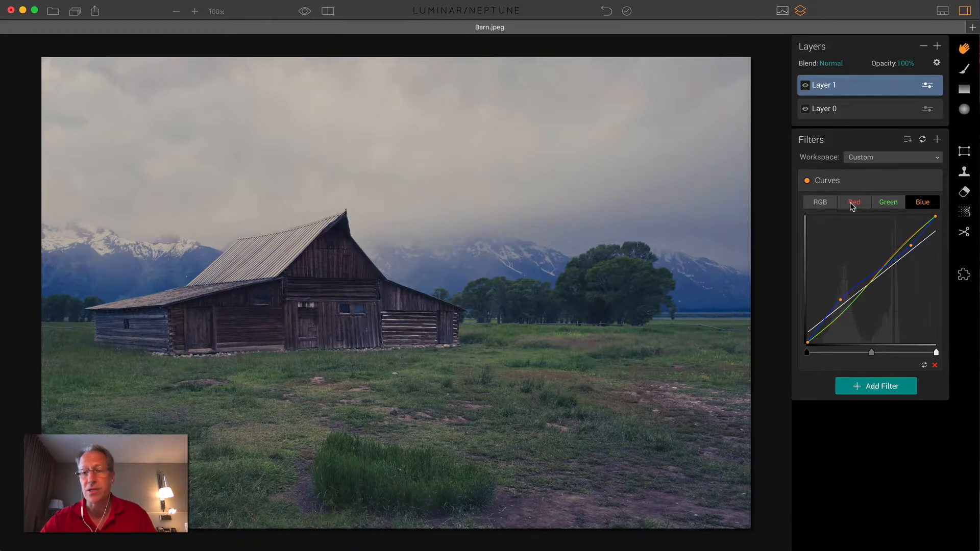
click(935, 365)
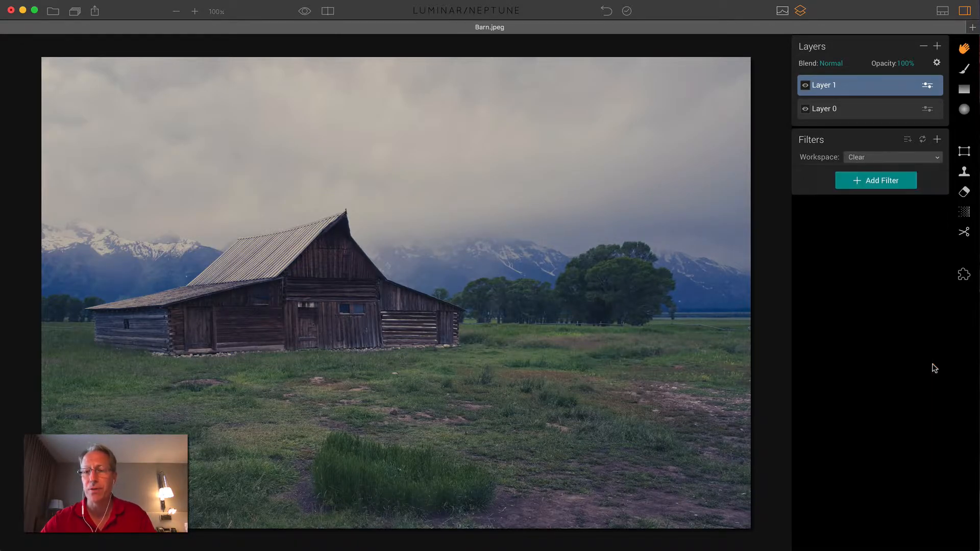
- Add Cross Processing at amount 64 with the Miami look, then compare with the original
click(876, 181)
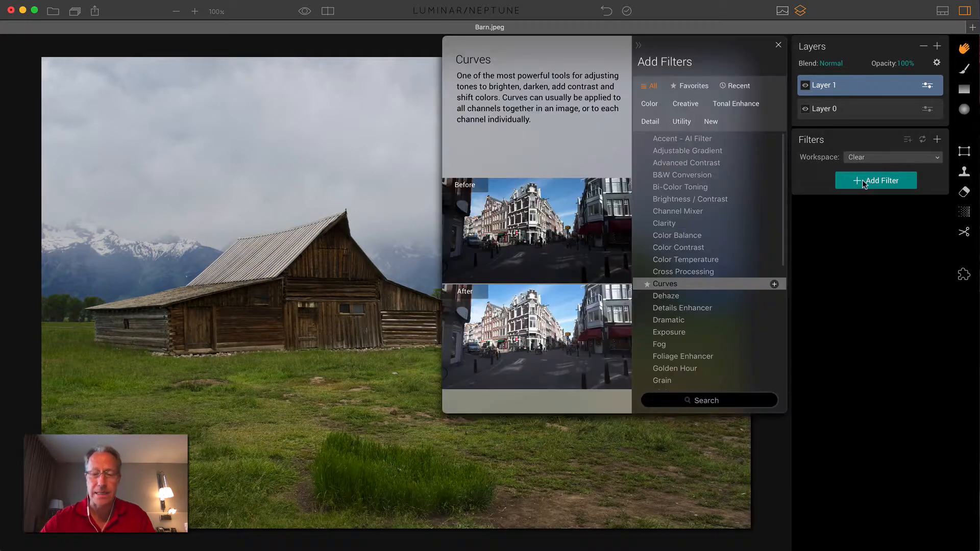
mouse_move(685, 260)
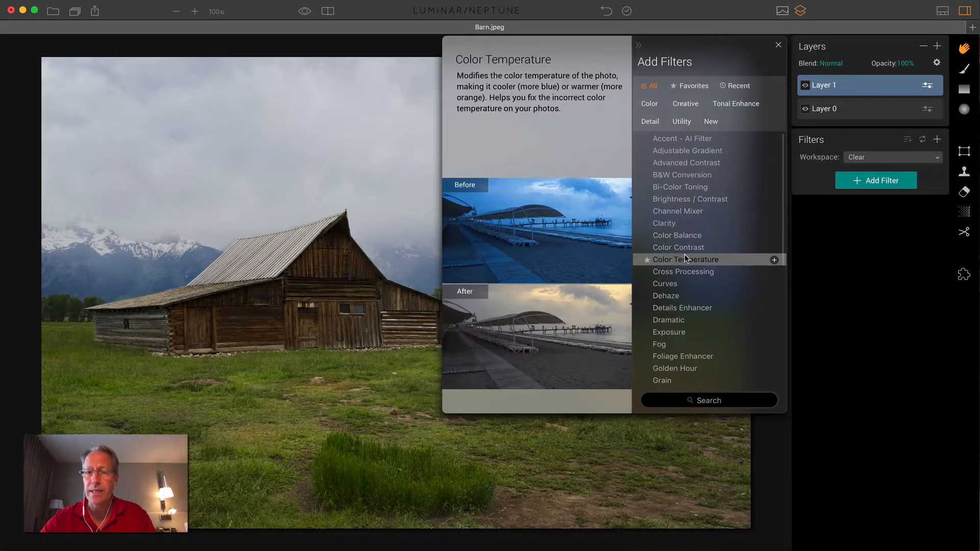
click(682, 271)
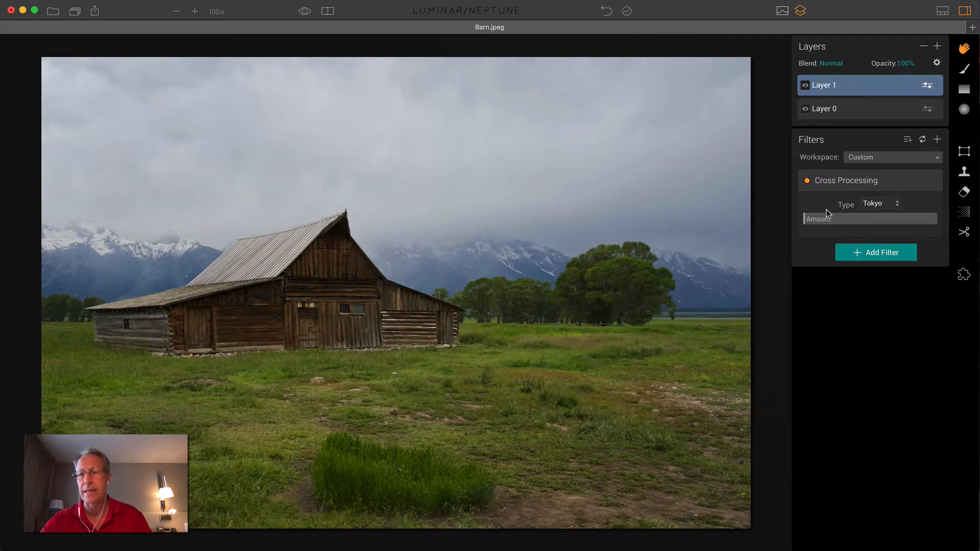
drag(813, 219, 874, 219)
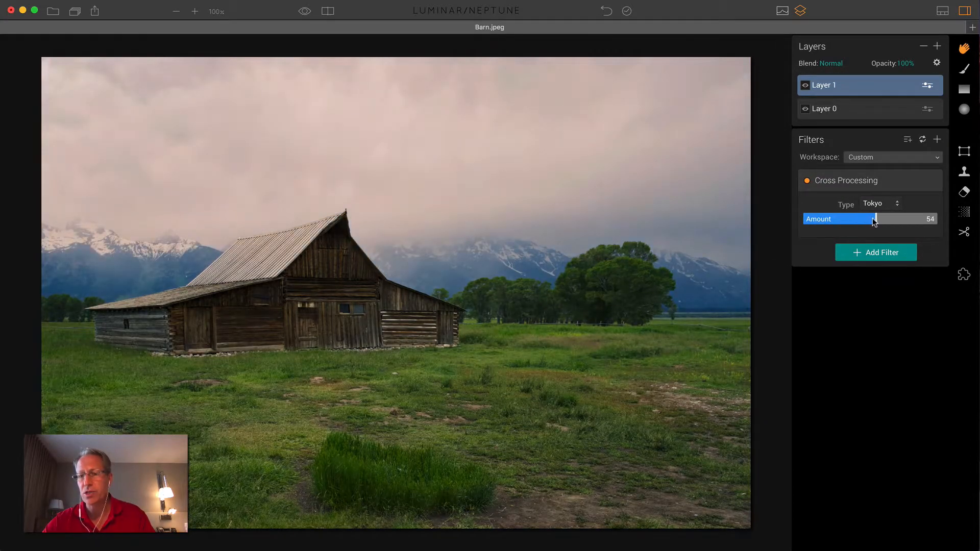
drag(875, 219, 886, 219)
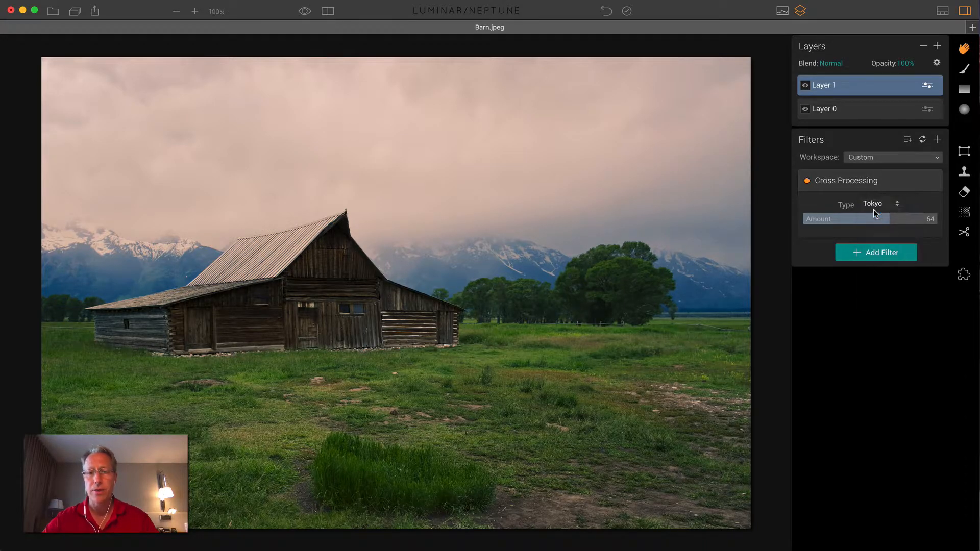
click(880, 204)
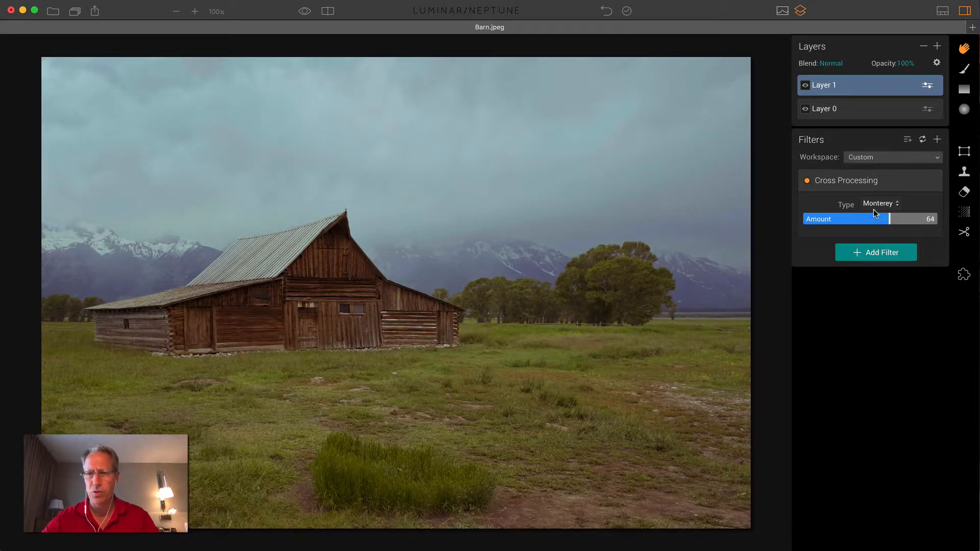
click(880, 204)
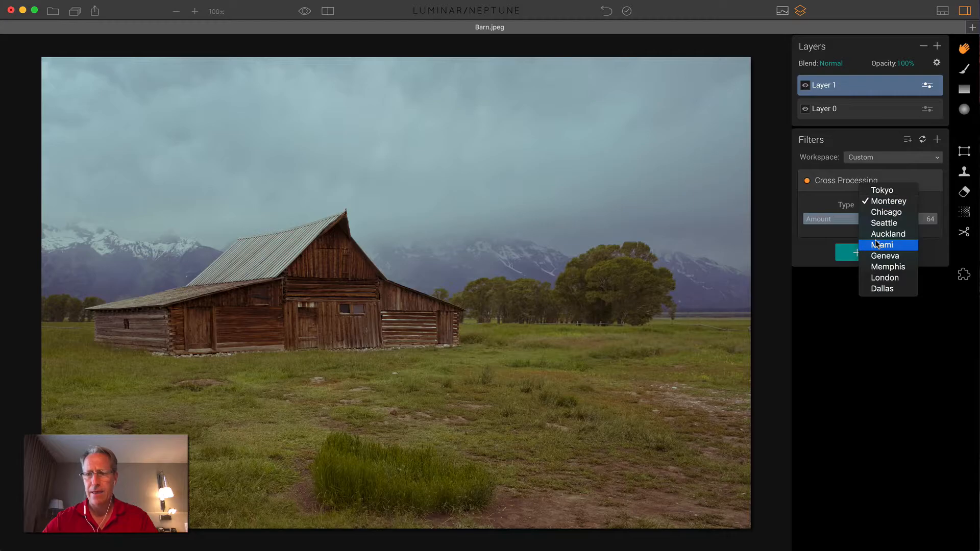
click(882, 244)
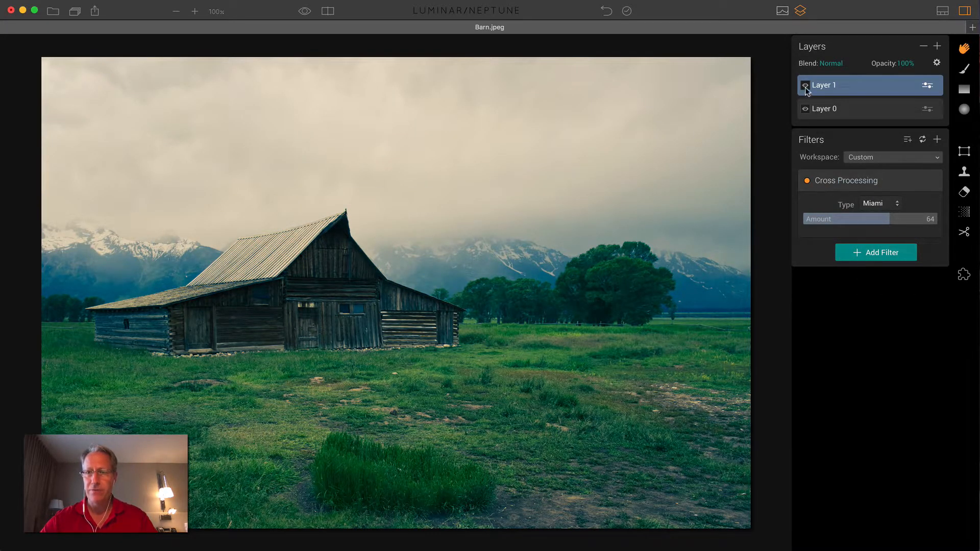
click(805, 85)
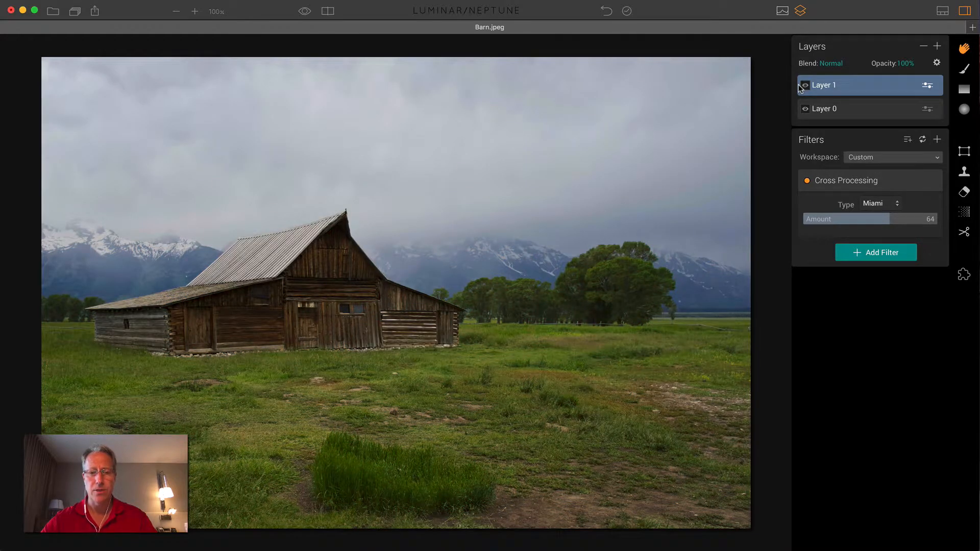
- Check the before/after view, then lower Green saturation to -42 and Aqua saturation slightly
click(328, 12)
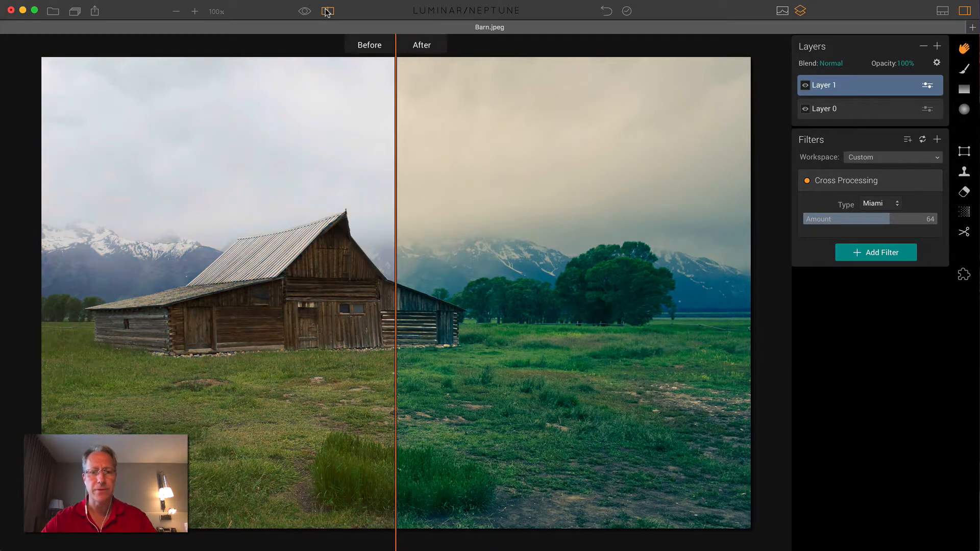
click(328, 12)
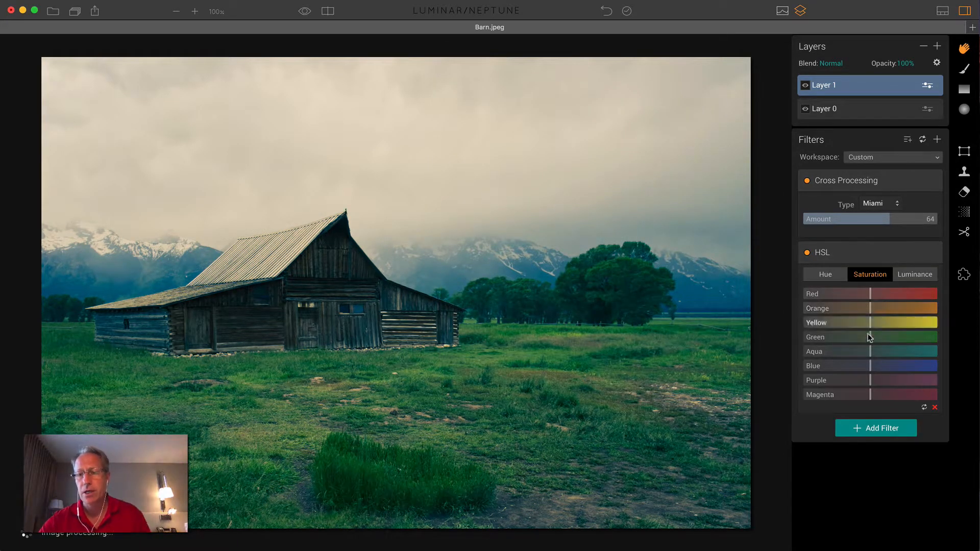
drag(870, 337, 856, 337)
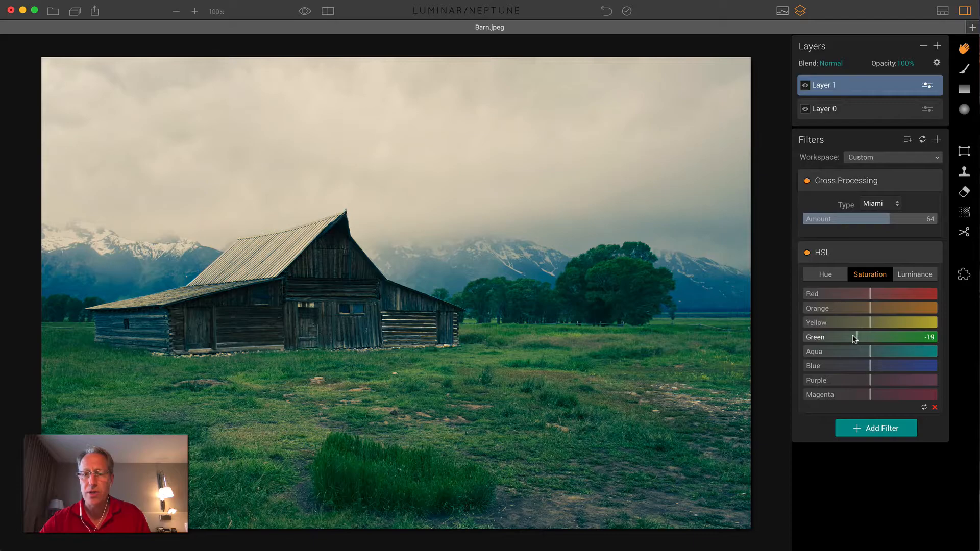
drag(860, 337, 866, 352)
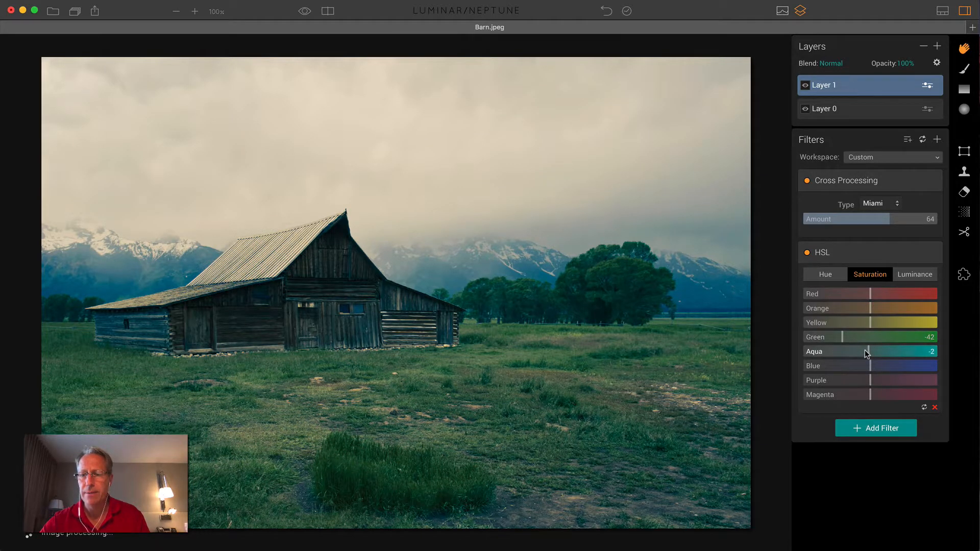
drag(867, 351, 844, 351)
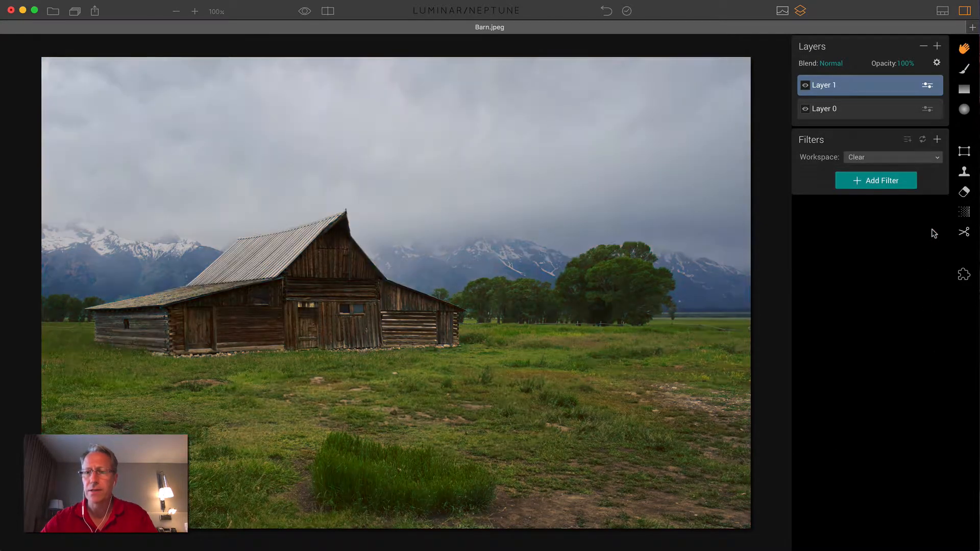
- Add Bi-Color Toning, toggle Bottom Color off and back on, and set Amount to 72
click(876, 181)
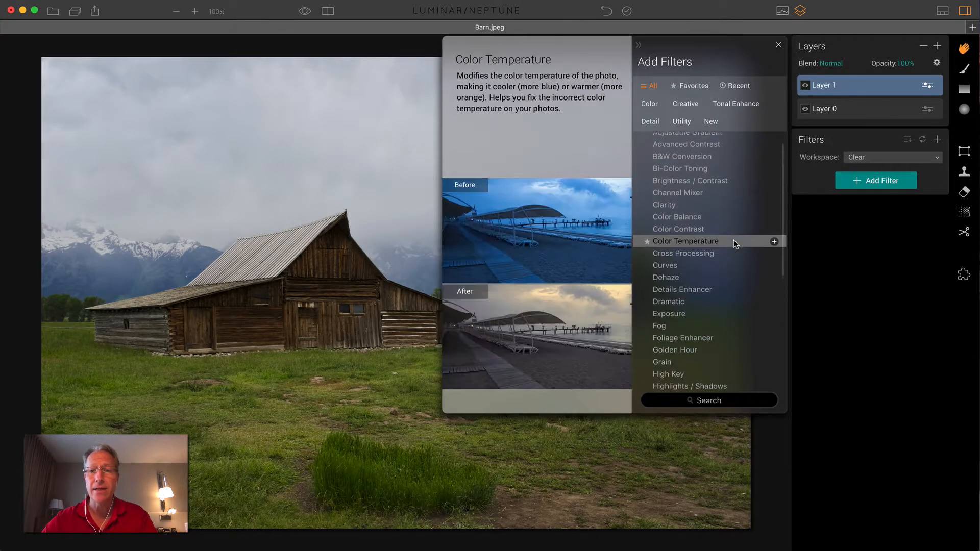
click(680, 168)
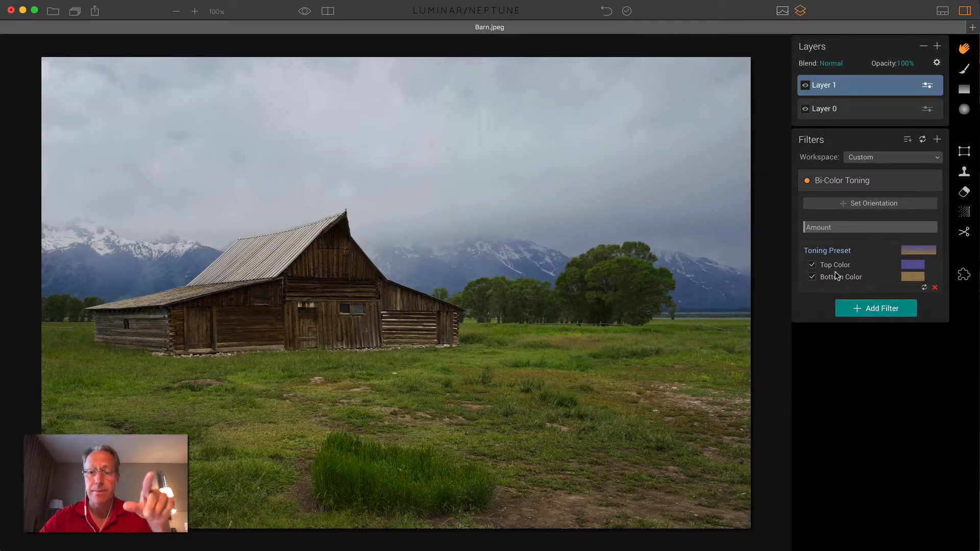
click(812, 277)
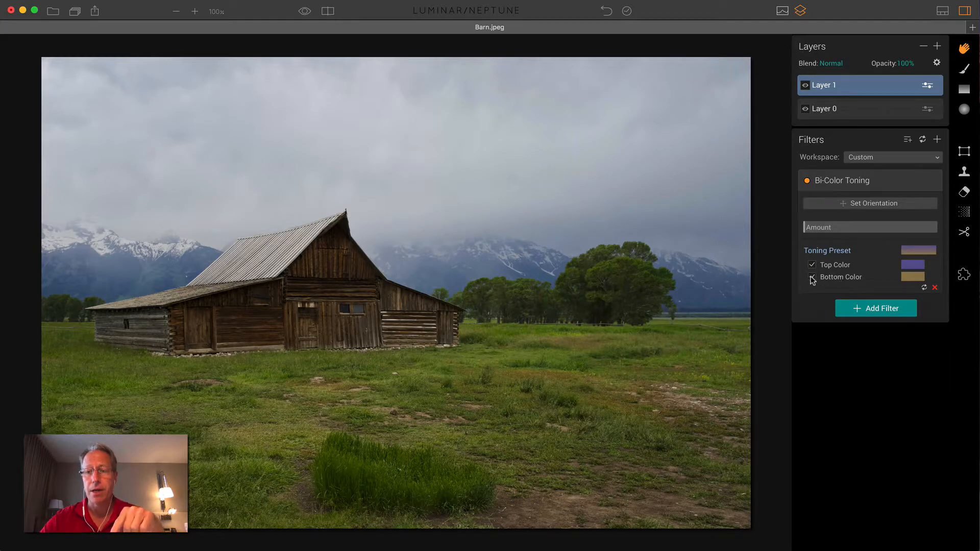
click(813, 279)
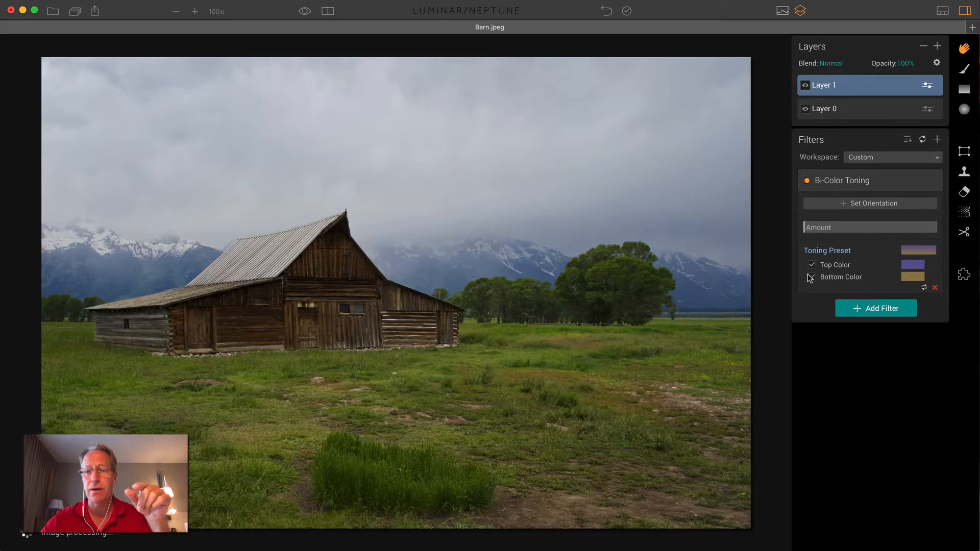
click(812, 277)
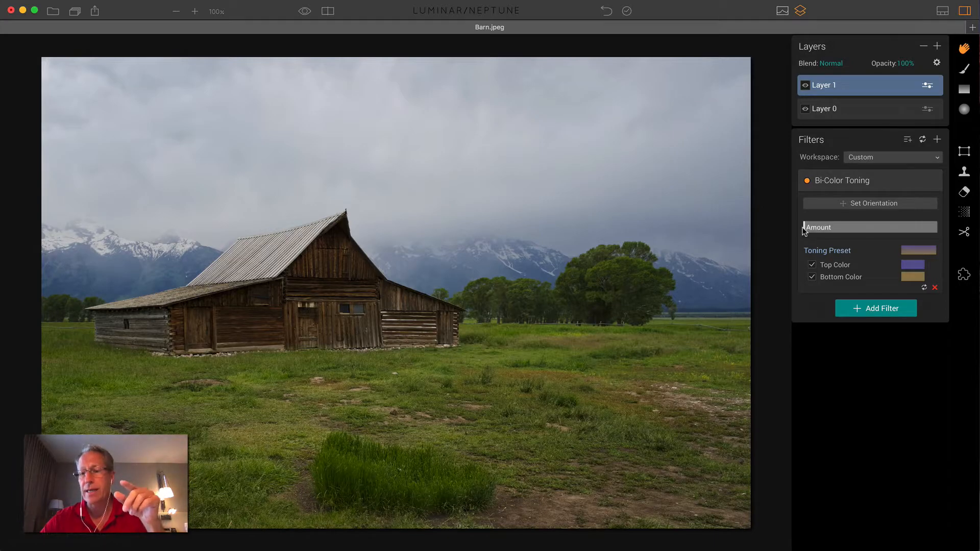
drag(807, 227, 897, 227)
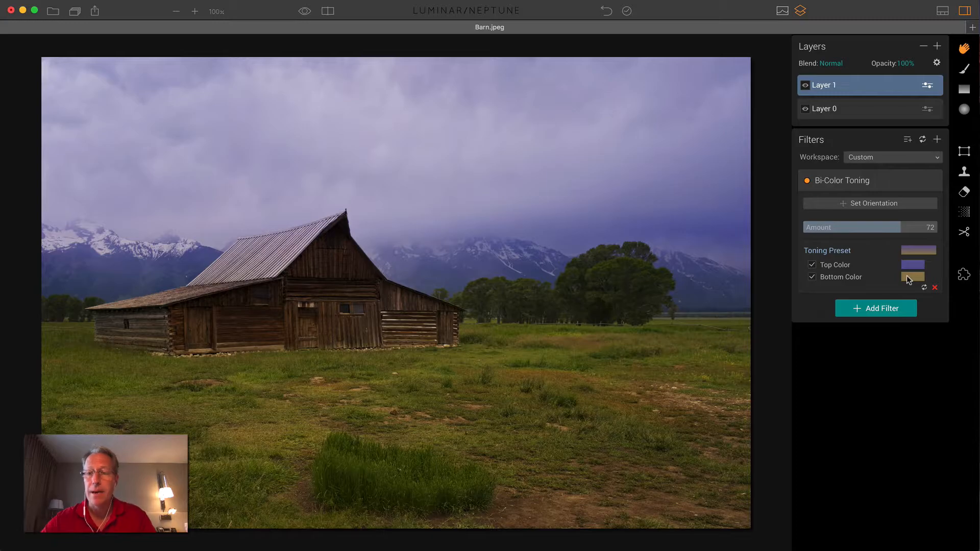
click(913, 265)
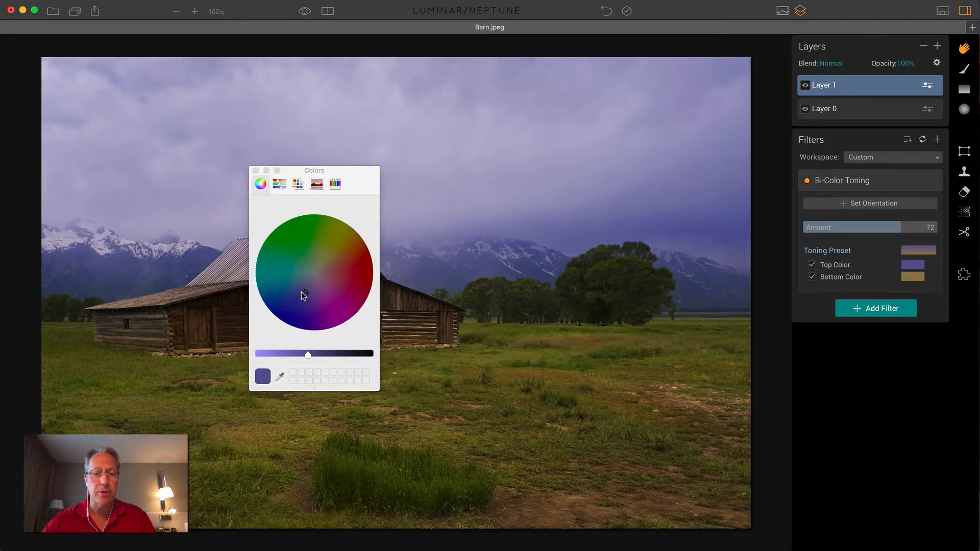
- Set the top tone to rust-orange after trying several colours, and the bottom tone to brownish orange
click(348, 256)
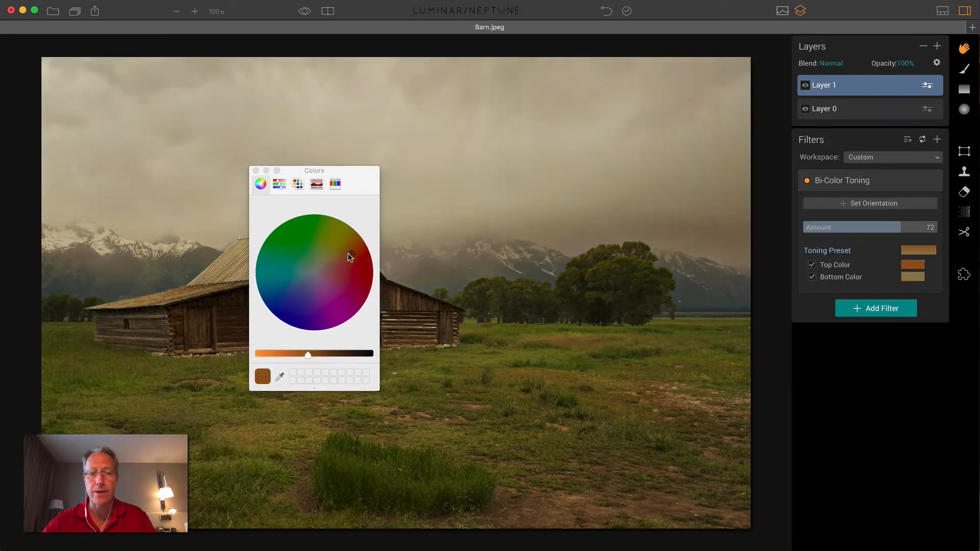
click(320, 247)
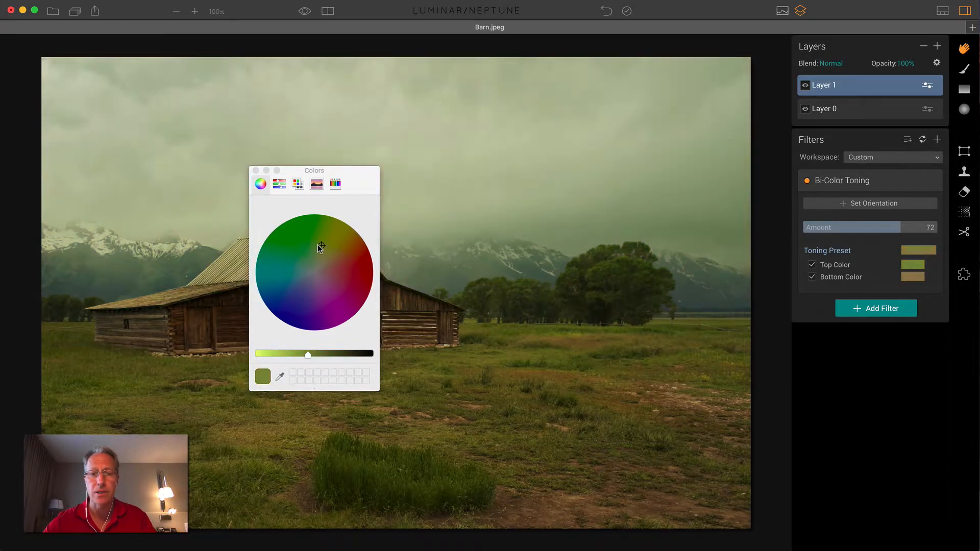
click(325, 299)
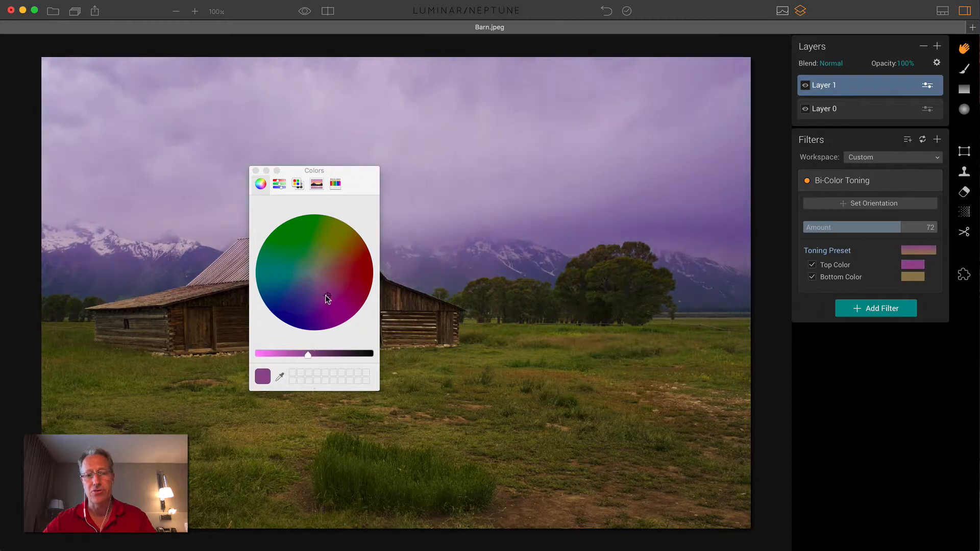
click(344, 270)
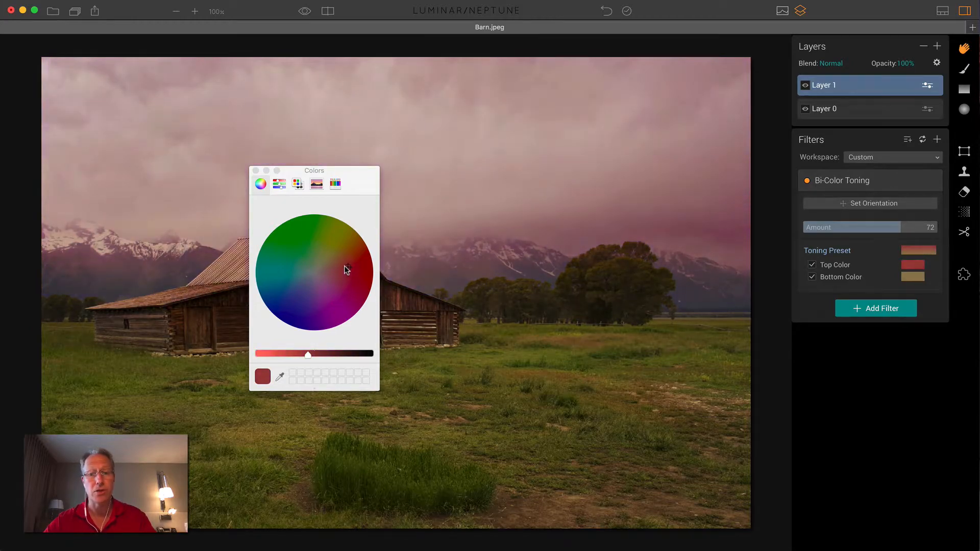
click(350, 260)
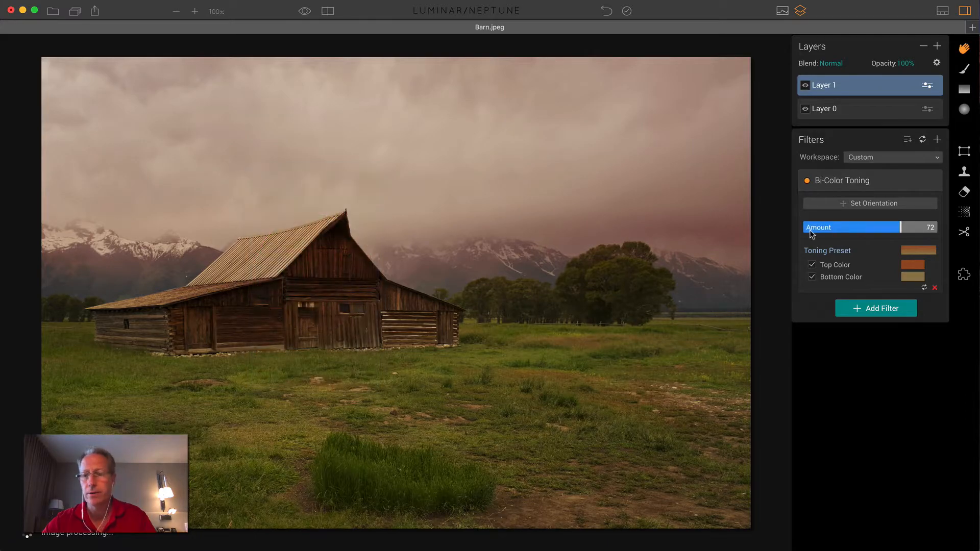
click(919, 264)
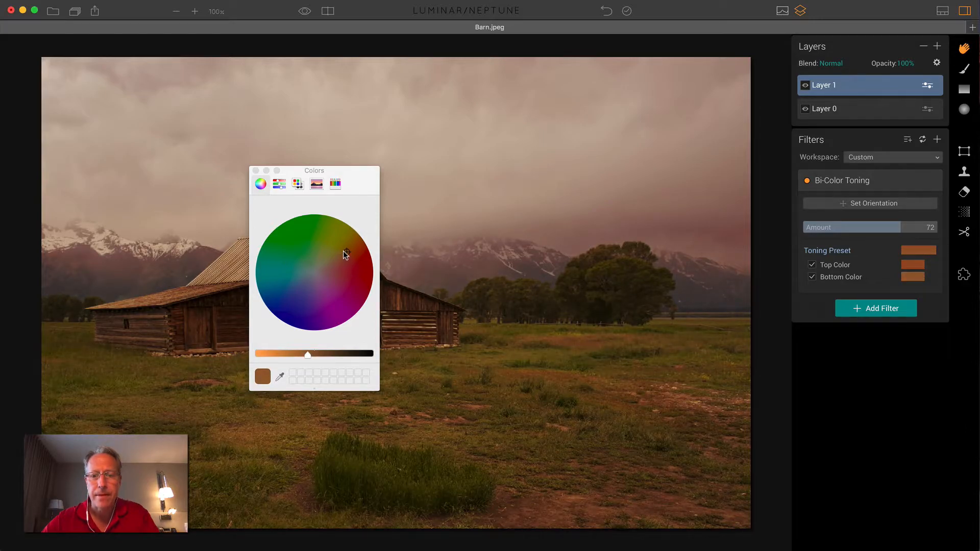
click(340, 247)
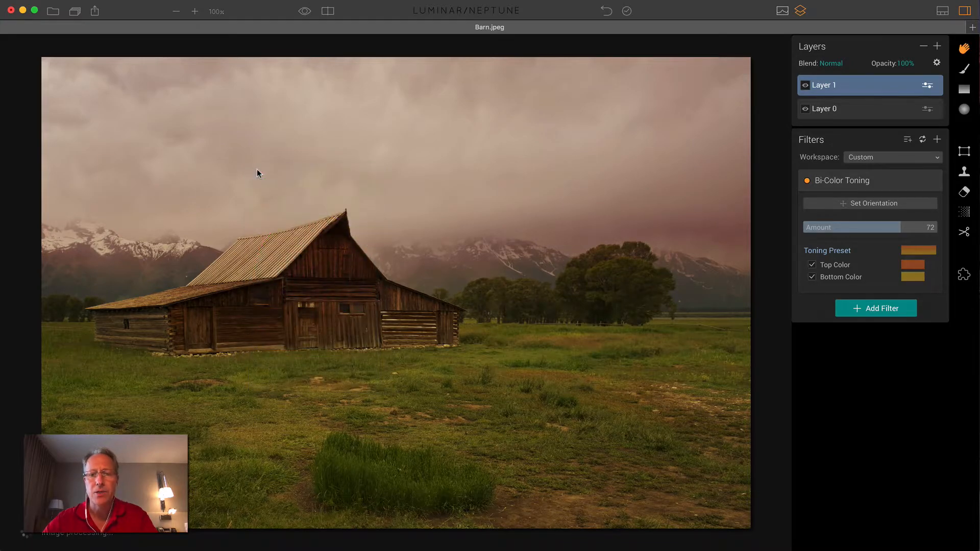
- Move the toning transition up to the horizon above the barn and turn Bottom Color off
click(869, 203)
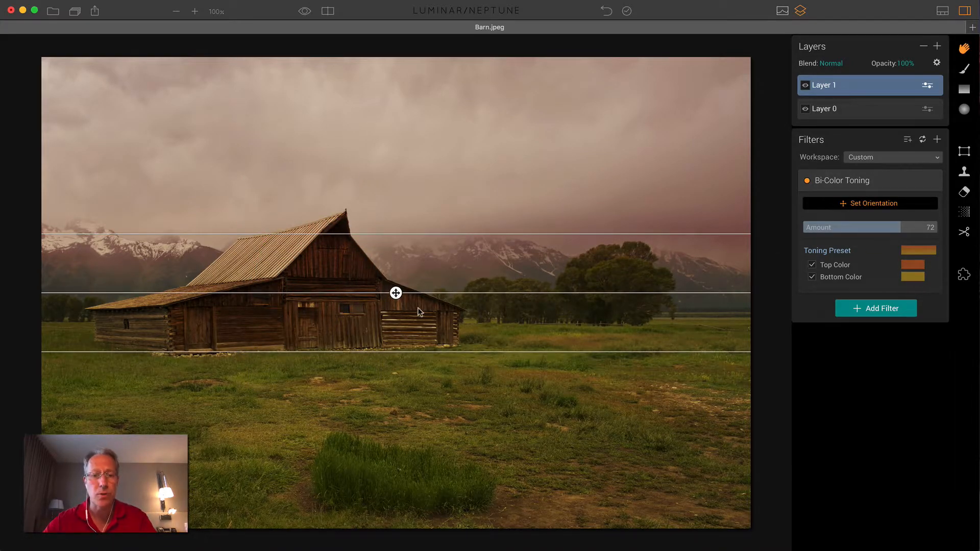
drag(396, 293, 396, 262)
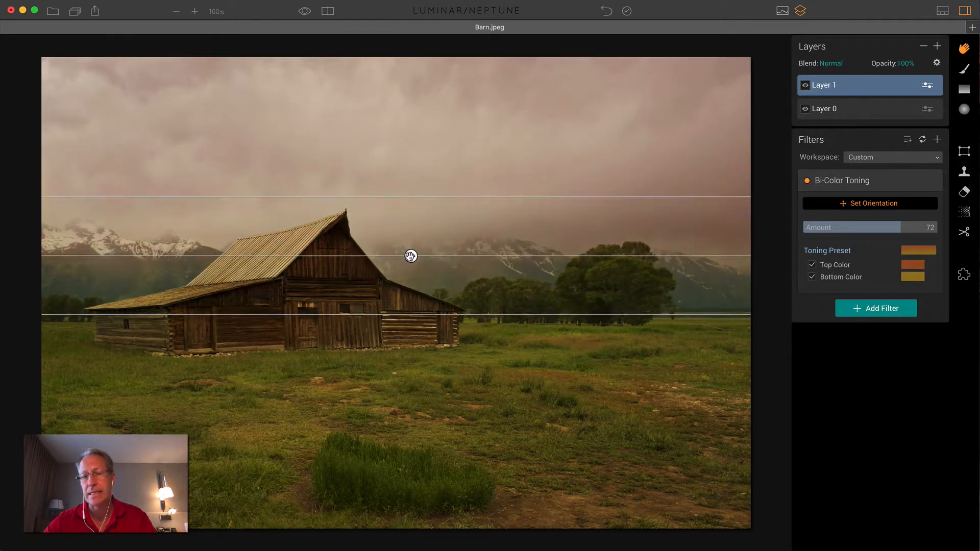
drag(411, 256, 411, 304)
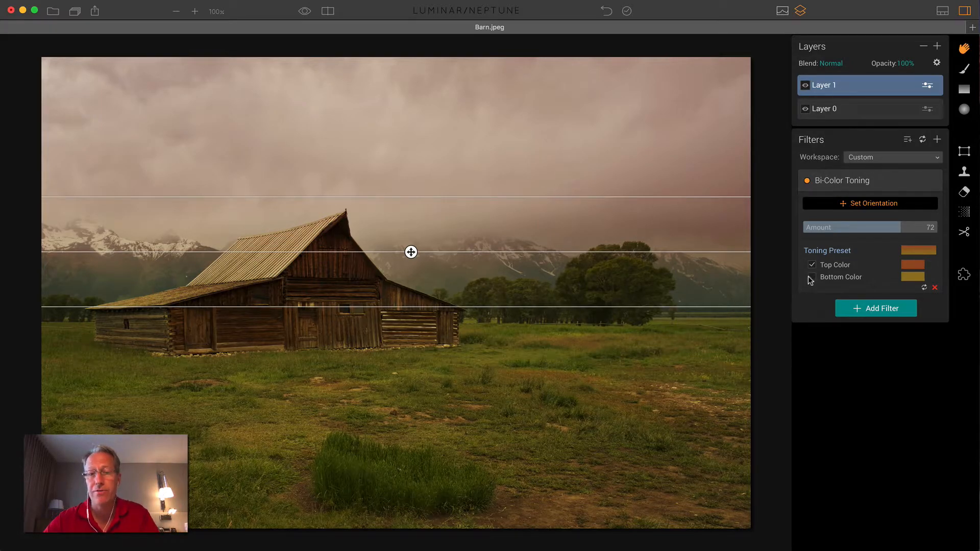
click(812, 278)
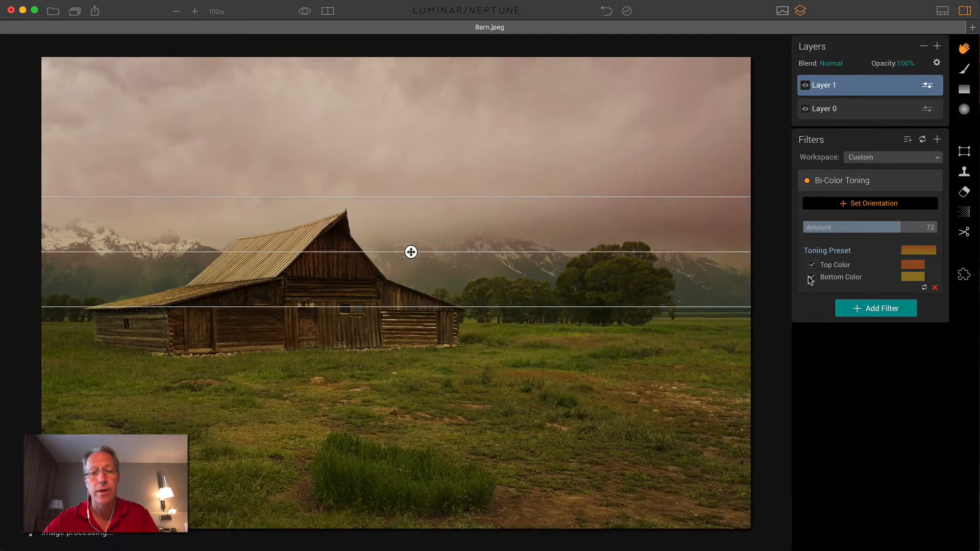
click(811, 277)
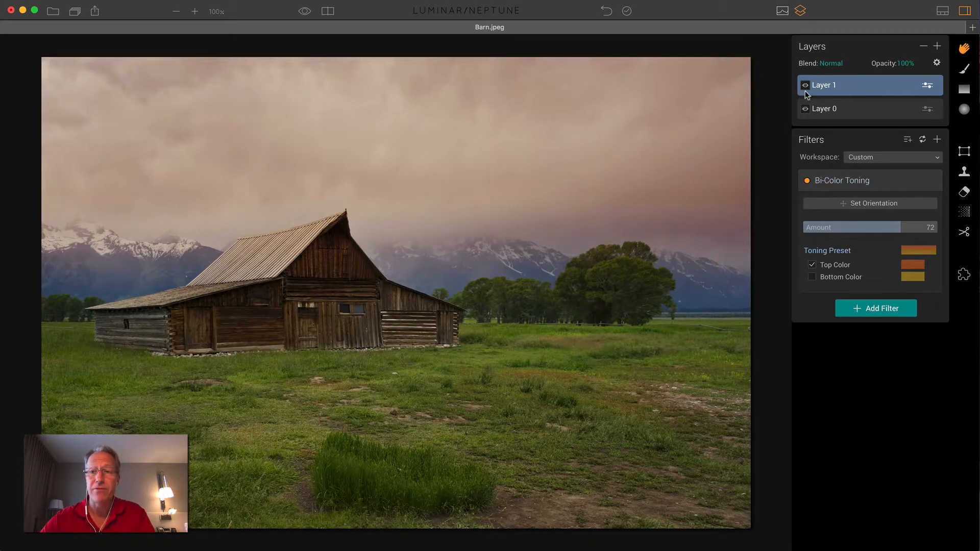
- Toggle Layer 1 visibility to compare with the original, then re-enable Bottom Color
click(805, 86)
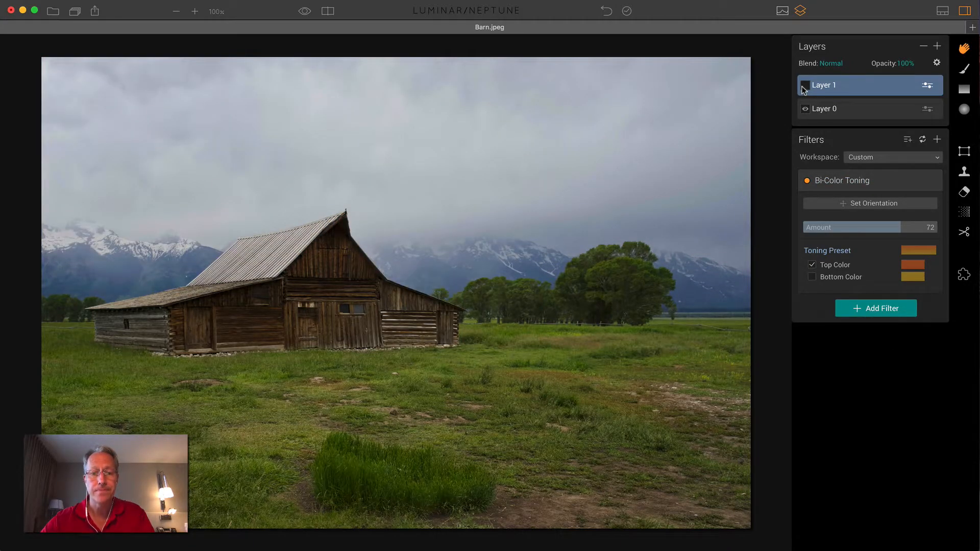
click(806, 86)
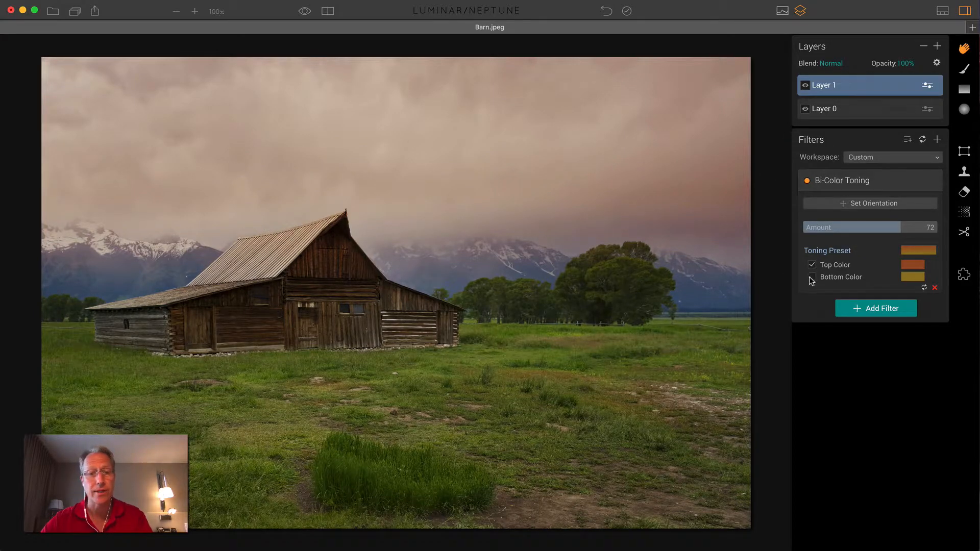
click(811, 278)
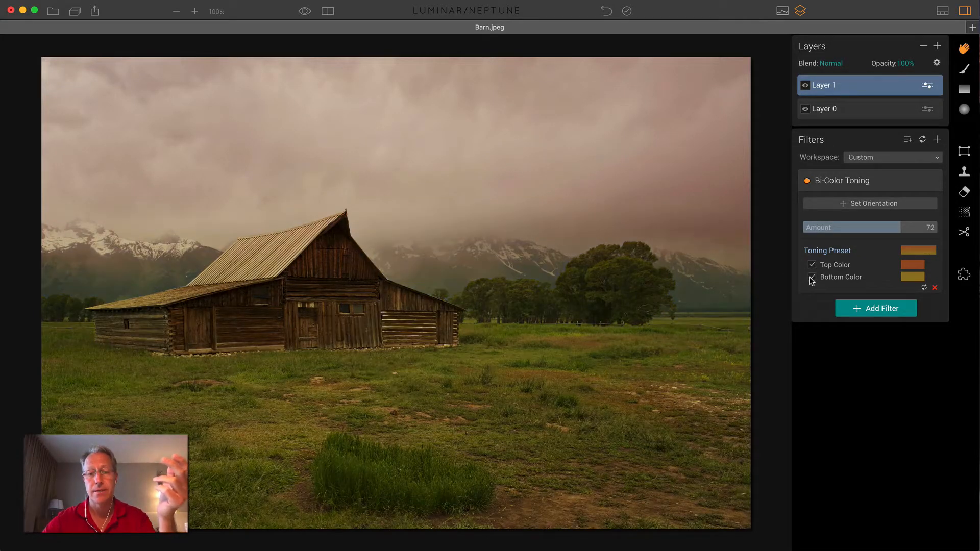
click(811, 278)
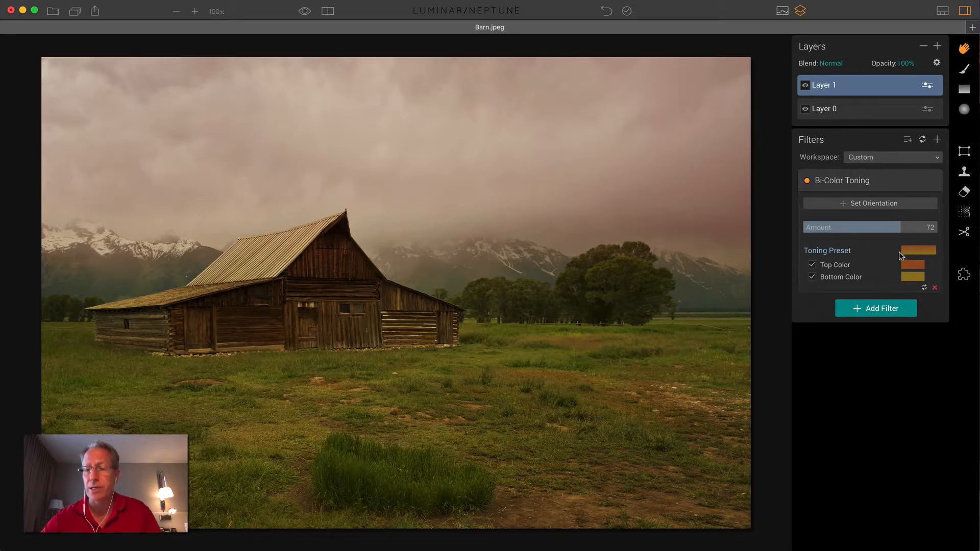
- Swap Bi-Color Toning for Color Balance with midtones Cyan-Red 13, Magenta-Green -9, Yellow-Blue 42
click(935, 288)
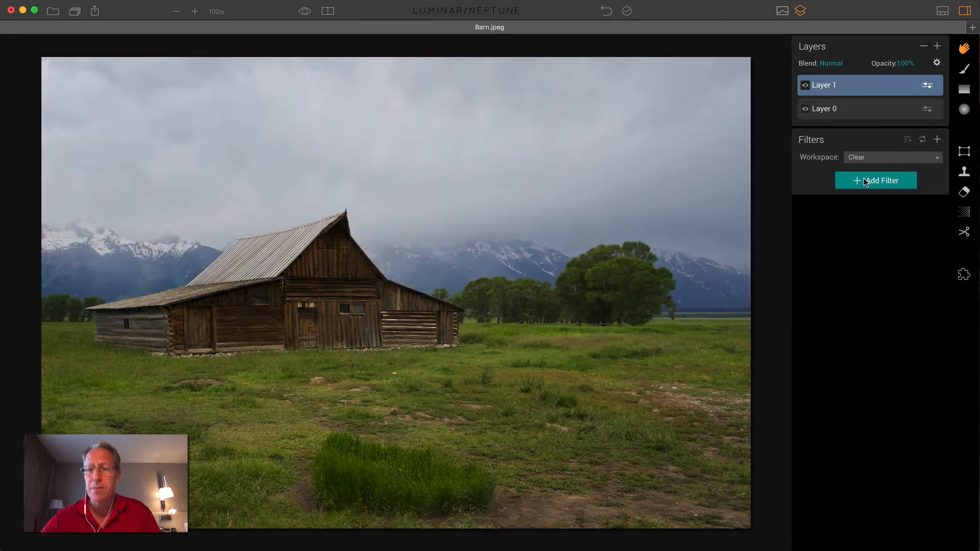
click(876, 181)
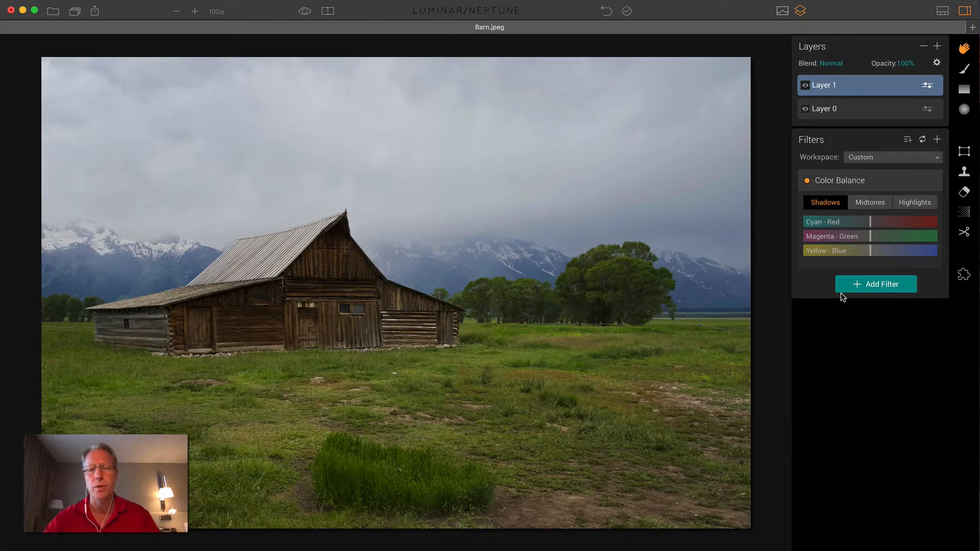
click(869, 202)
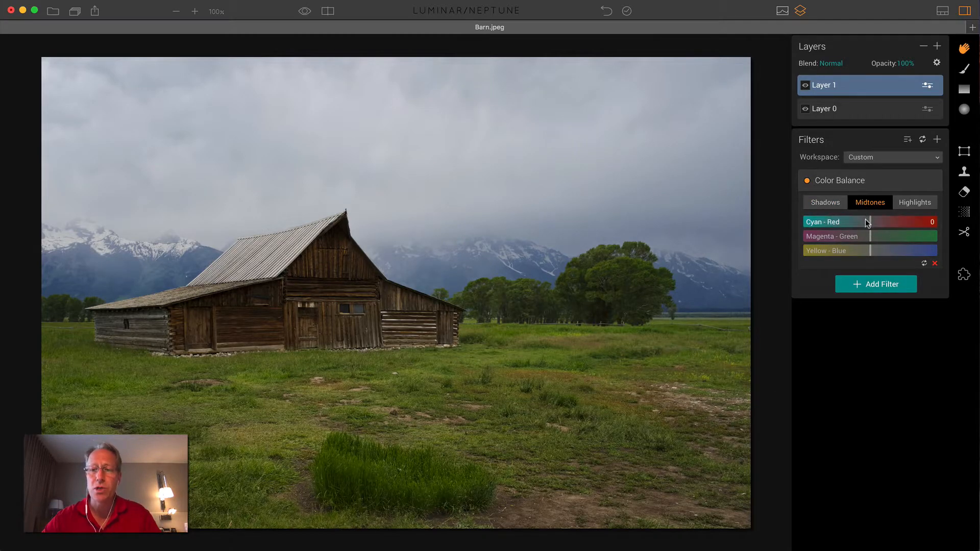
drag(869, 221, 882, 221)
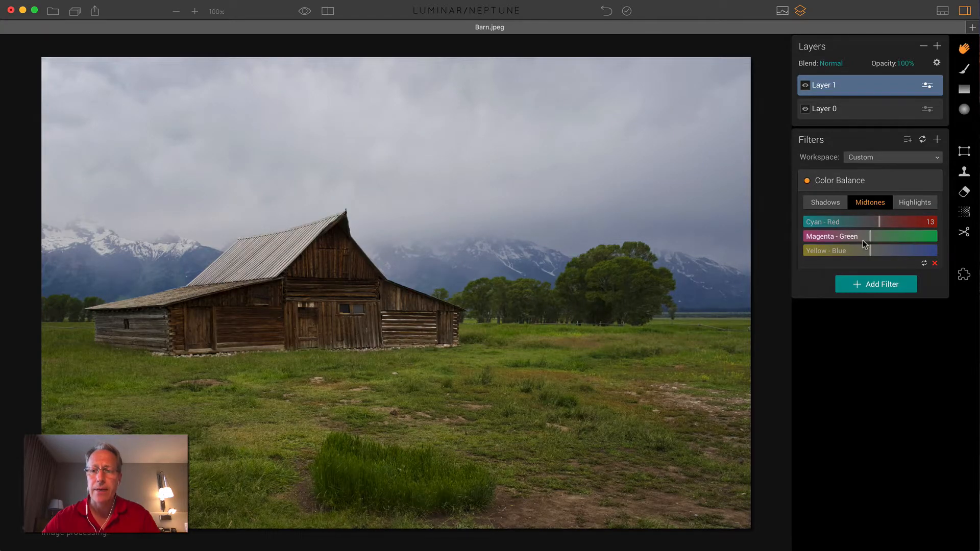
drag(888, 236, 871, 236)
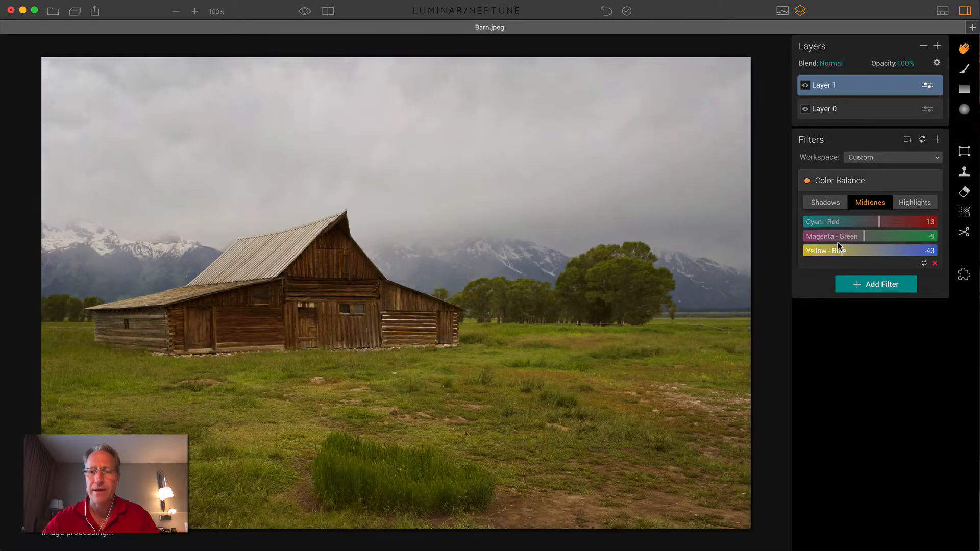
drag(845, 251, 917, 251)
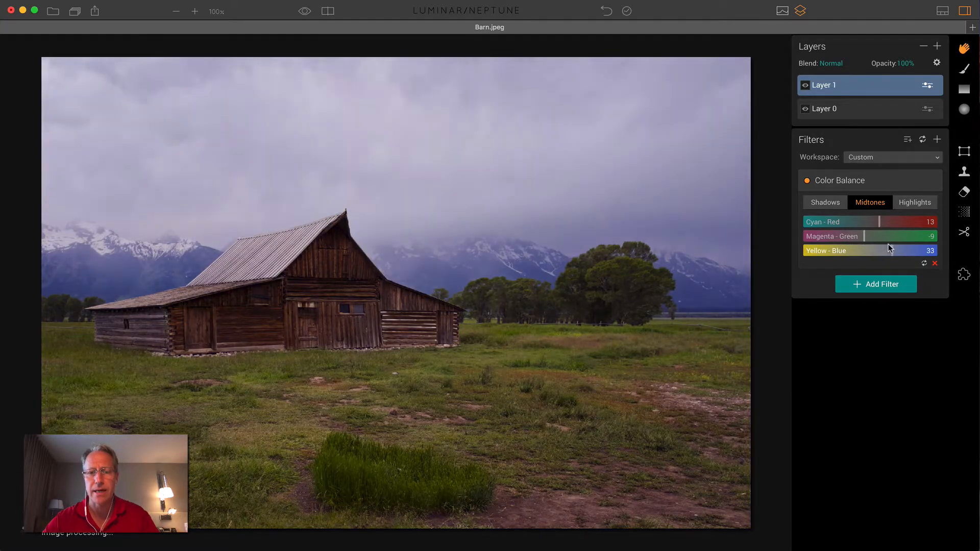
drag(910, 251, 919, 250)
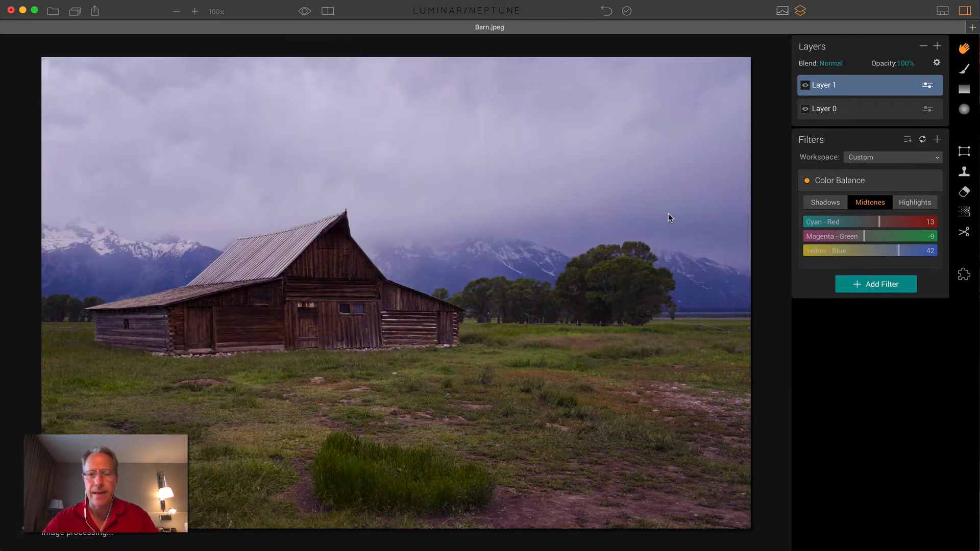
click(328, 11)
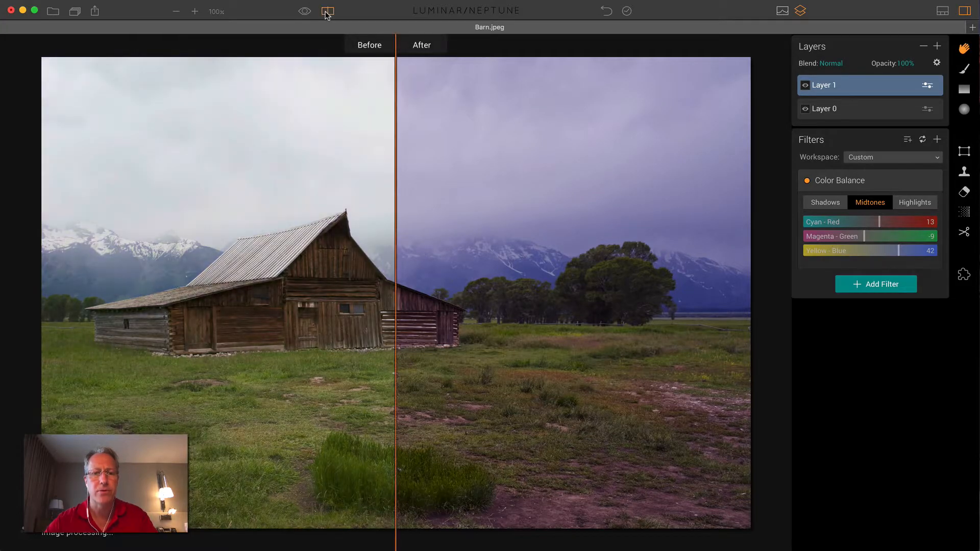
drag(394, 119, 240, 119)
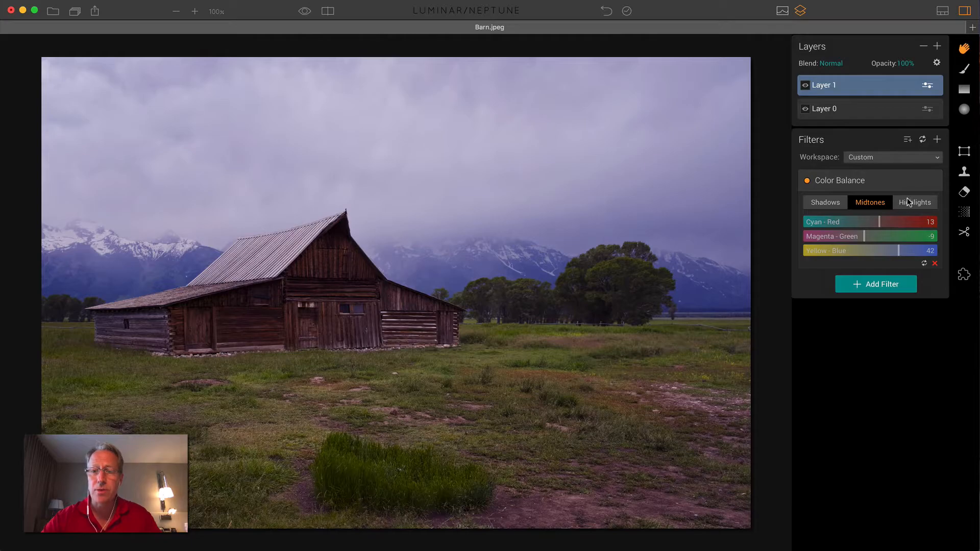
- Set the Color Balance highlights Cyan-Red slider to 50, then return to the midtones settings
click(914, 202)
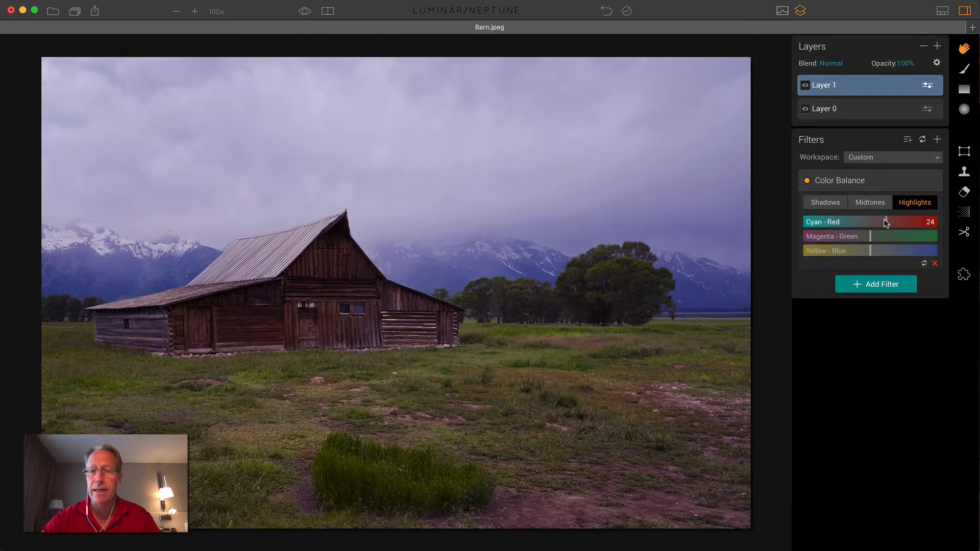
drag(886, 221, 902, 221)
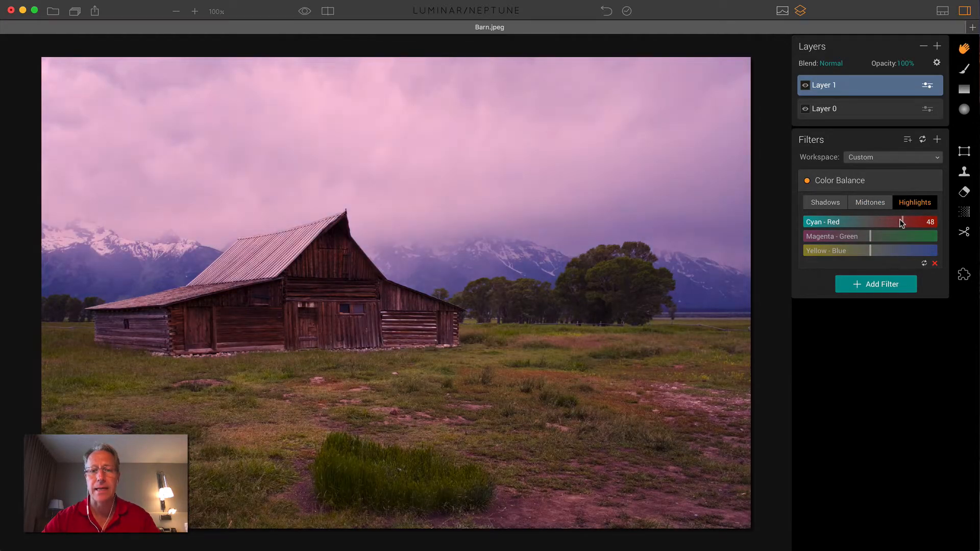
drag(900, 222, 904, 222)
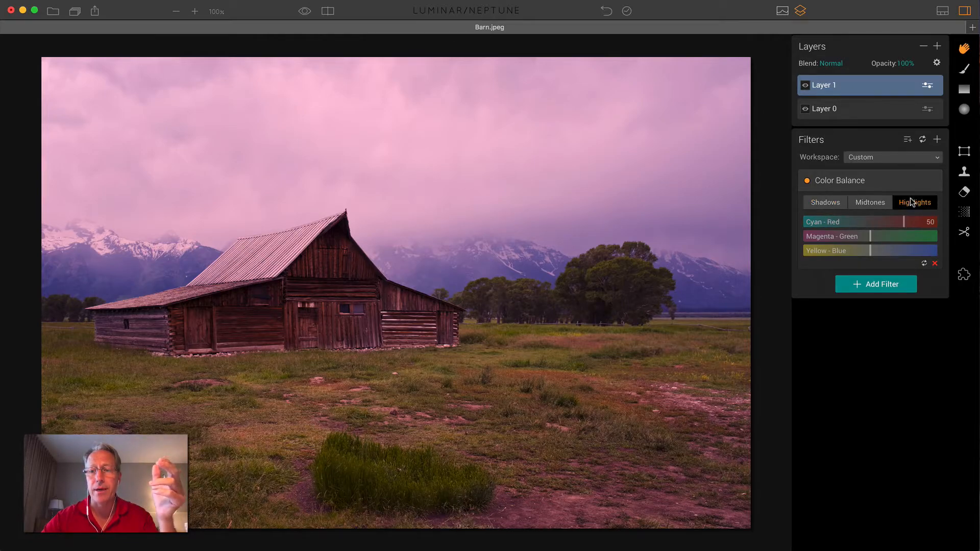
click(870, 202)
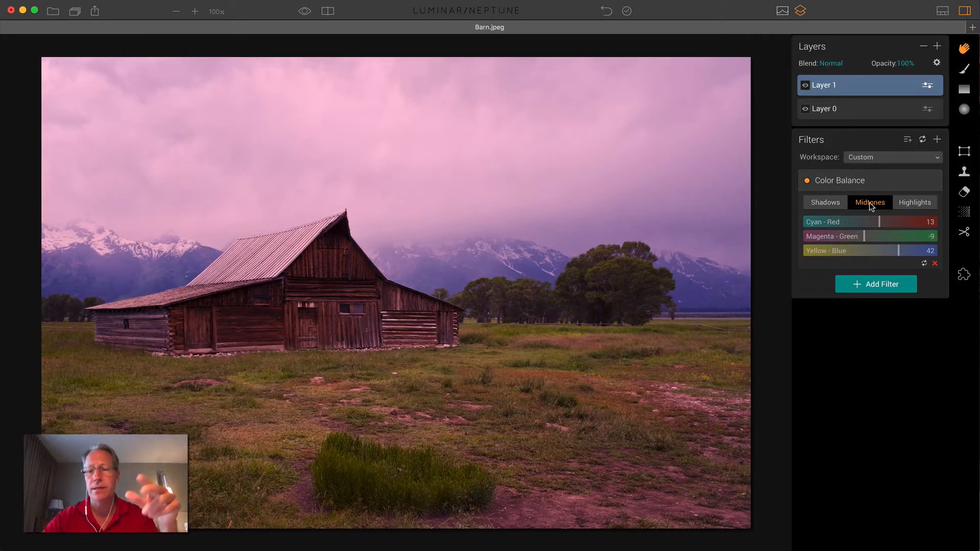
click(935, 264)
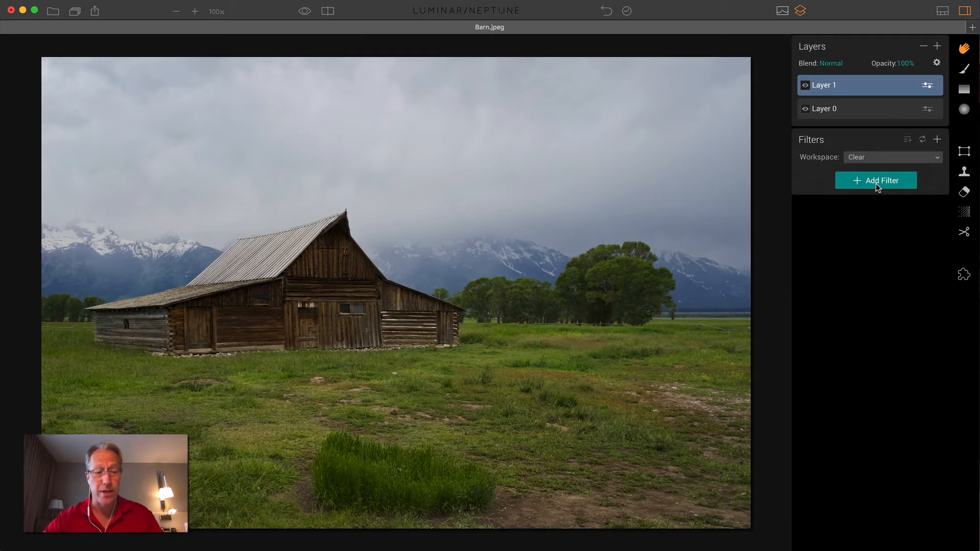
- Add a Split Toning filter to the barn photo from the filter list
click(875, 180)
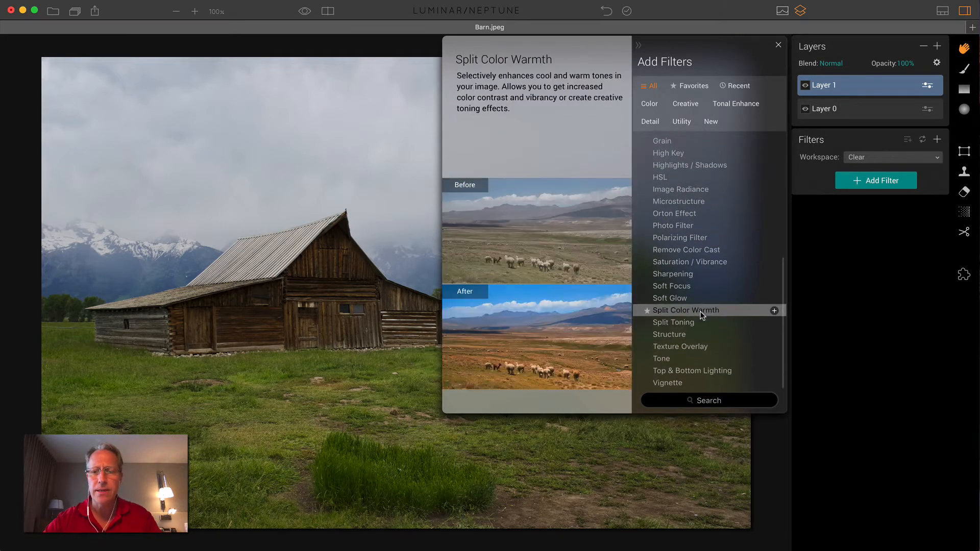
click(674, 322)
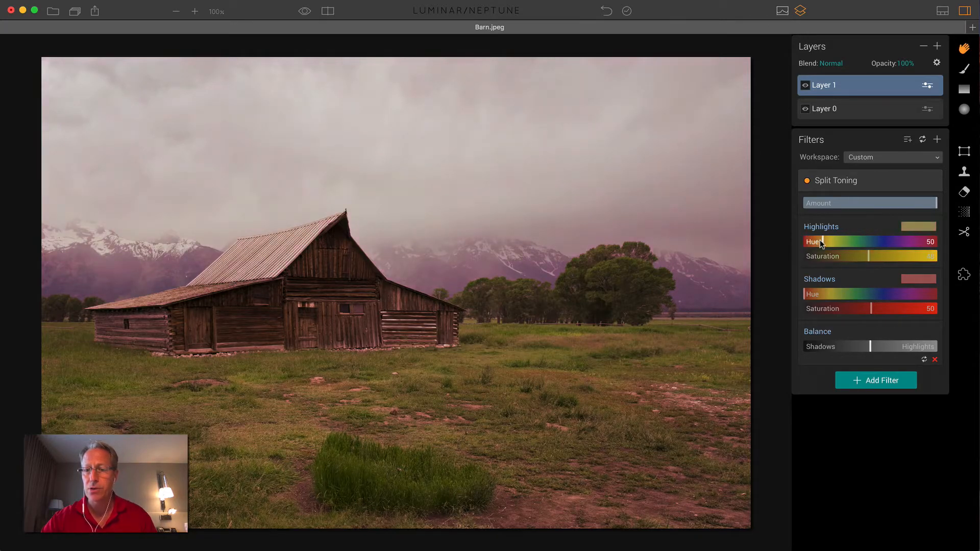
- Set the Split Toning highlights hue to a yellow 60
drag(822, 242, 869, 242)
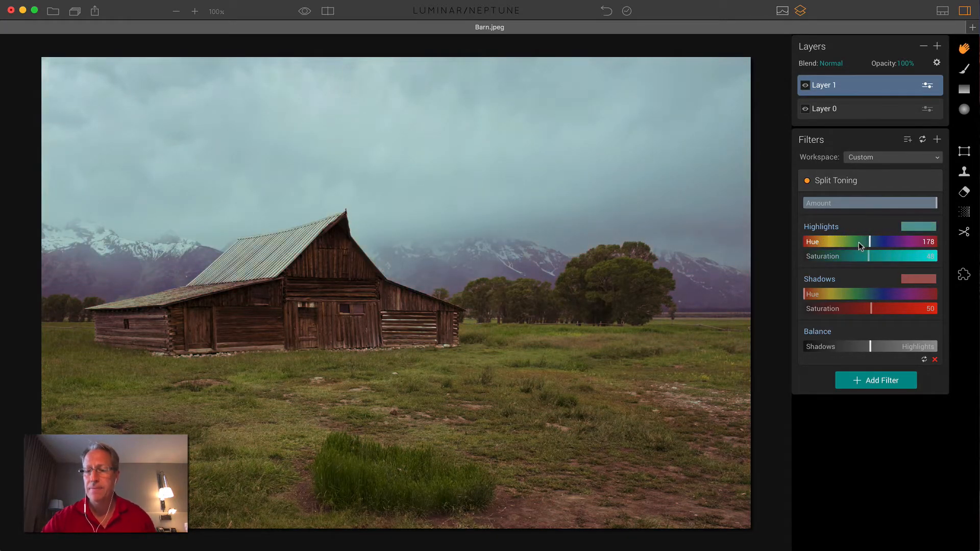
drag(869, 242, 845, 242)
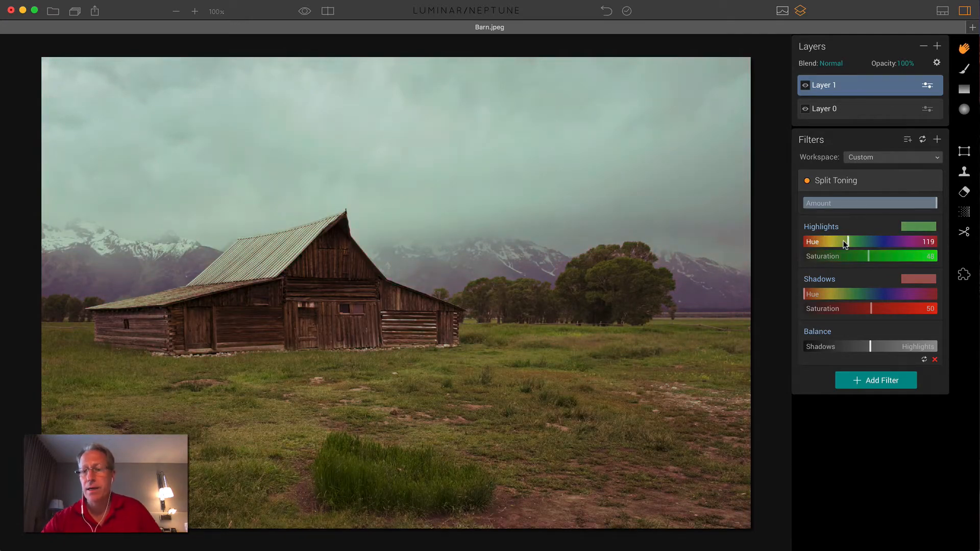
drag(846, 242, 905, 242)
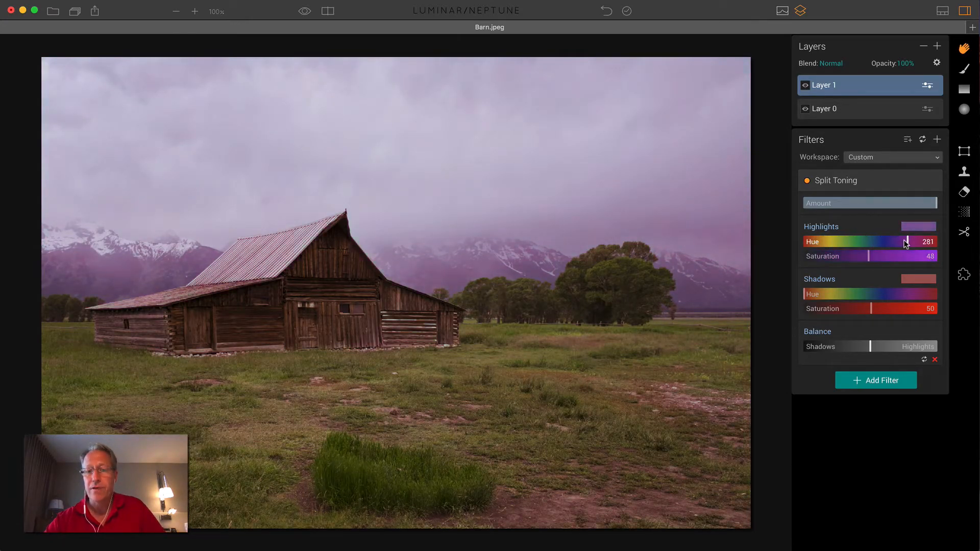
drag(906, 242, 838, 242)
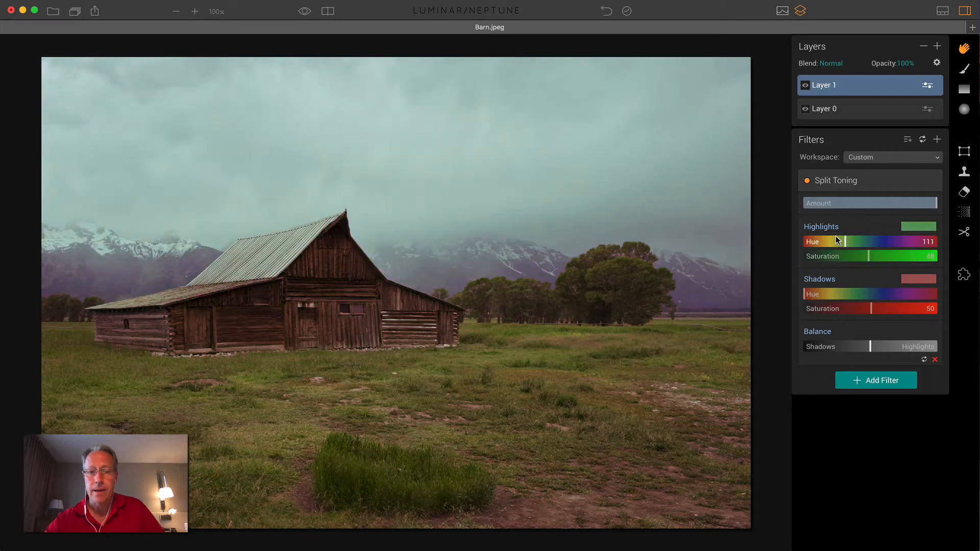
drag(847, 242, 891, 242)
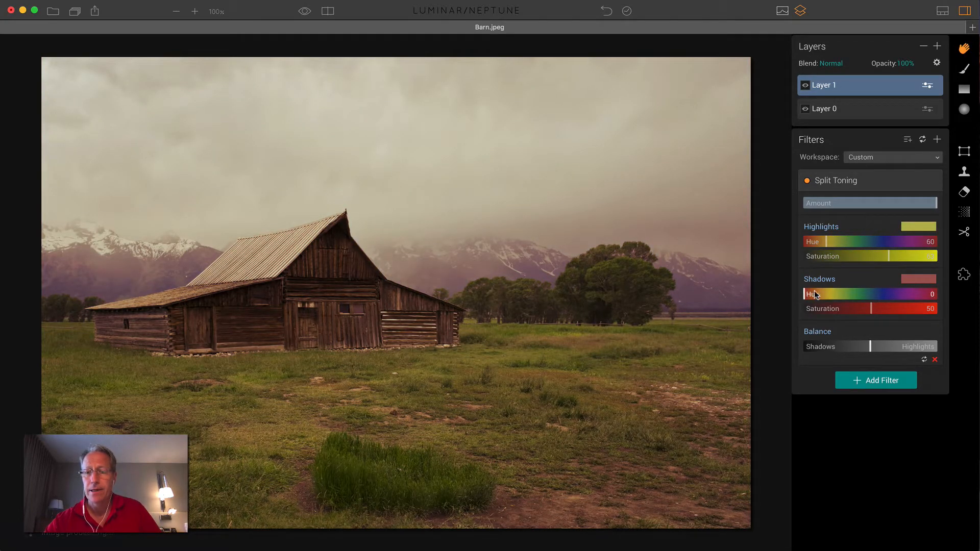
- Set shadows hue to 200 and saturation 58, then compare in the Before/After split view
drag(808, 294, 882, 295)
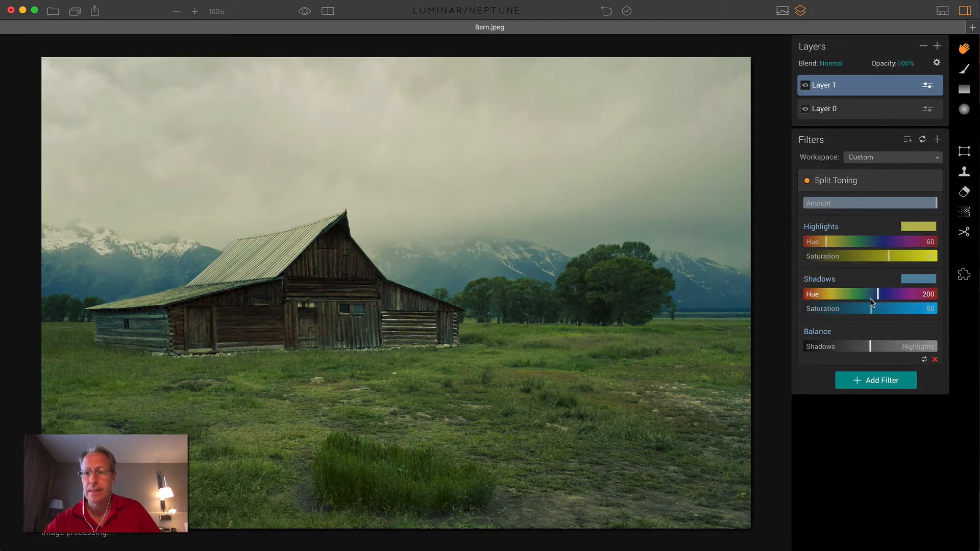
drag(871, 307, 880, 307)
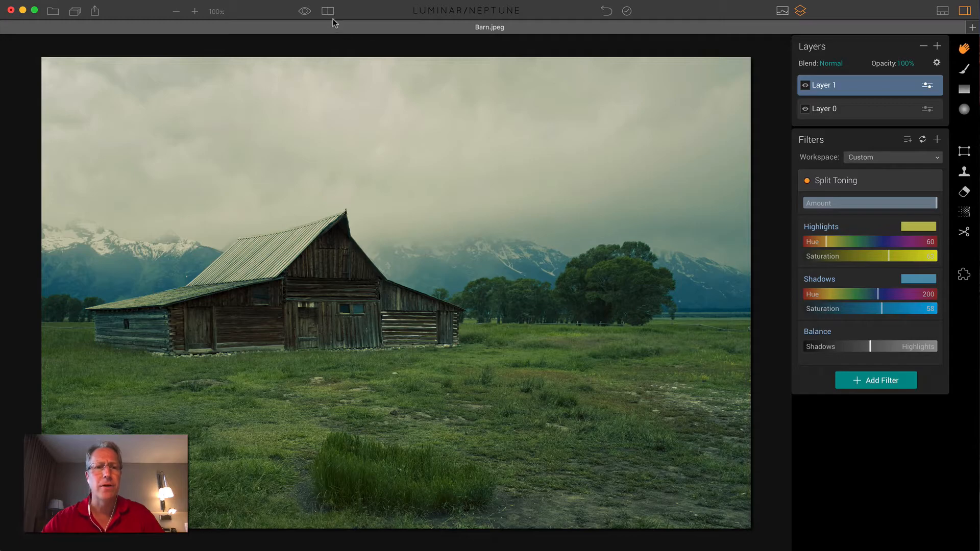
click(328, 11)
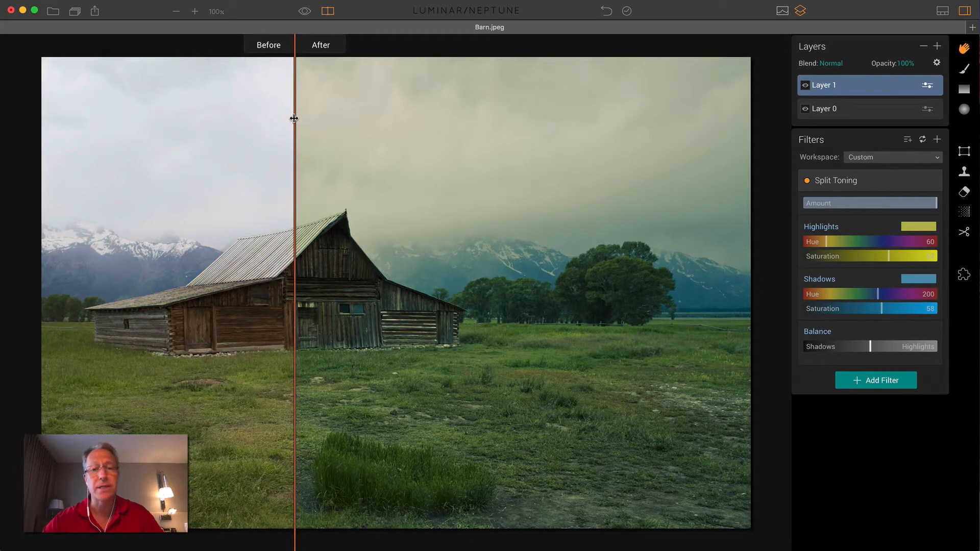
drag(294, 119, 223, 110)
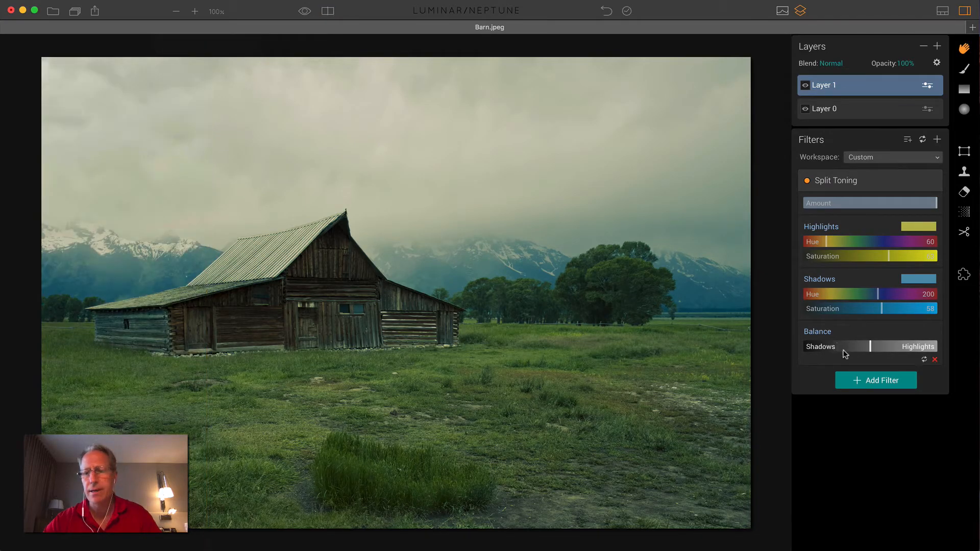
- Add an HSL filter and shift the green hue to -70
click(876, 379)
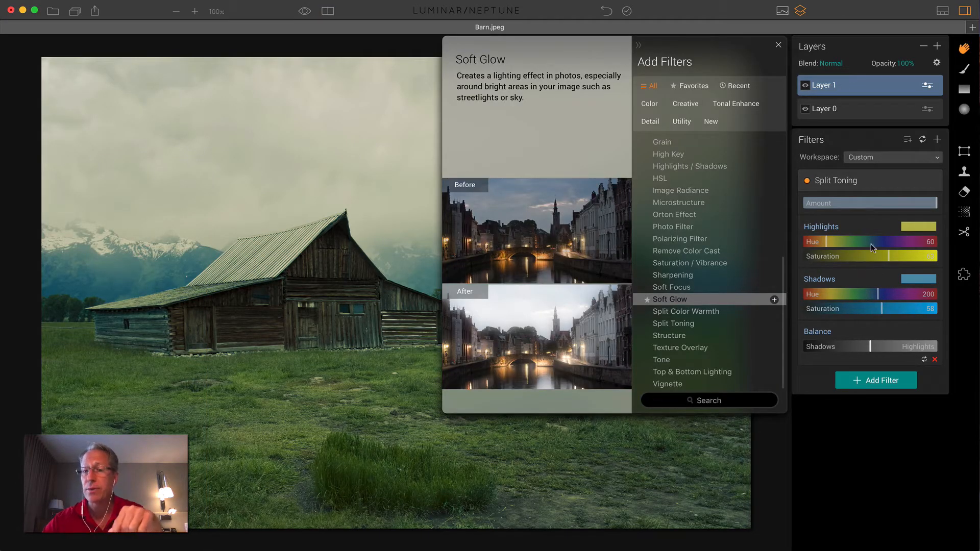
mouse_move(669, 178)
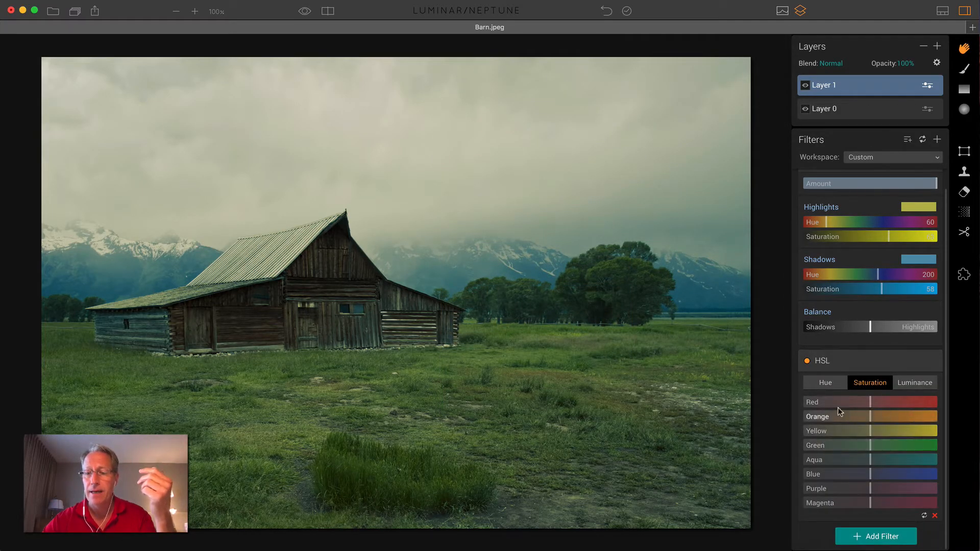
click(824, 382)
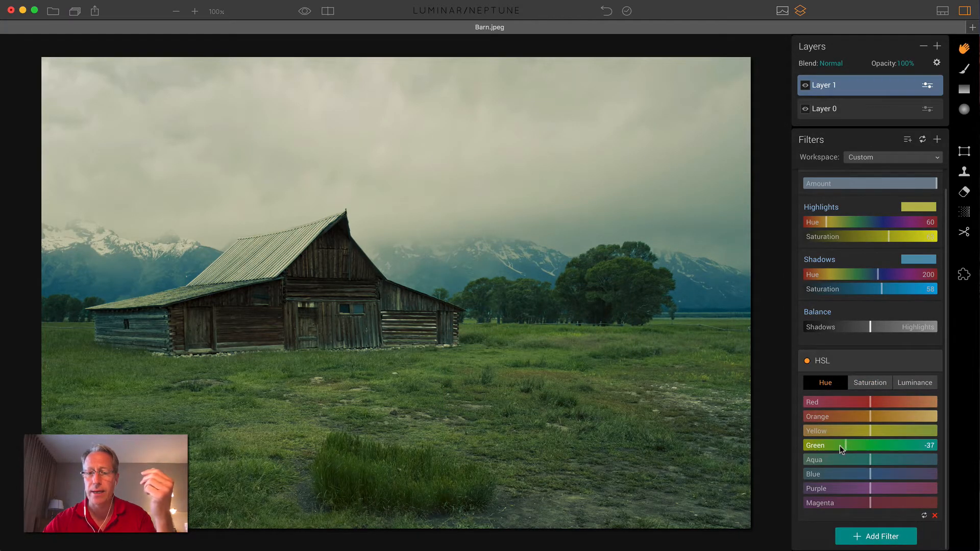
drag(844, 445, 822, 445)
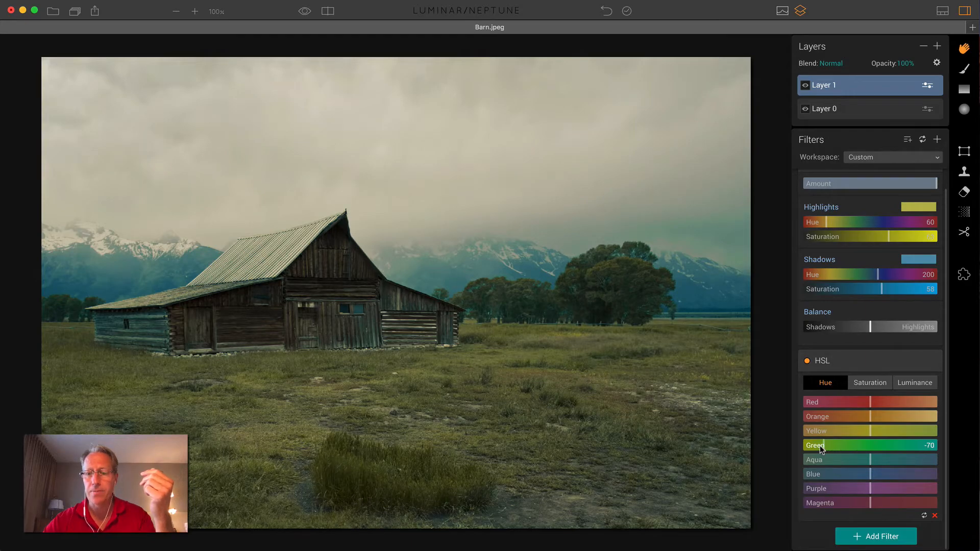
- Boost HSL saturation of reds and oranges, toggling HSL off and on to compare
click(869, 383)
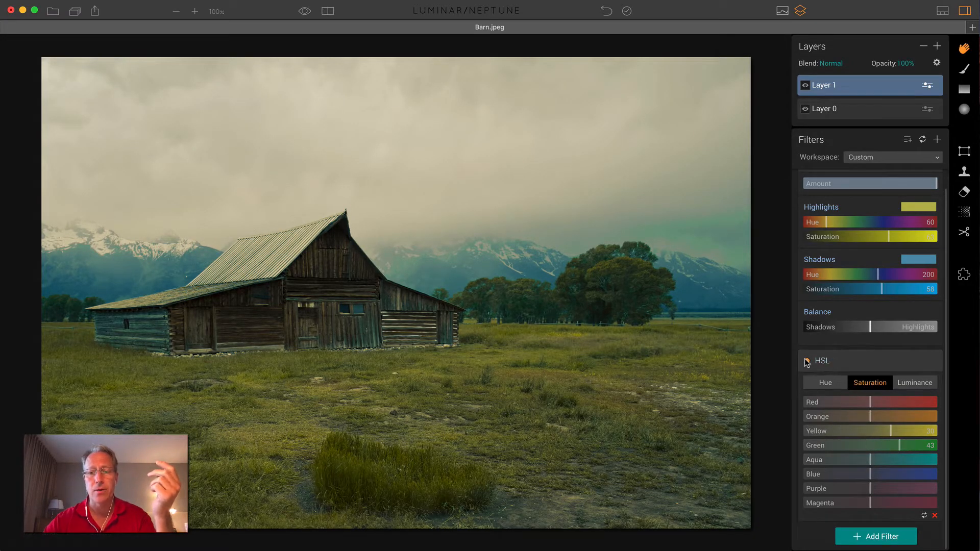
click(807, 361)
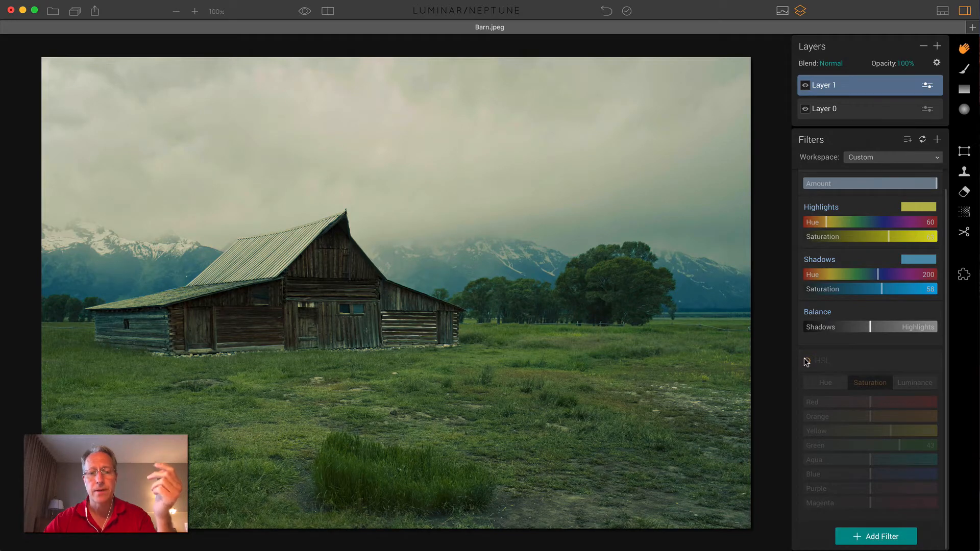
click(806, 361)
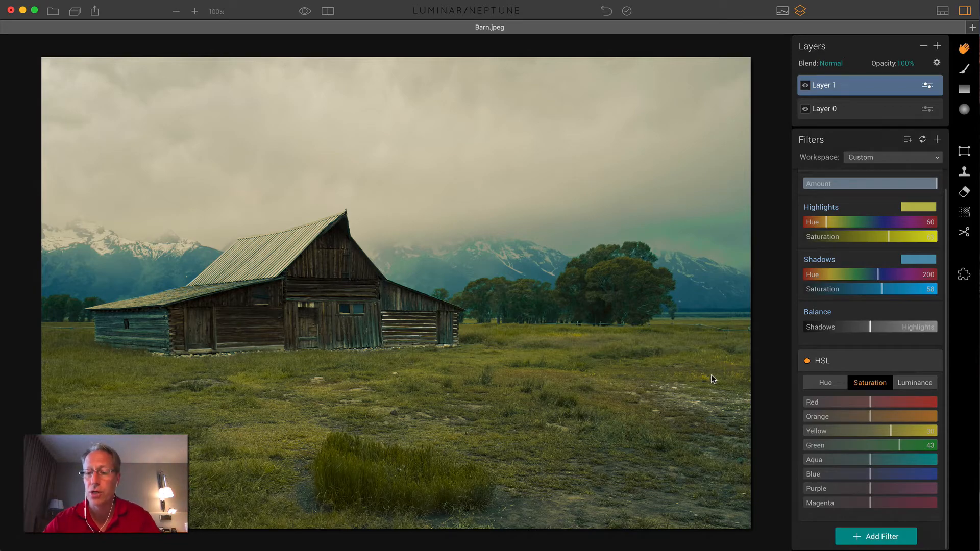
drag(869, 402, 877, 402)
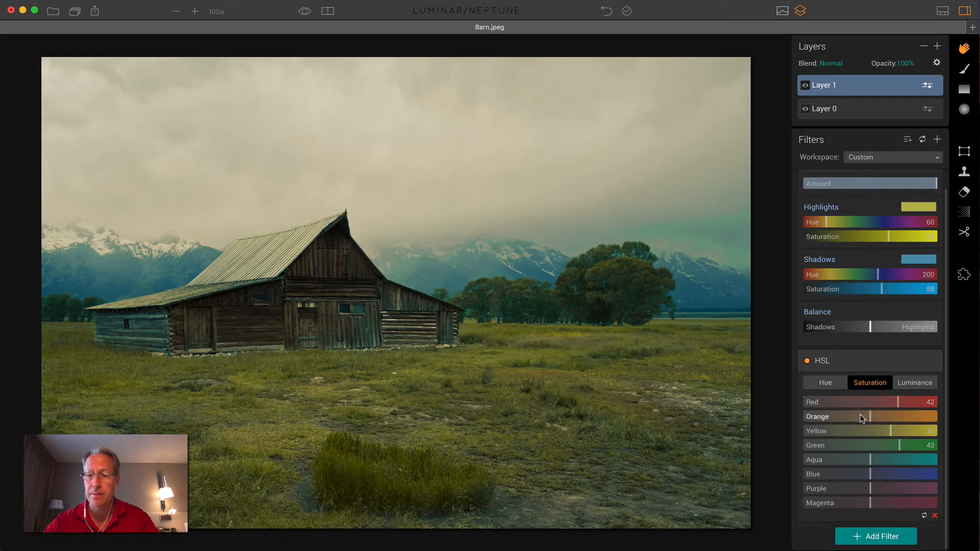
drag(861, 417, 903, 416)
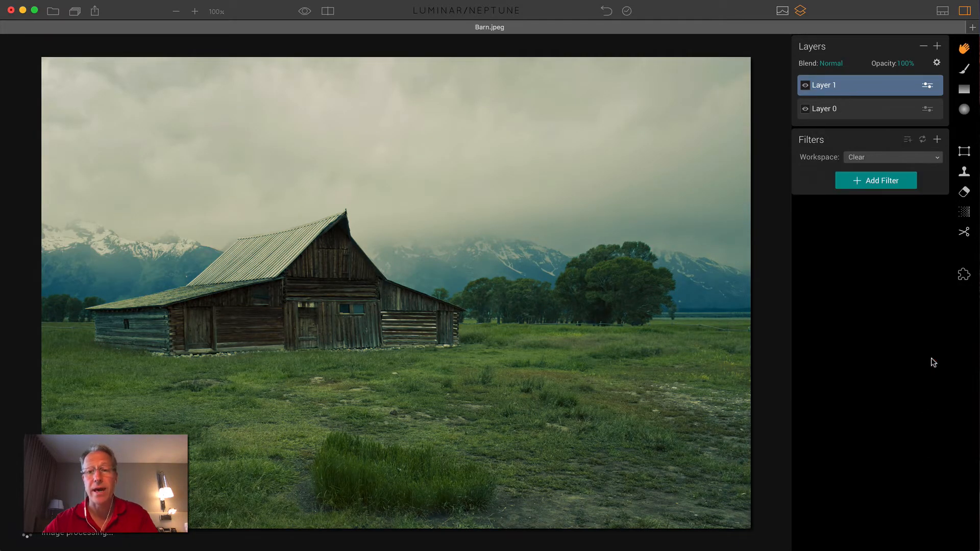
- Add Split Color Warmth, trying warm colours low then high and raising cool colours
click(876, 180)
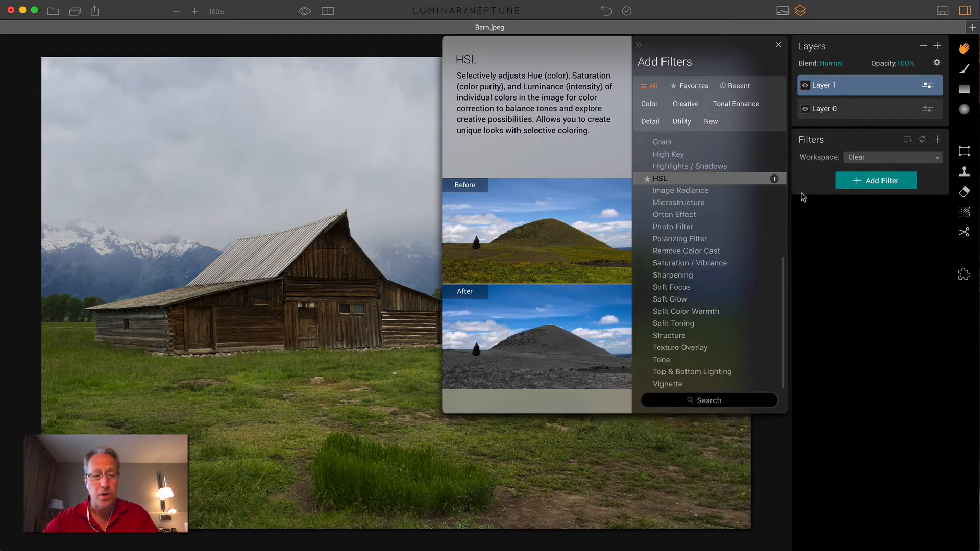
mouse_move(686, 311)
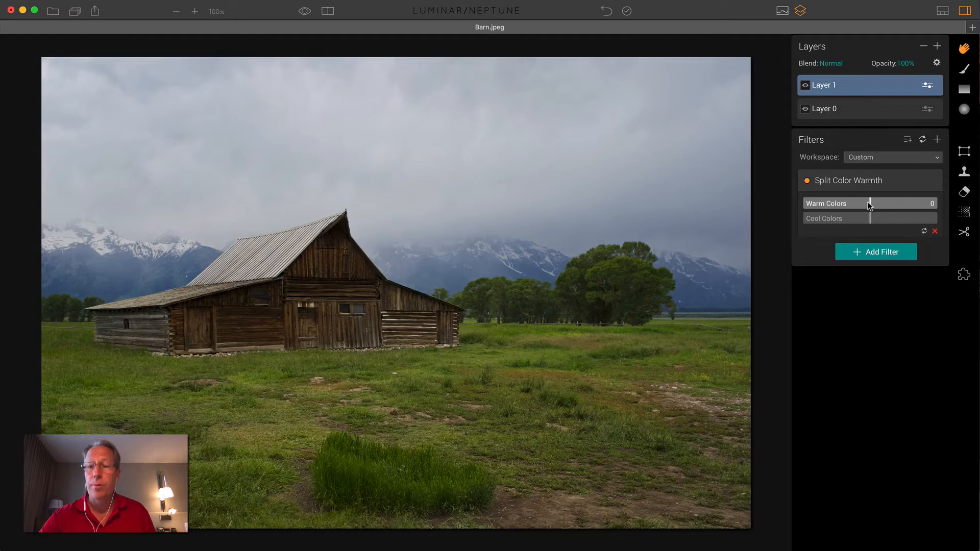
drag(869, 203, 807, 203)
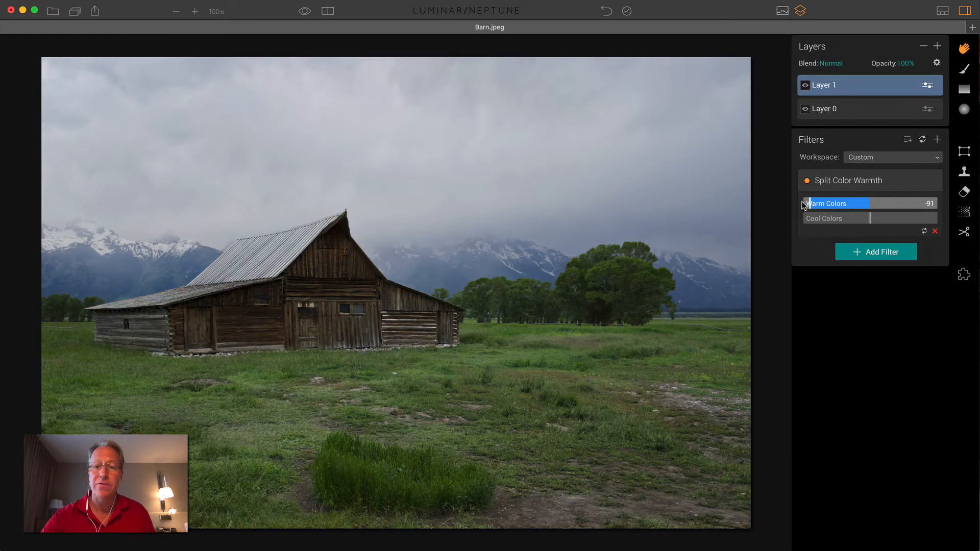
drag(819, 203, 913, 203)
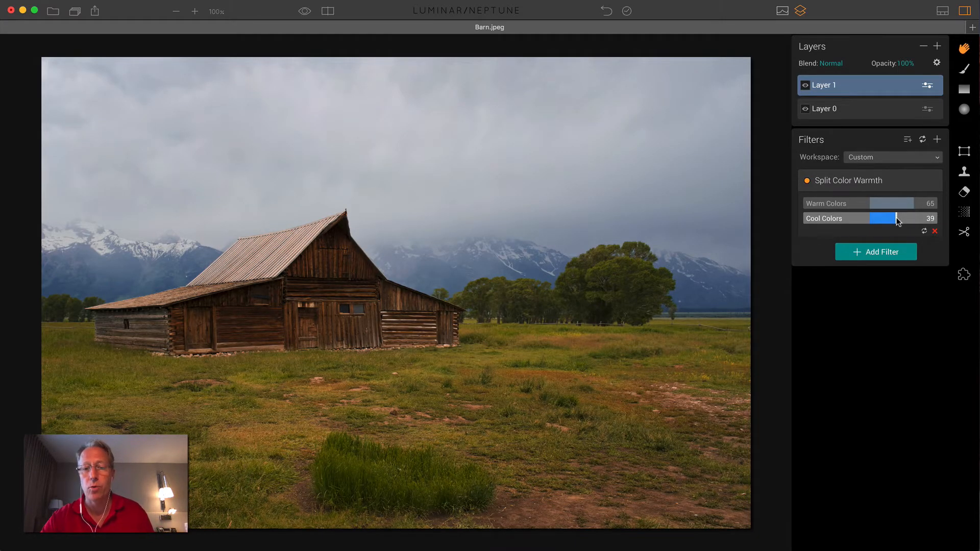
drag(882, 218, 916, 218)
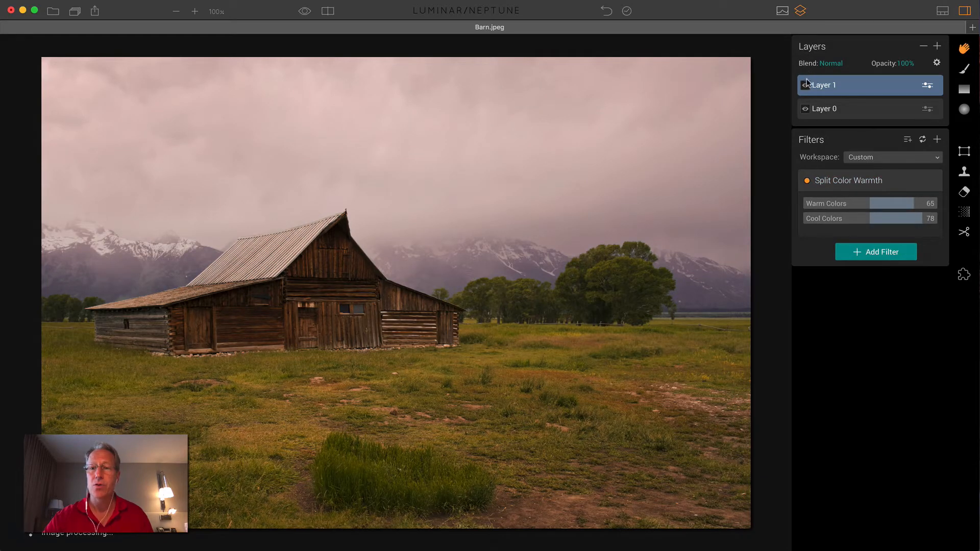
- Try further Split Color Warmth values: warm colours negative, cool colours pushed high
click(805, 85)
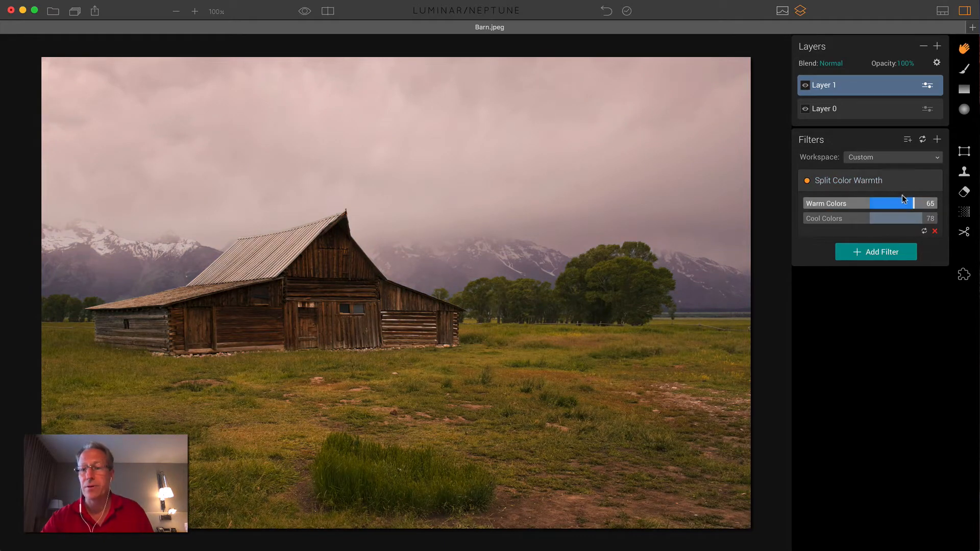
drag(901, 203, 869, 203)
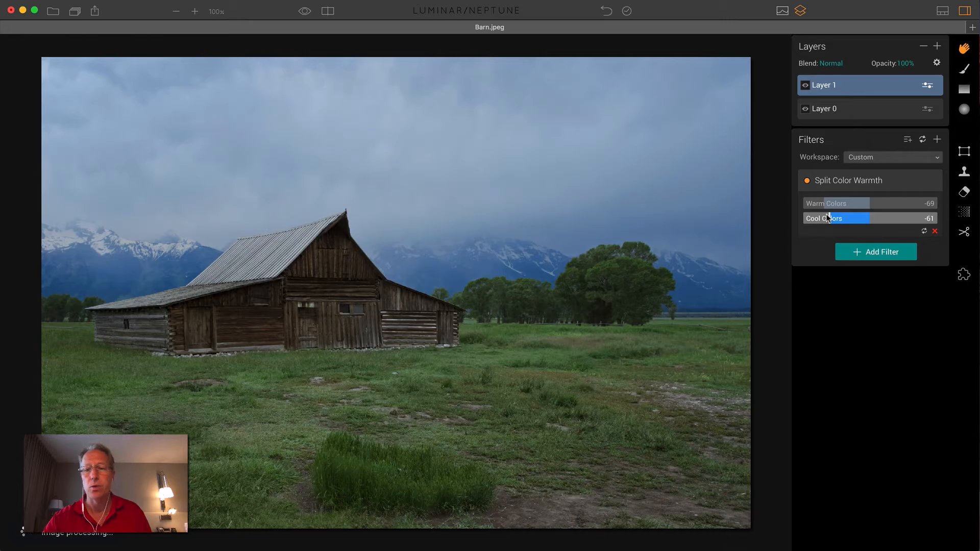
drag(835, 218, 919, 218)
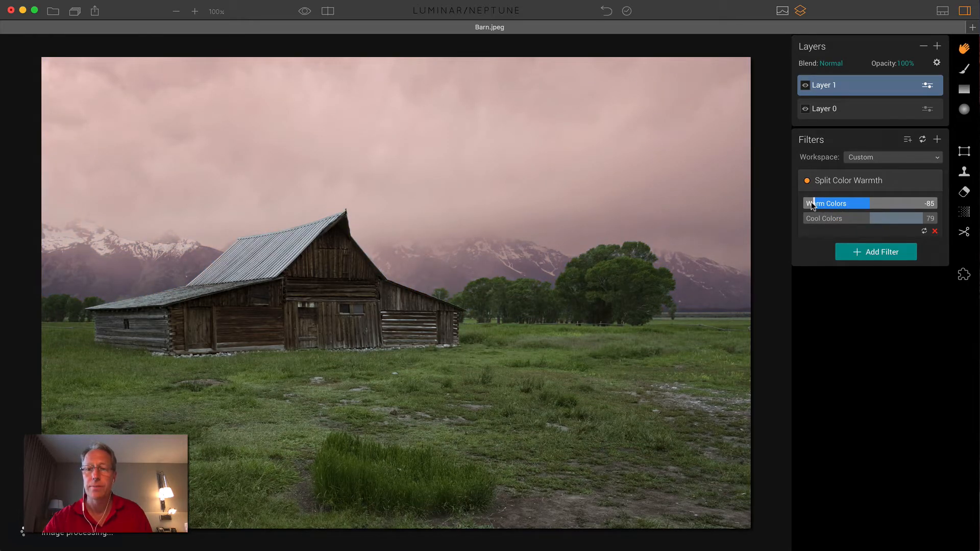
drag(907, 218, 926, 218)
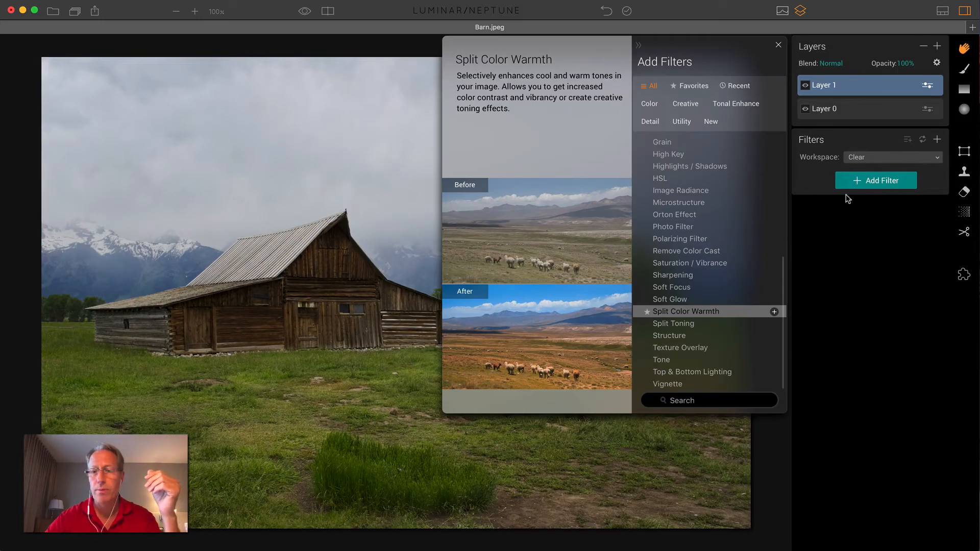
mouse_move(674, 226)
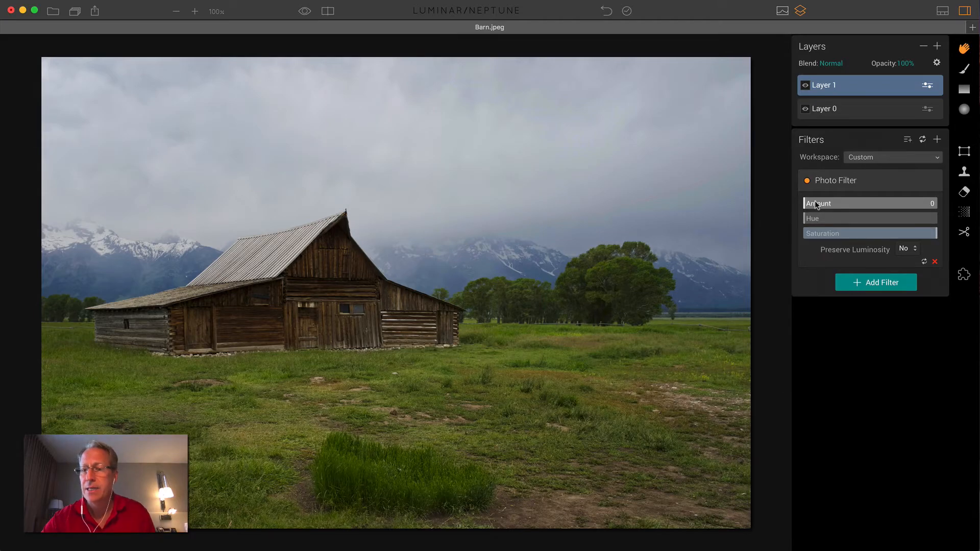
- Set the Photo Filter amount to 37 and bring the hue to a warm 35
drag(807, 203, 825, 204)
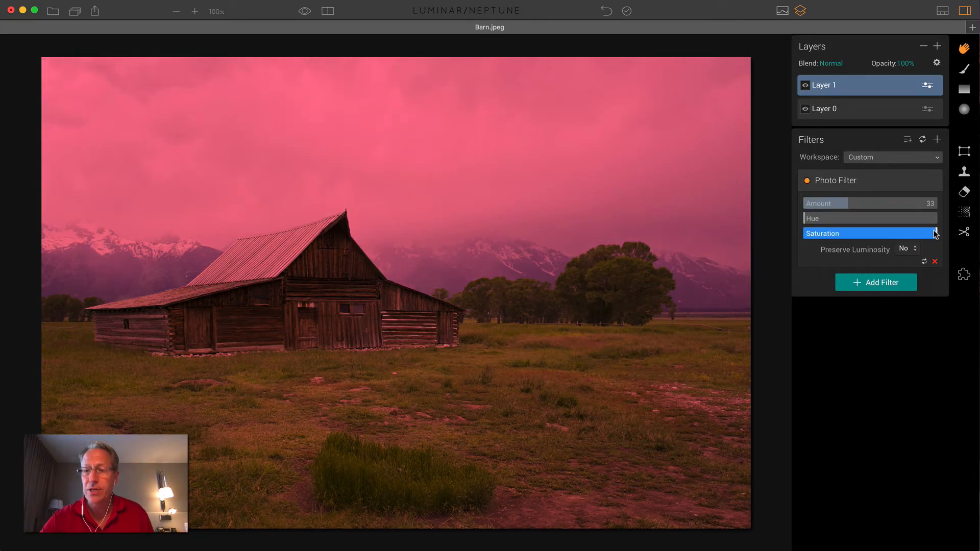
drag(935, 234, 868, 233)
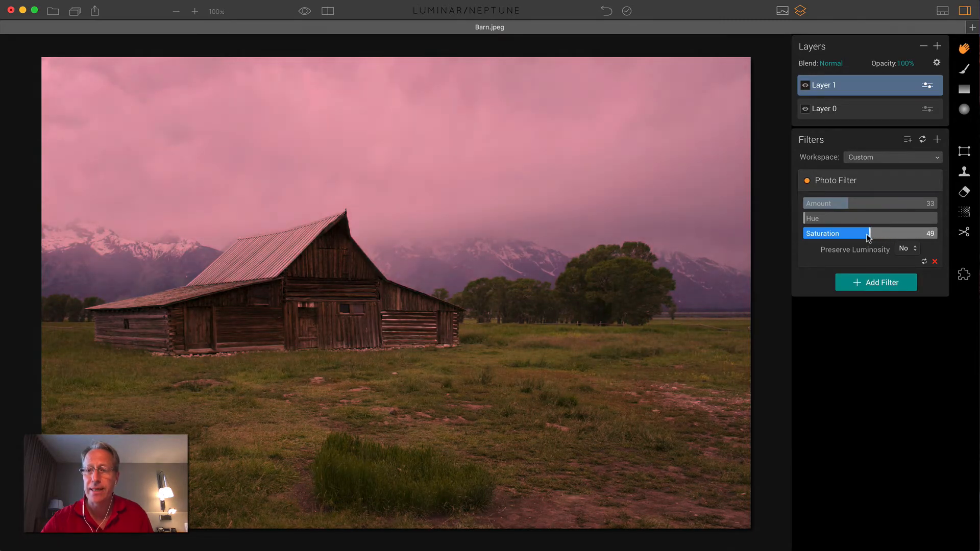
drag(868, 233, 870, 233)
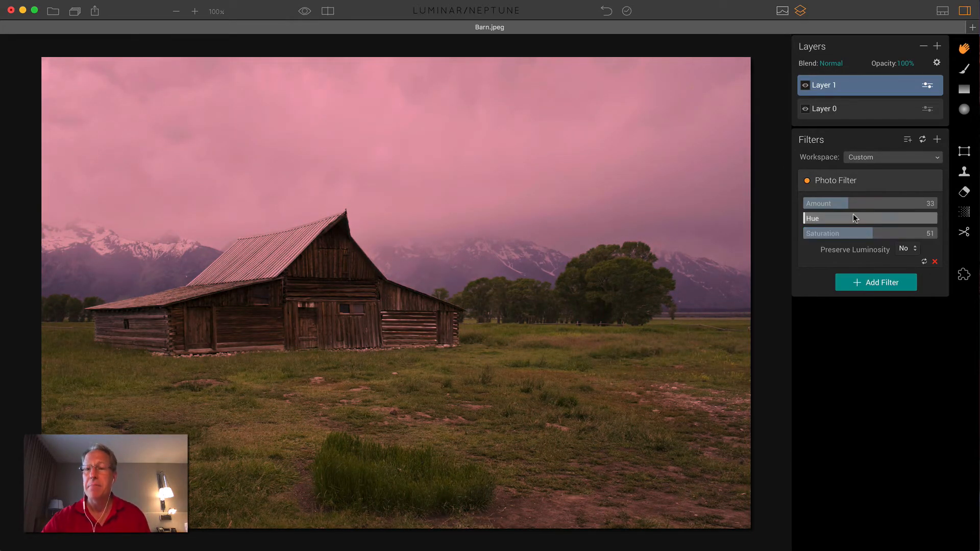
drag(844, 203, 869, 203)
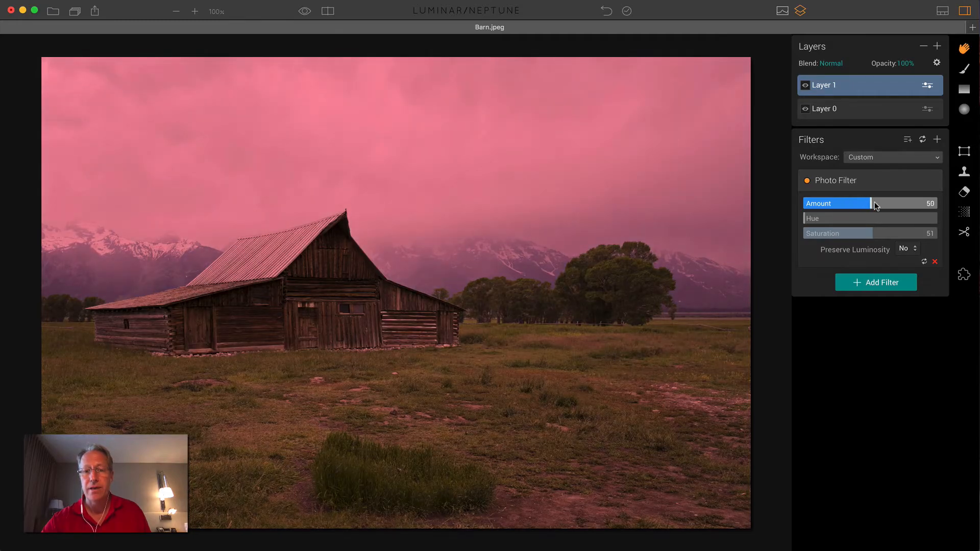
drag(872, 204, 842, 204)
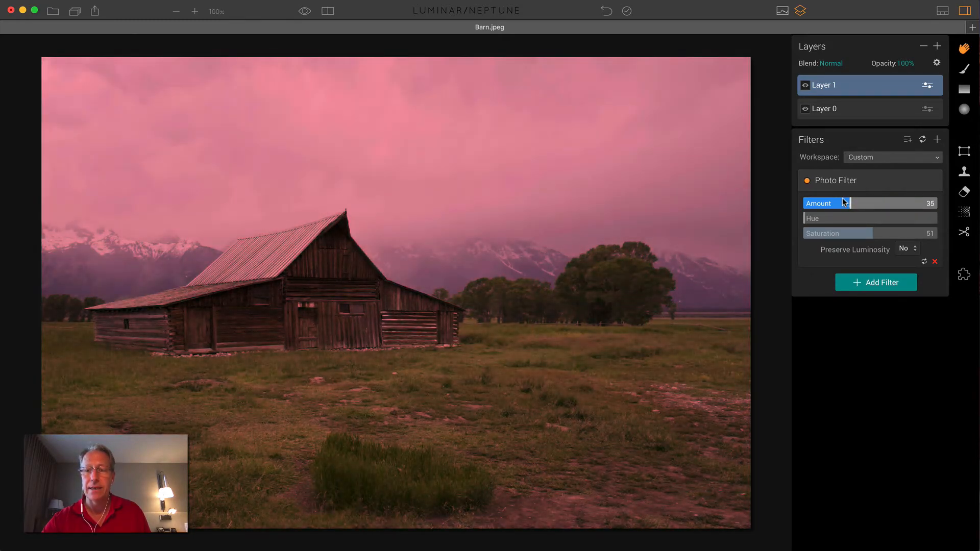
drag(847, 202, 837, 203)
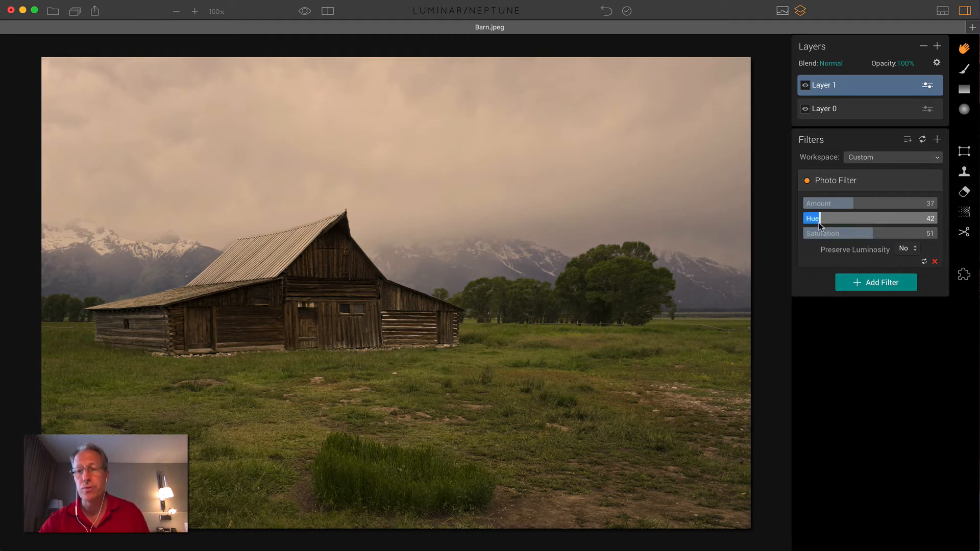
drag(825, 218, 888, 218)
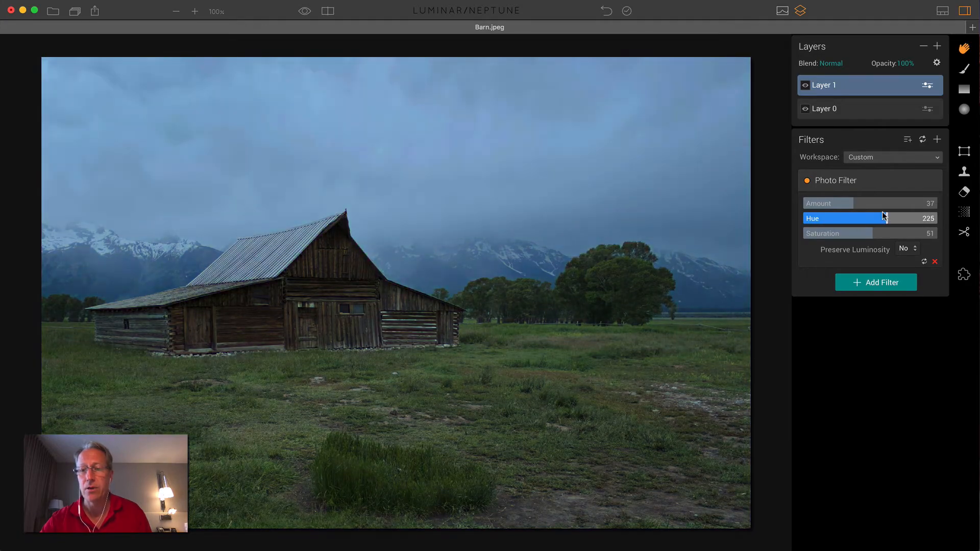
drag(900, 217, 810, 218)
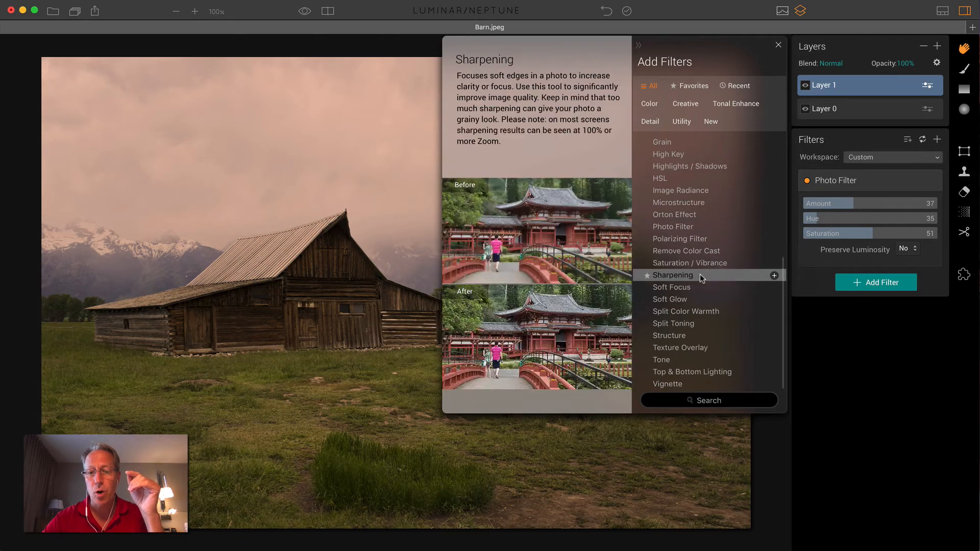
- Add Split Toning and sweep the Photo Filter hue up to 360 for pink
click(674, 323)
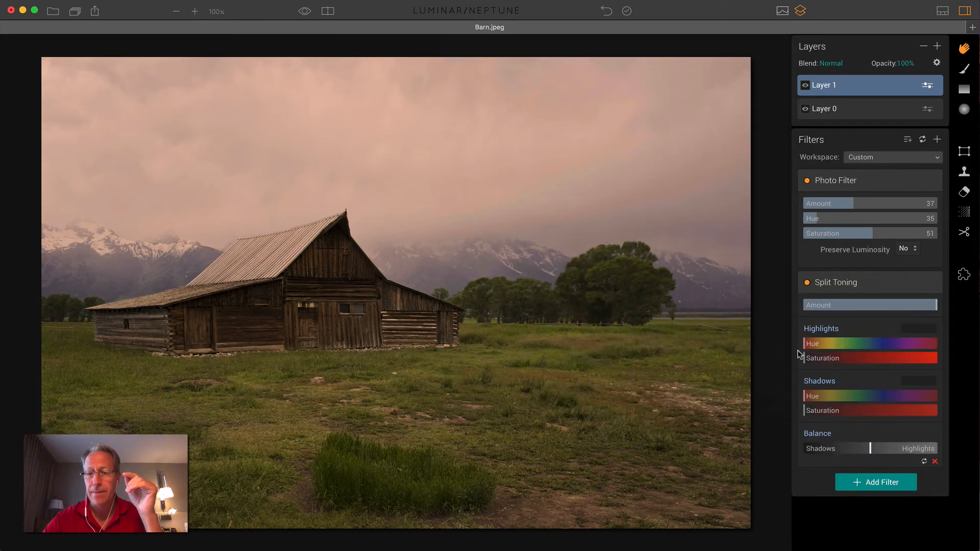
click(813, 218)
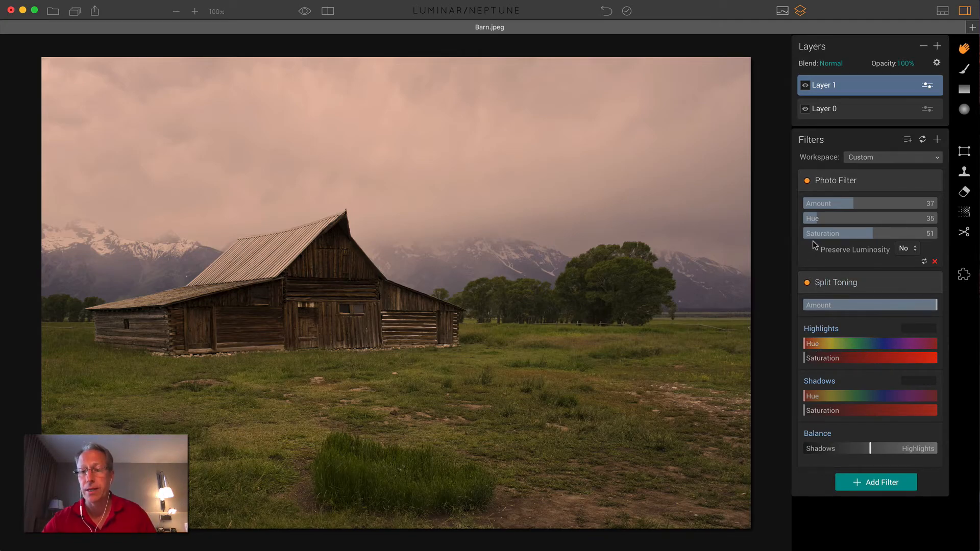
drag(857, 218, 820, 218)
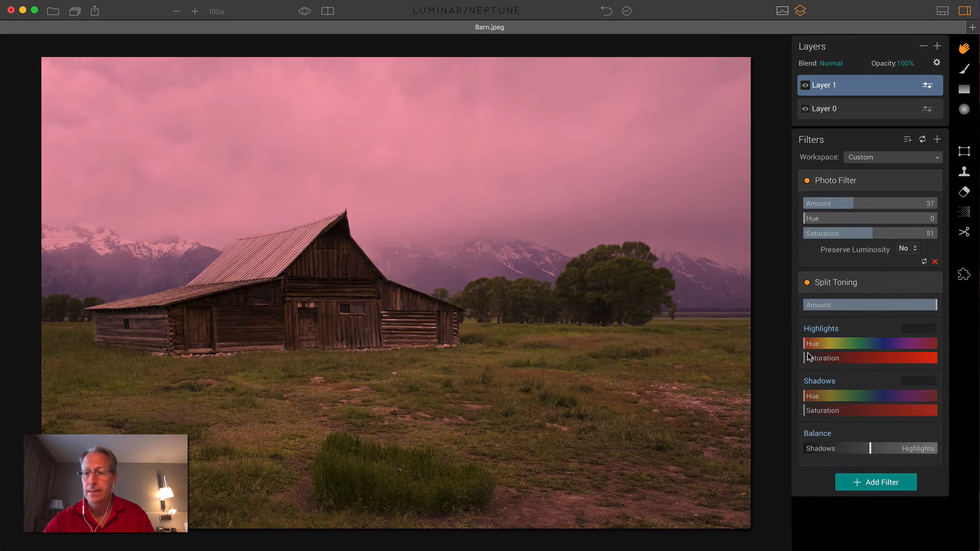
click(838, 233)
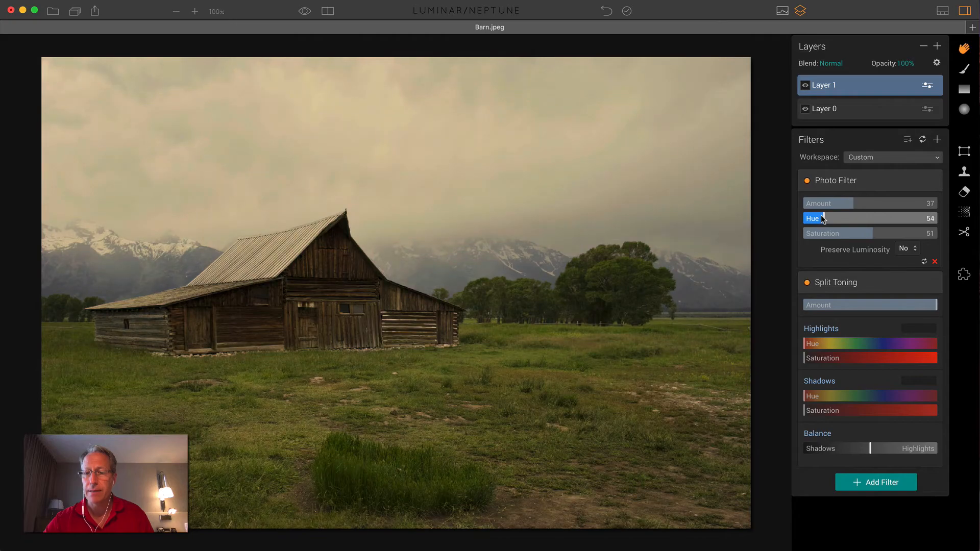
drag(826, 218, 860, 218)
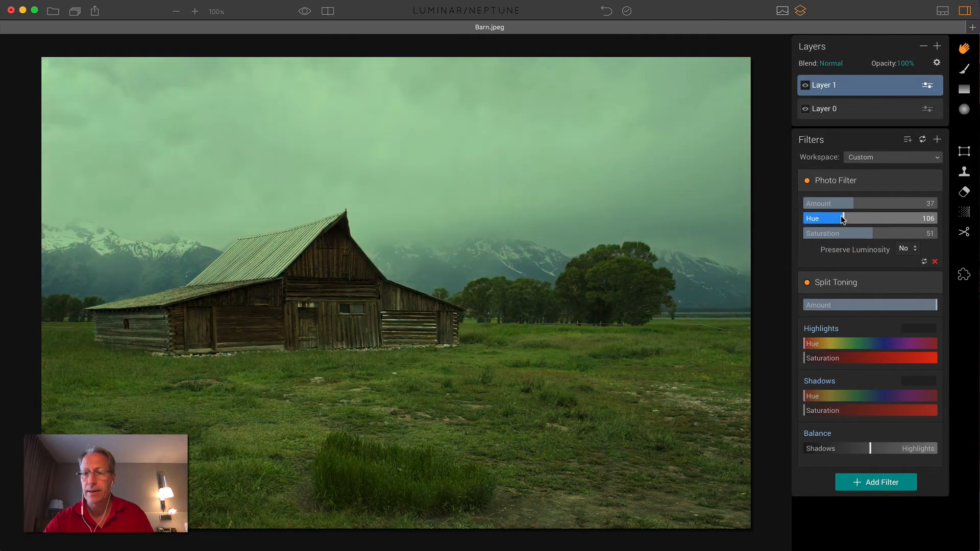
drag(842, 218, 875, 218)
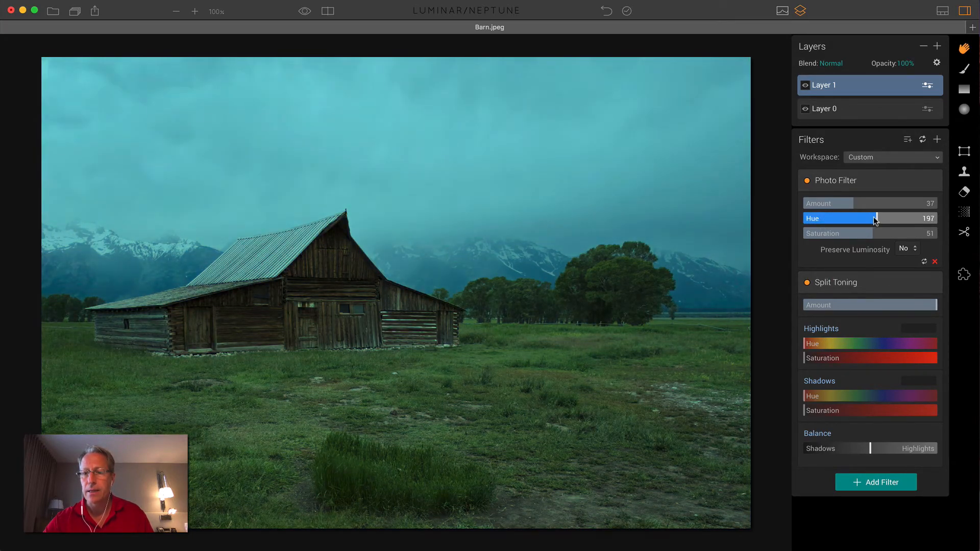
drag(878, 218, 936, 218)
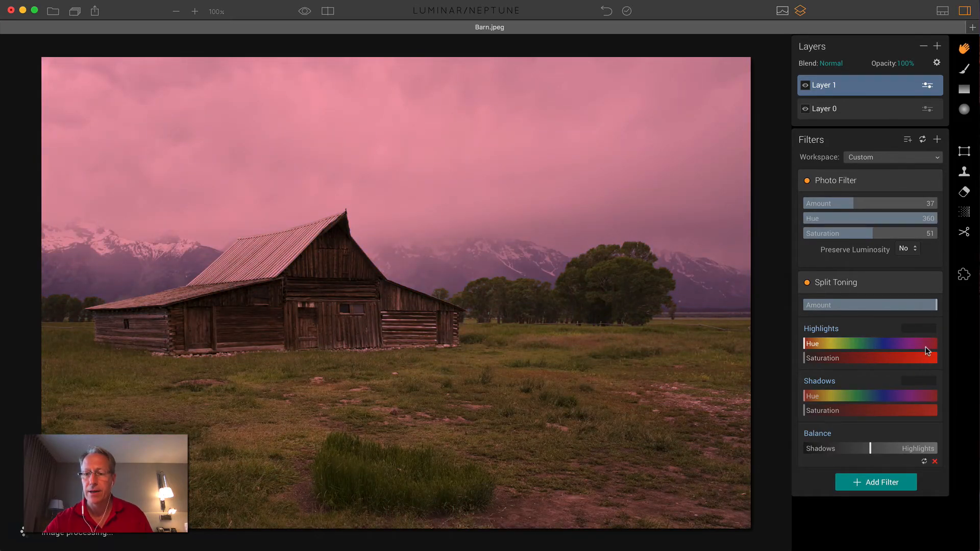
- Toggle the Split Toning filter off and on, then delete it
click(869, 304)
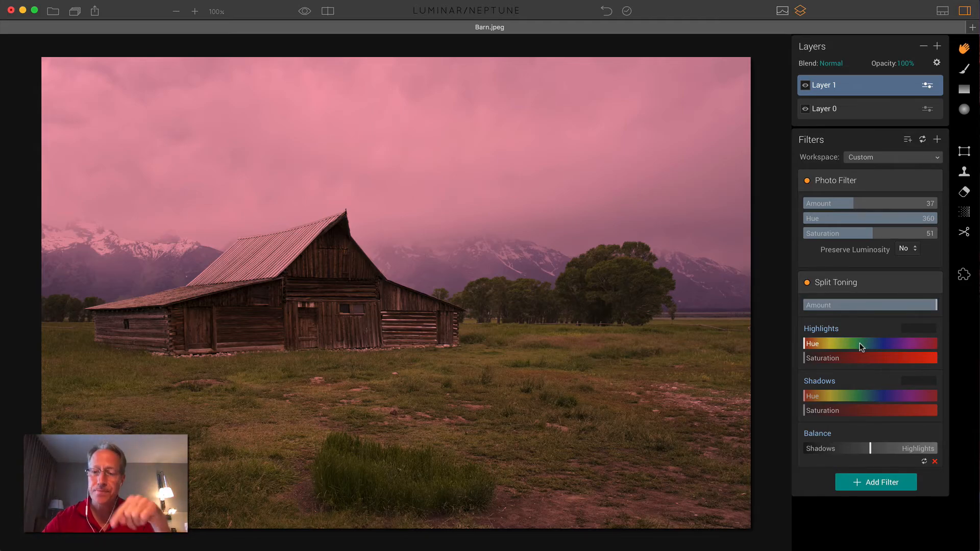
mouse_move(832, 346)
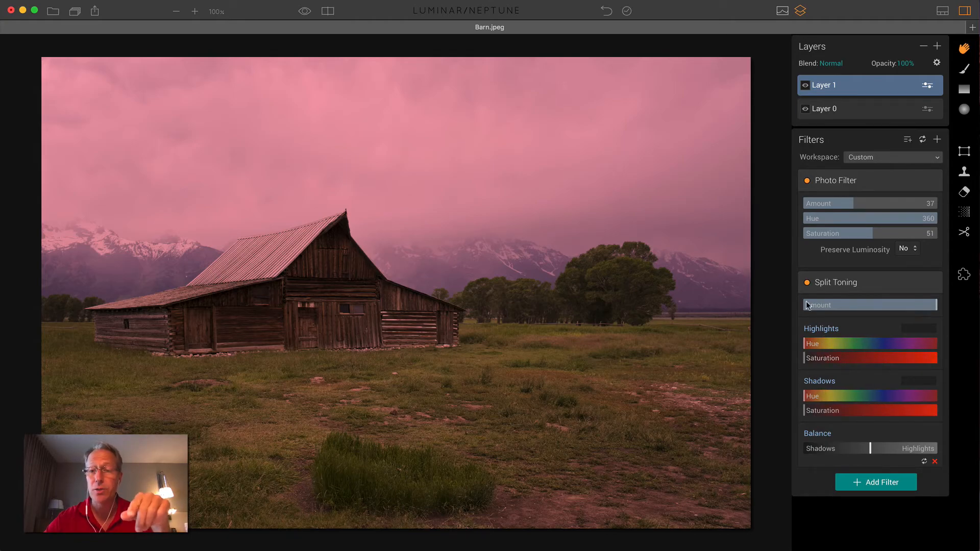
click(808, 281)
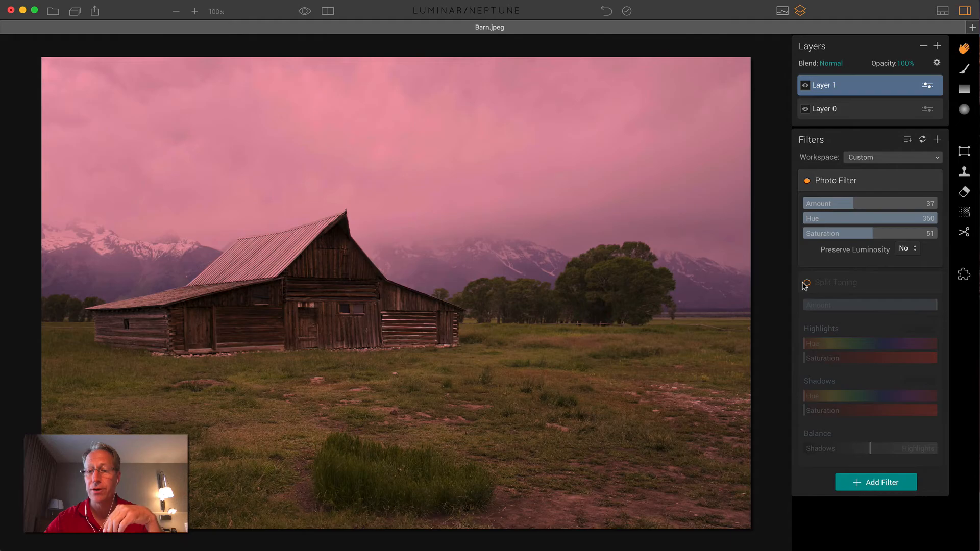
click(825, 281)
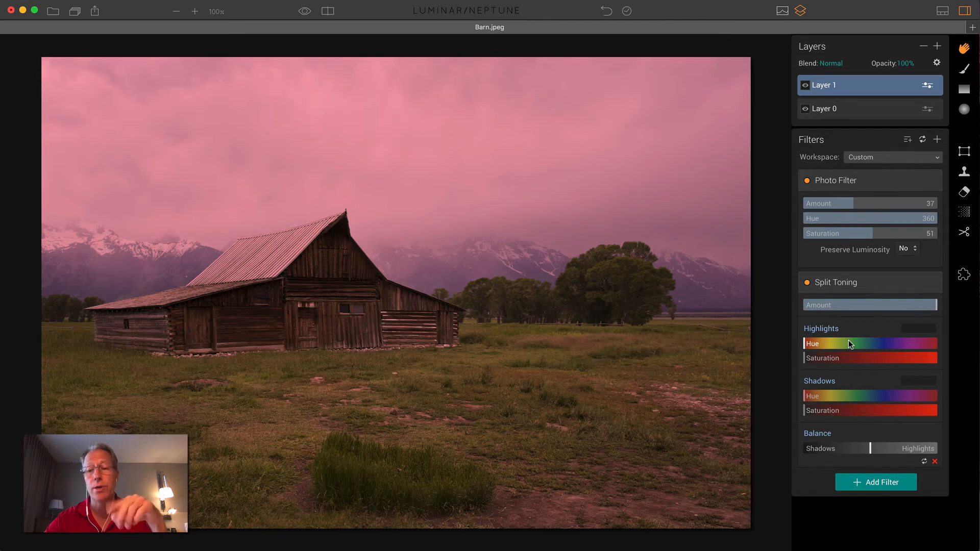
click(935, 461)
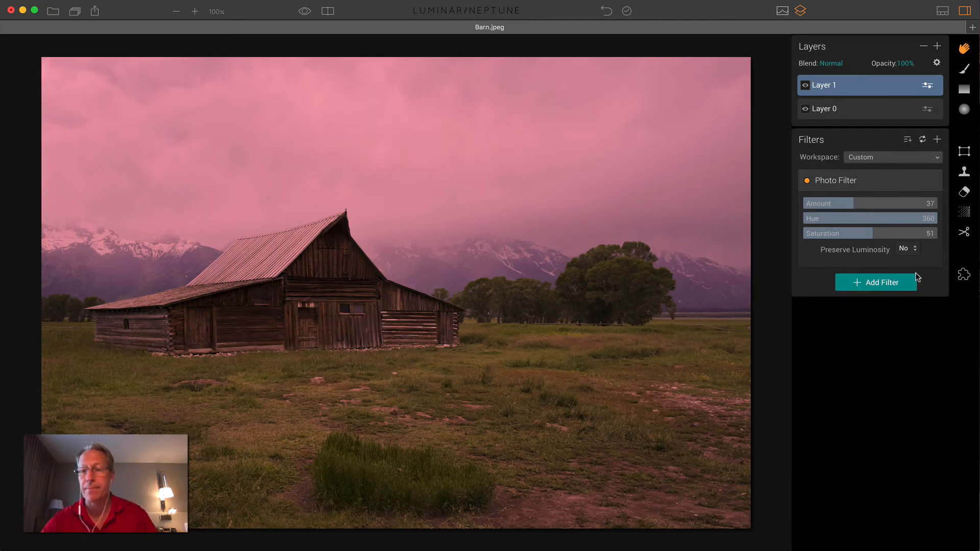
- Set the Photo Filter hue to 41 and amount to 72
drag(928, 218, 841, 218)
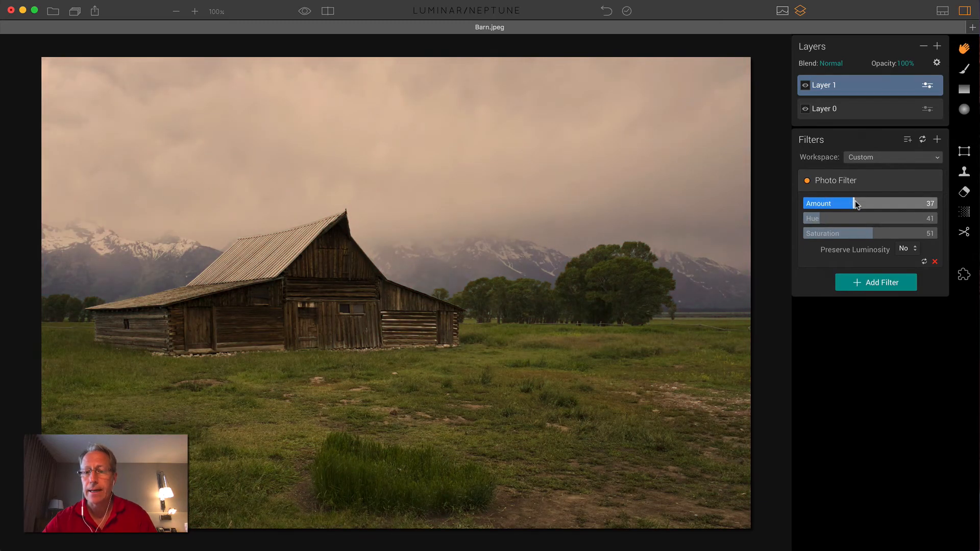
drag(853, 202, 897, 203)
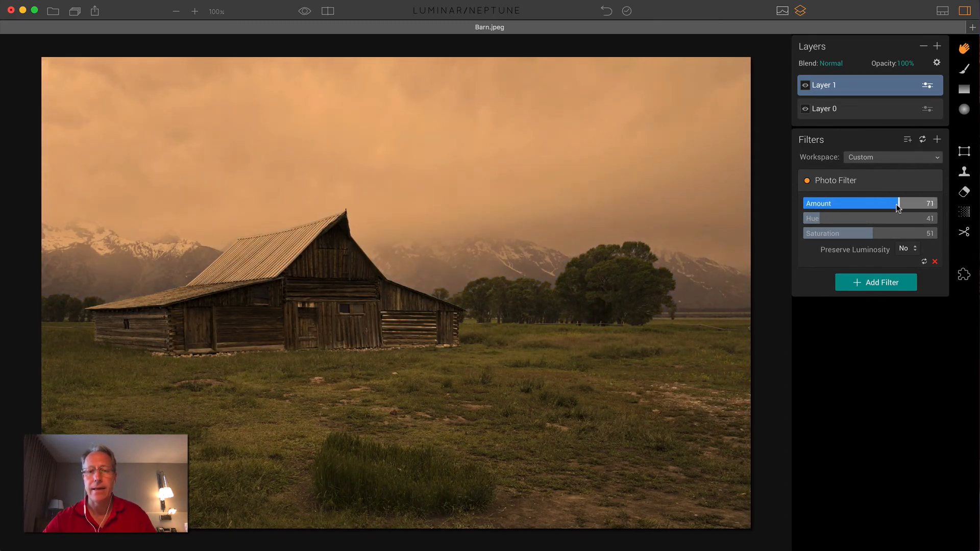
drag(897, 202, 900, 203)
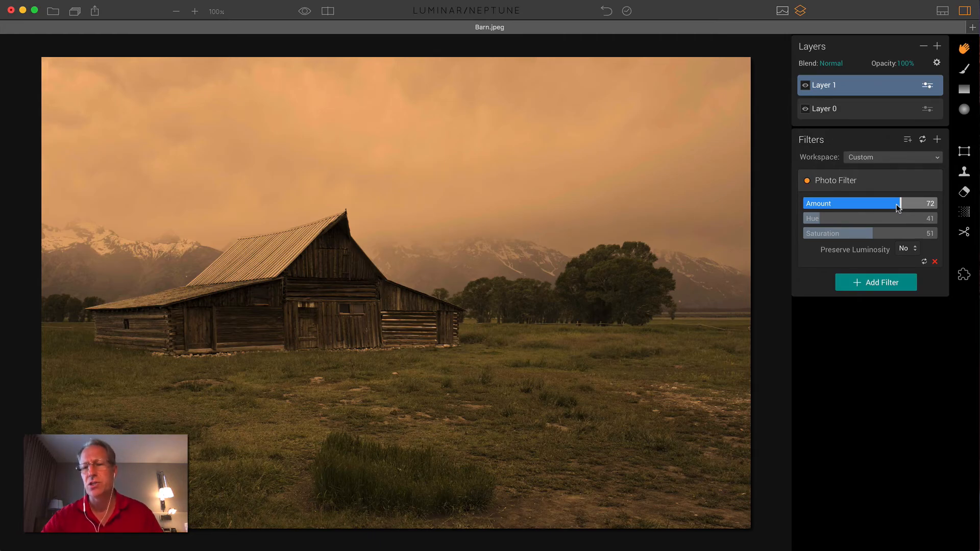
- Turn Preserve Luminosity on, then switch it back to No
click(905, 249)
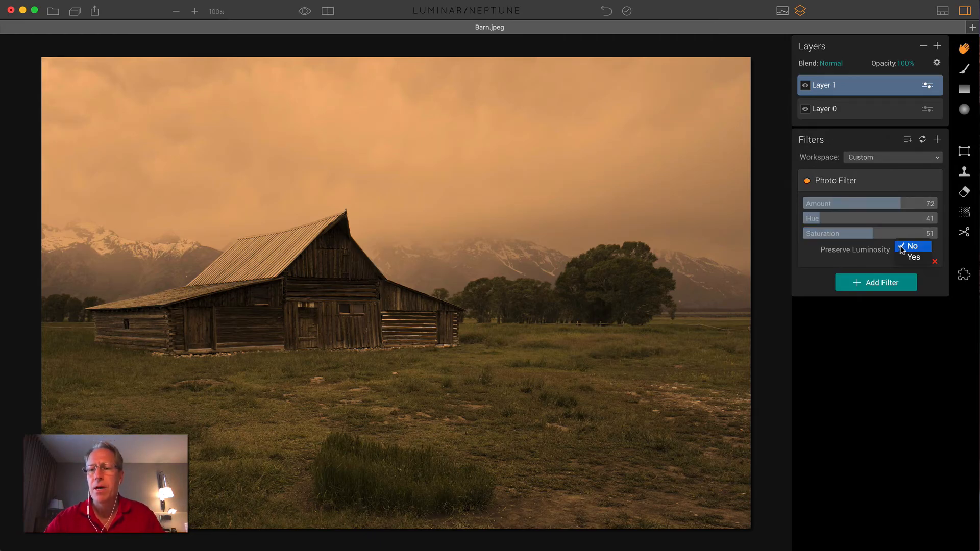
click(914, 257)
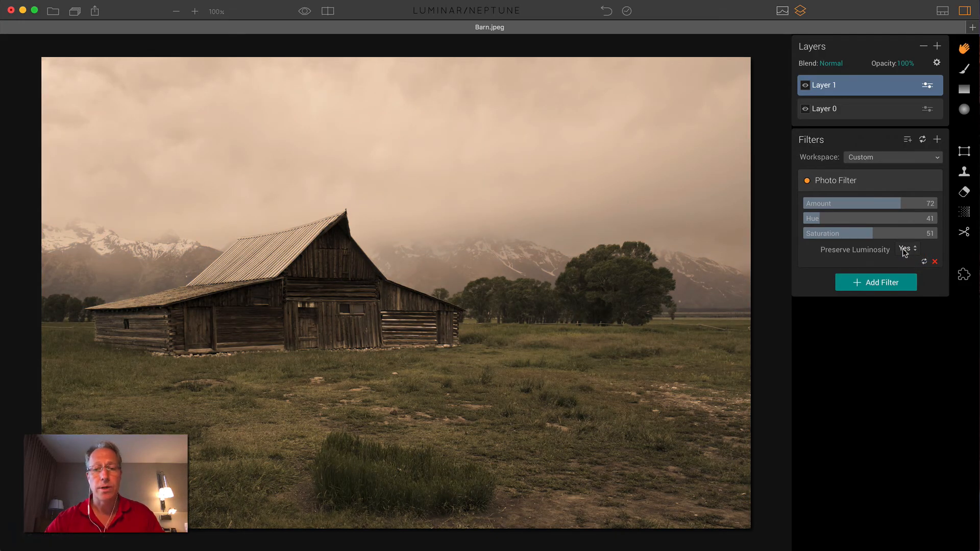
click(906, 249)
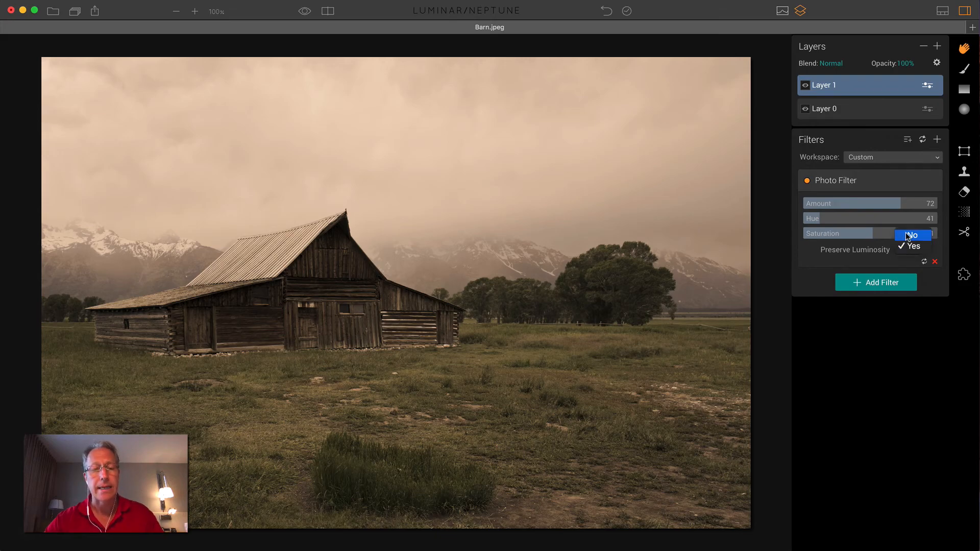
click(912, 235)
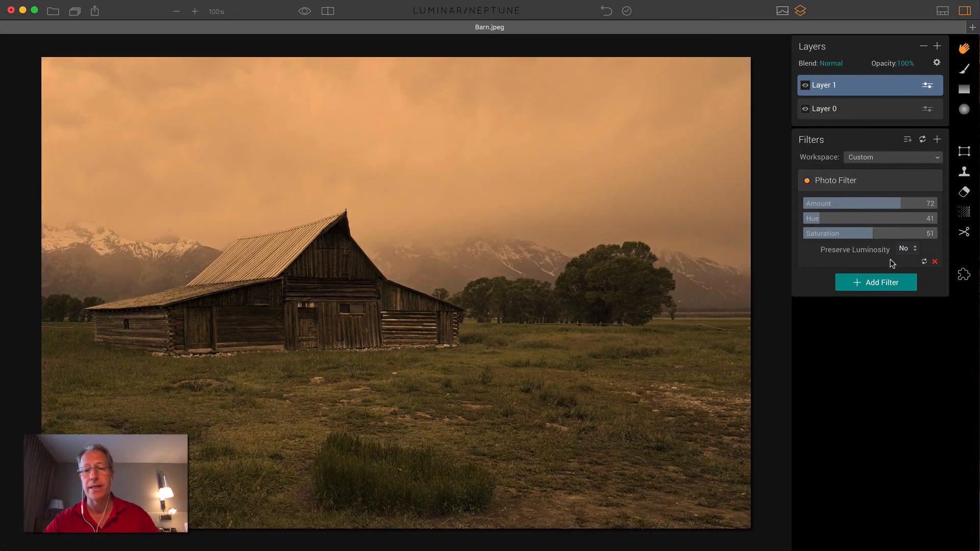